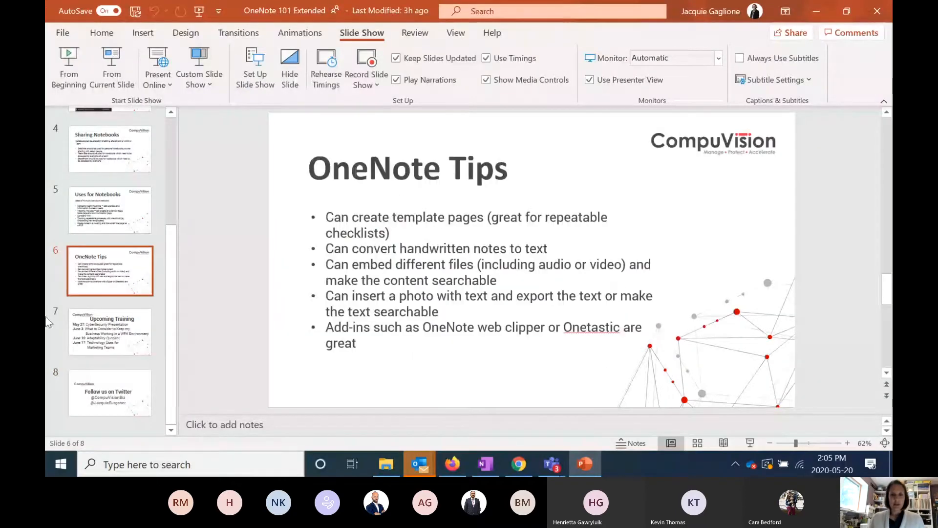
Step: Switch from the PowerPoint slide to the OneNote notebook via the taskbar icon
{"action": "left_click", "coordinate": [485, 463]}
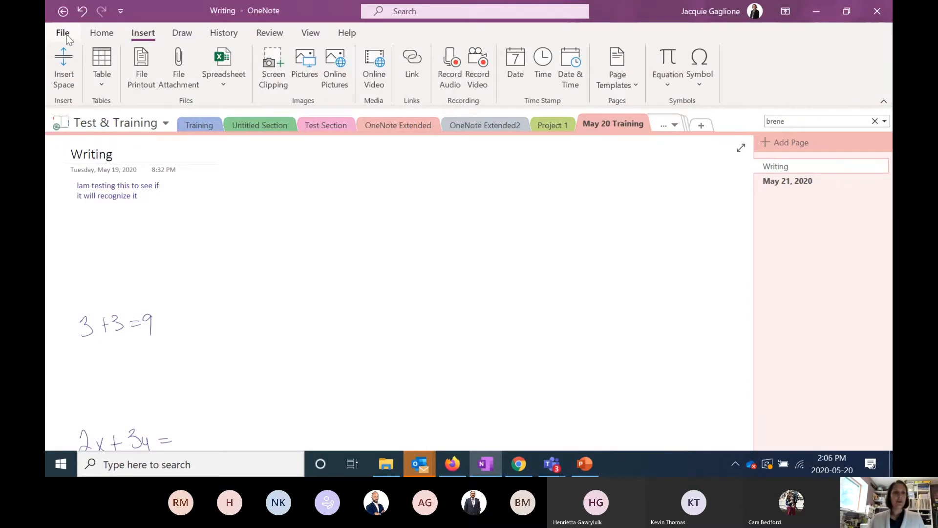
{"action": "left_click", "coordinate": [62, 32]}
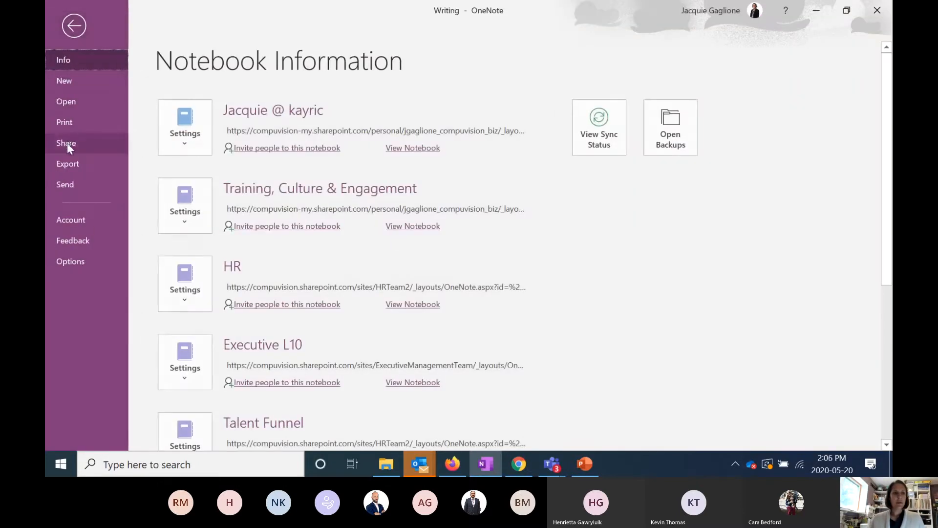
{"action": "left_click", "coordinate": [66, 142]}
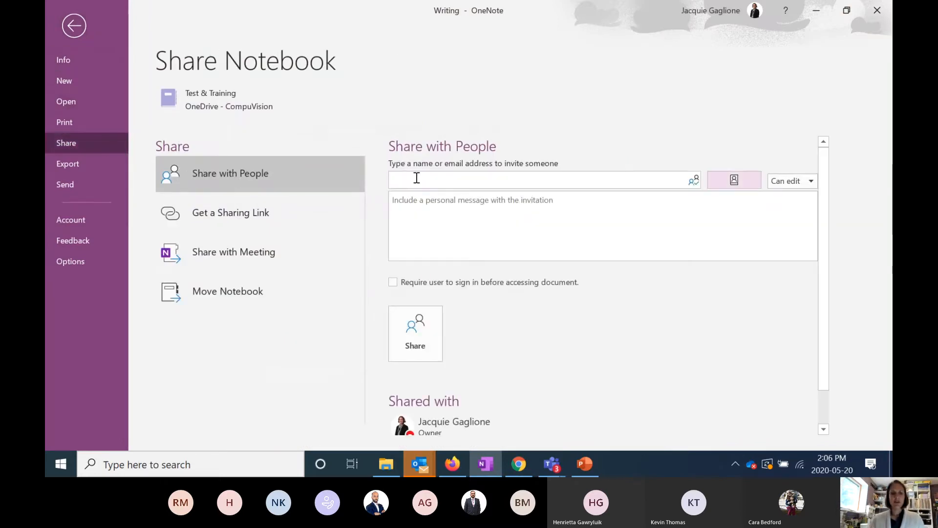
{"action": "type", "text": "brend"}
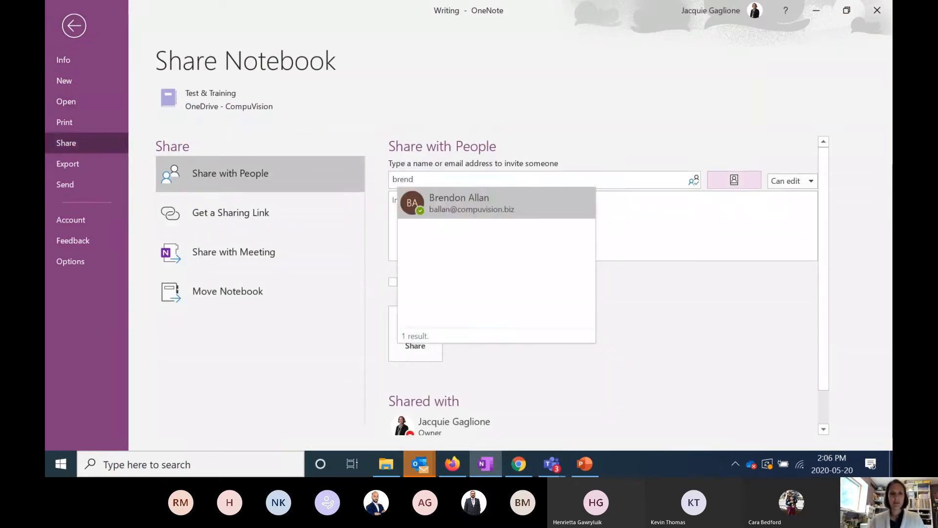
{"action": "key", "text": "Backspace"}
{"action": "type", "text": "a"}
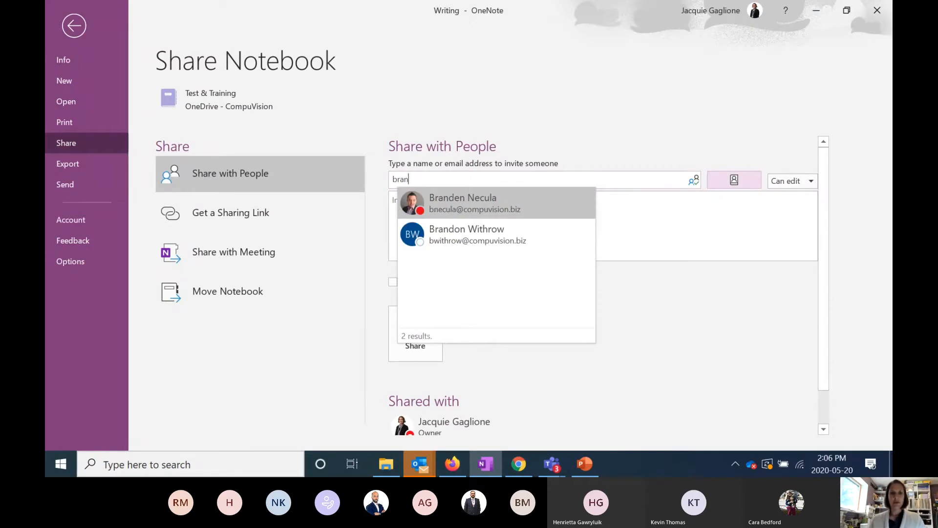
{"action": "left_click", "coordinate": [474, 202]}
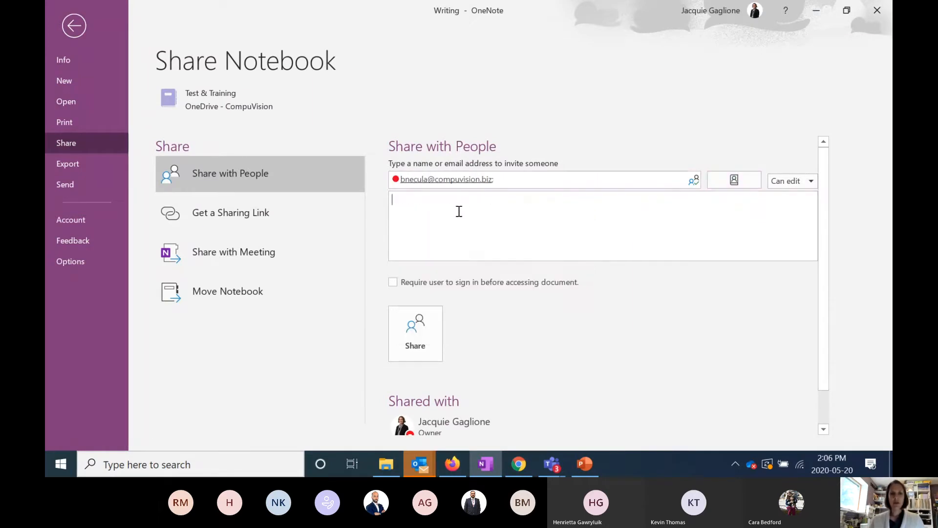
{"action": "type", "text": "Hi Branden"}
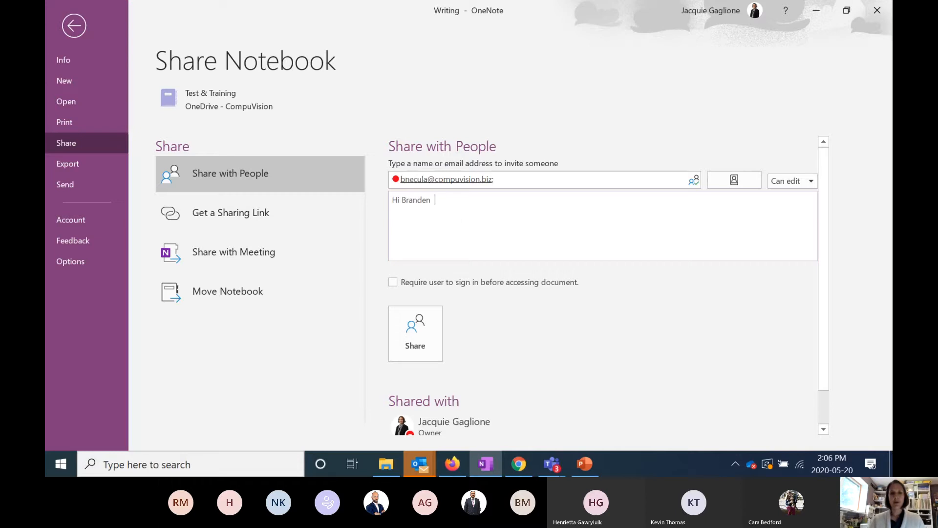
{"action": "type", "text": "- we can"}
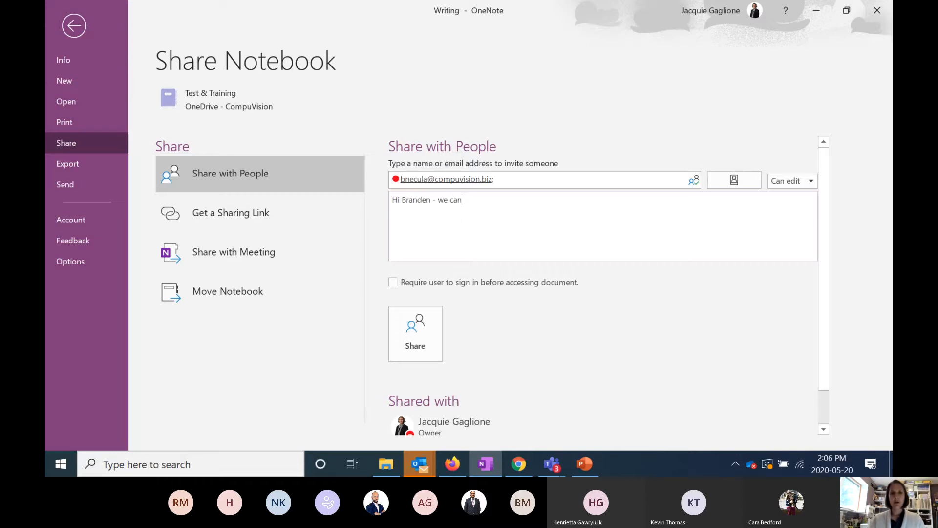
{"action": "type", "text": "use this for tra"}
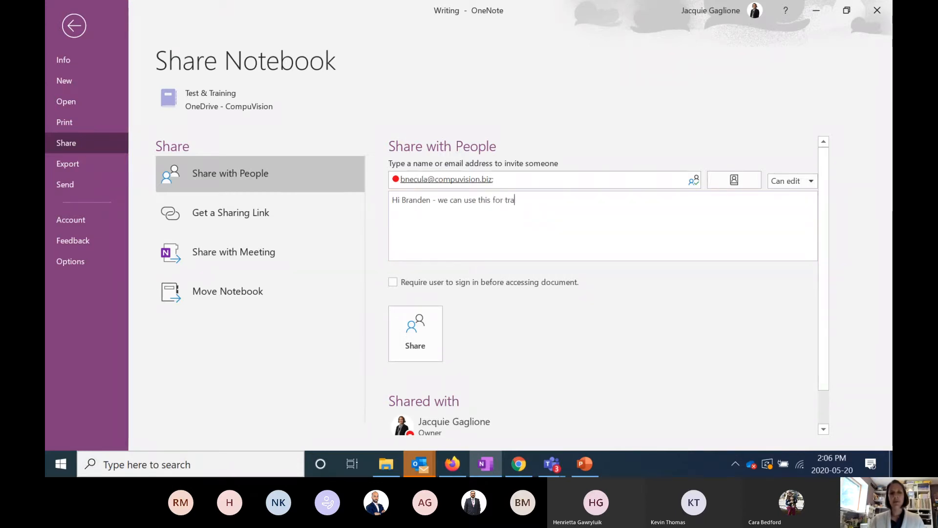
{"action": "type", "text": "ining."}
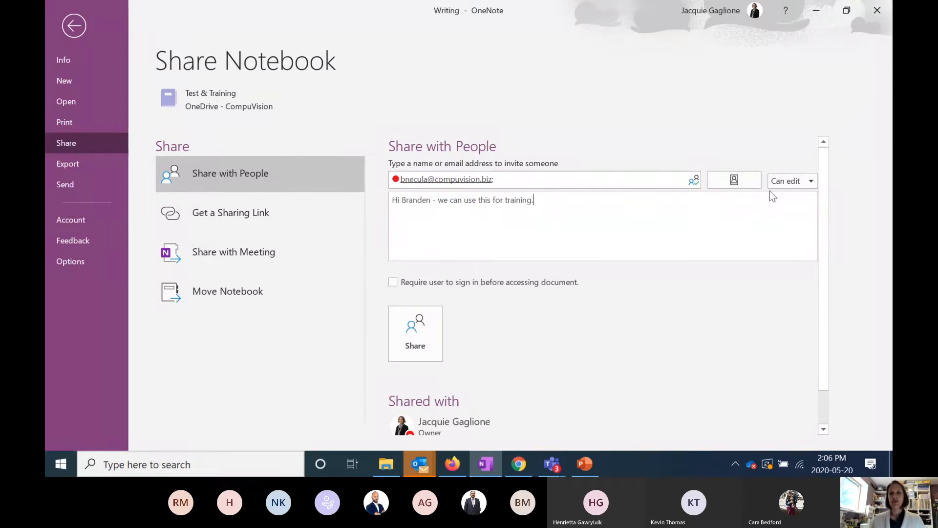
{"action": "left_click", "coordinate": [790, 181]}
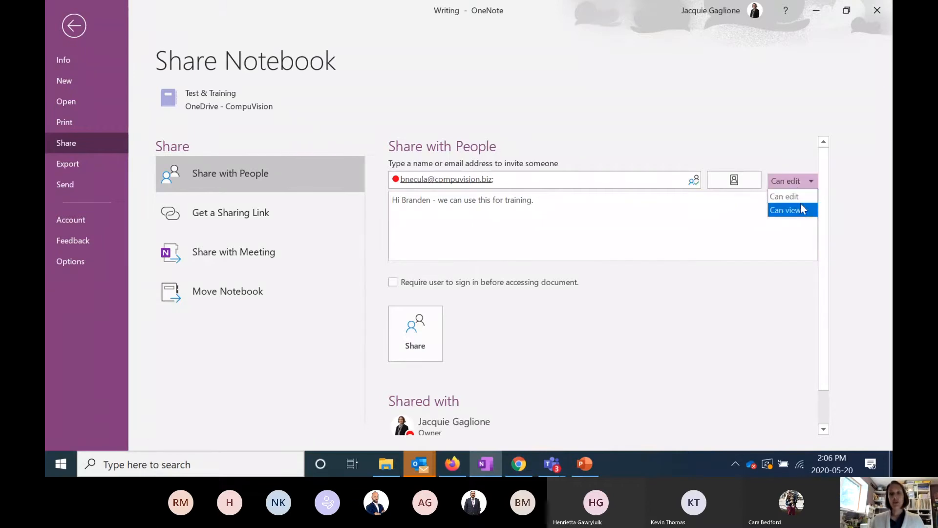
{"action": "left_click", "coordinate": [786, 181]}
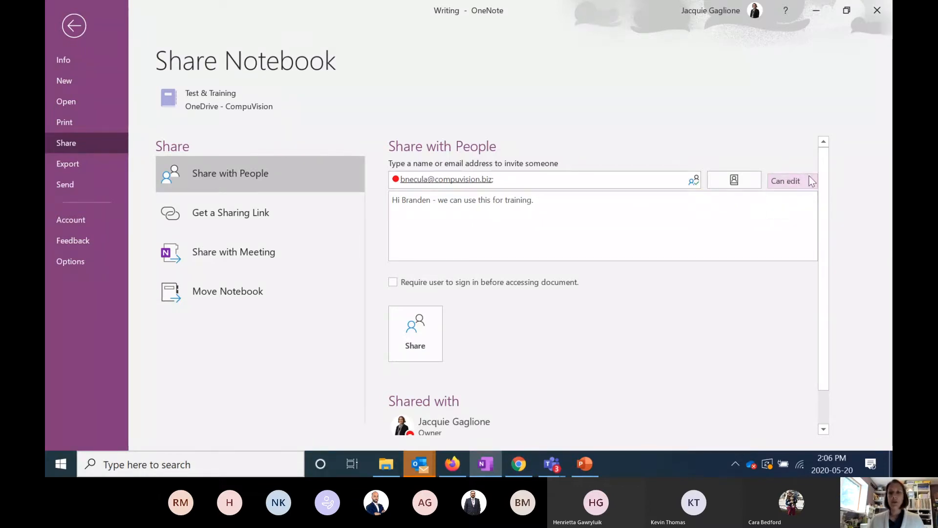
{"action": "left_click", "coordinate": [415, 333]}
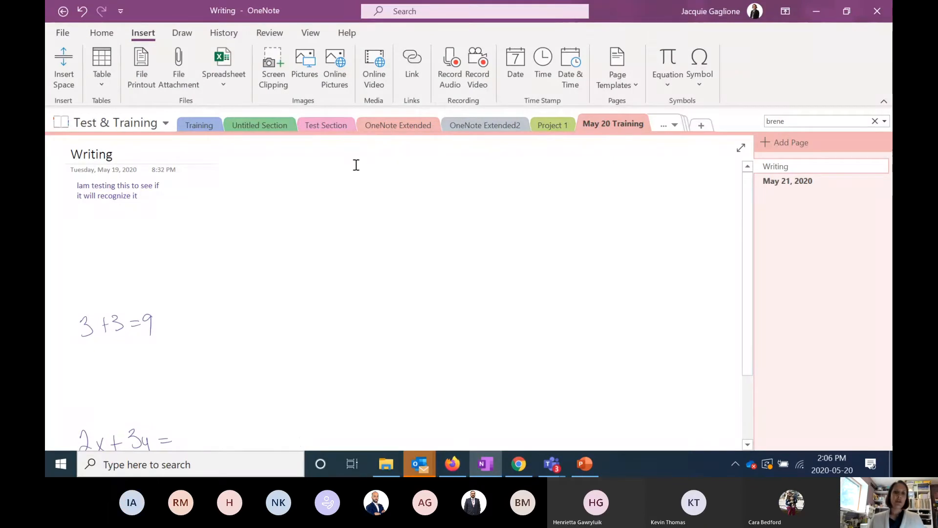
Step: Bring up the May 21, 2020 meeting notes page from the page list
{"action": "left_click", "coordinate": [299, 442]}
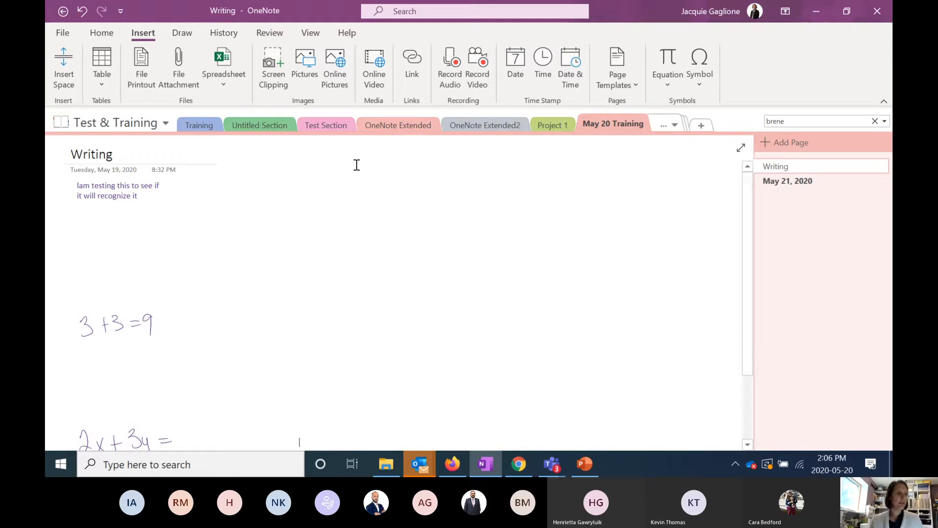
{"action": "mouse_move", "coordinate": [359, 181]}
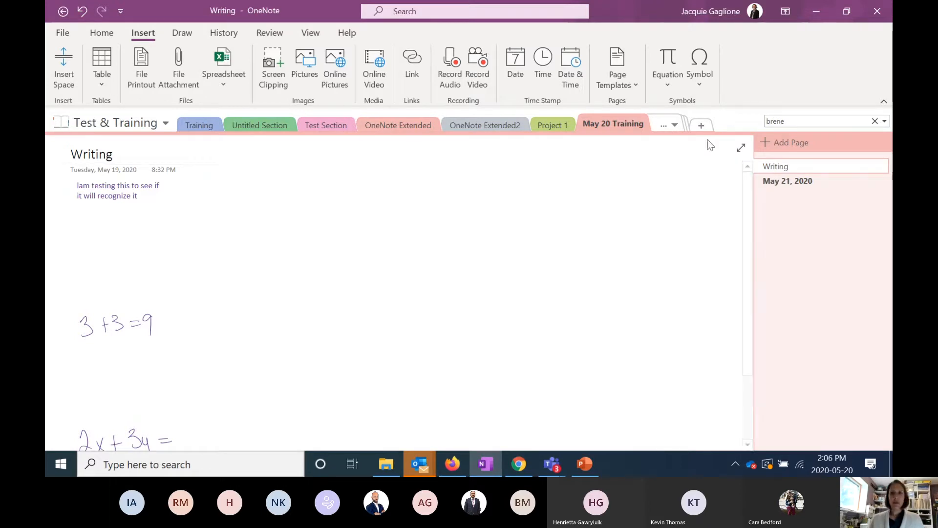
{"action": "left_click", "coordinate": [787, 181]}
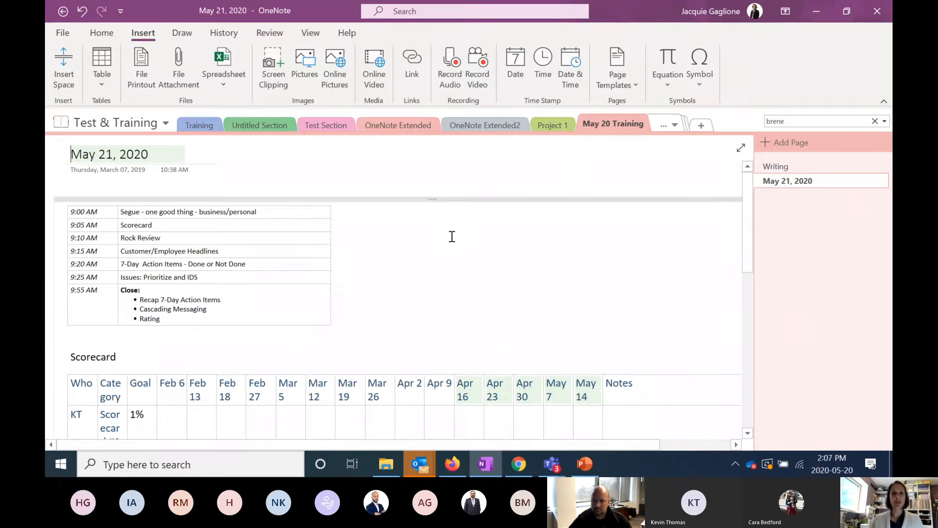
Step: Add the headline "Company X - CEO just promoted" under Customer and Team Headlines
{"action": "scroll", "scroll_direction": "down", "scroll_amount": 3}
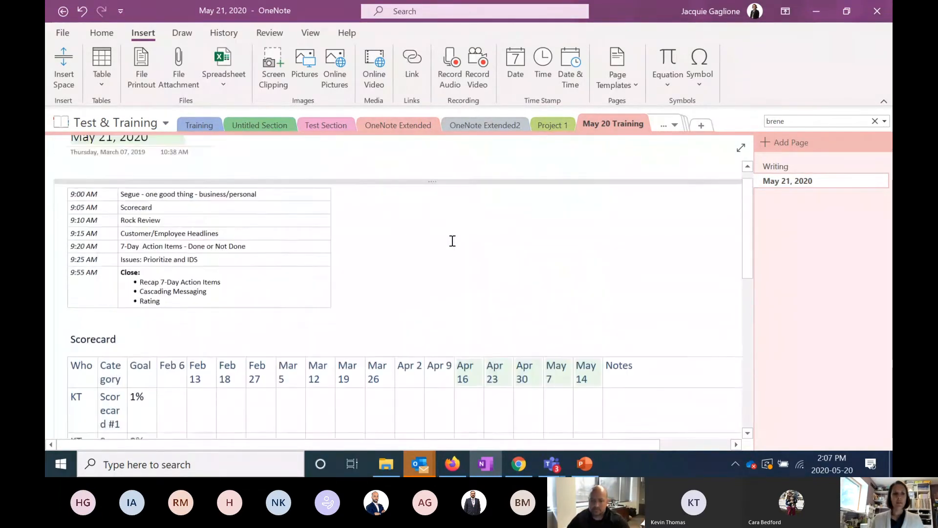
{"action": "scroll", "scroll_direction": "down", "scroll_amount": 3}
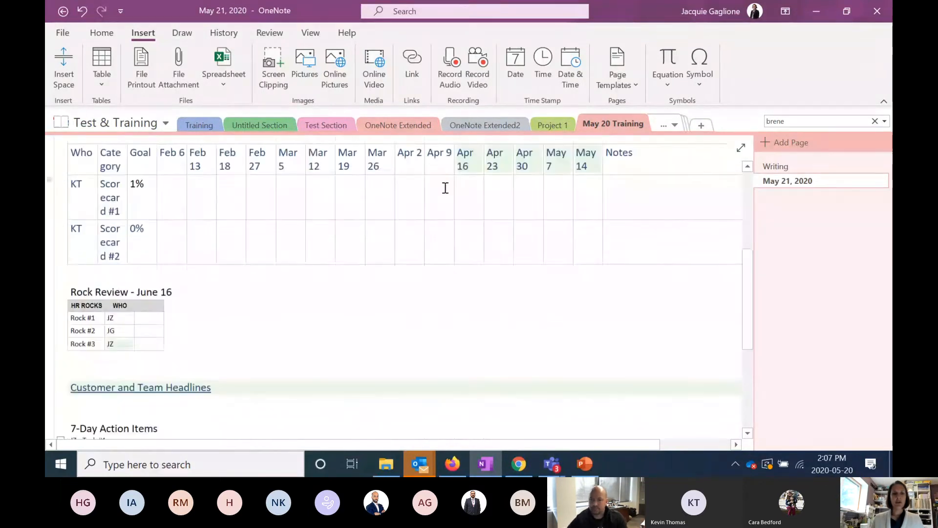
{"action": "scroll", "scroll_direction": "down", "scroll_amount": 3}
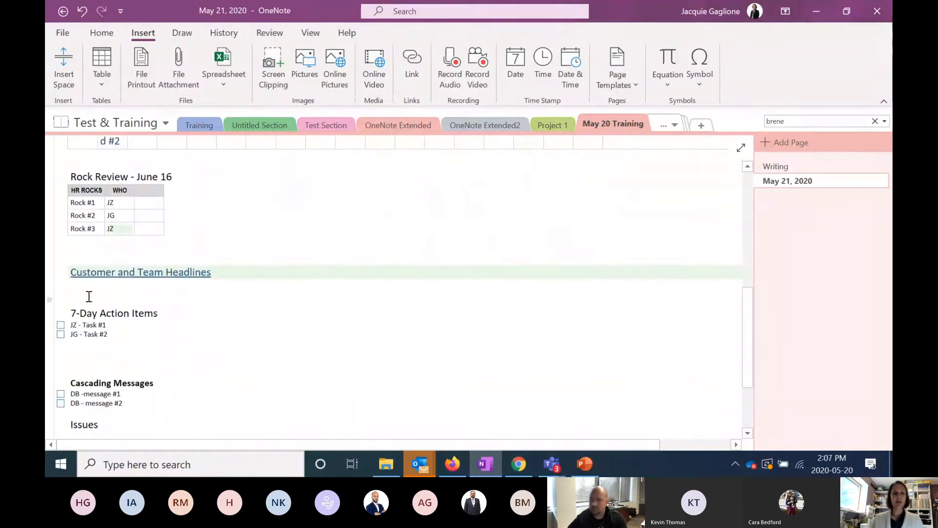
{"action": "type", "text": "Company X"}
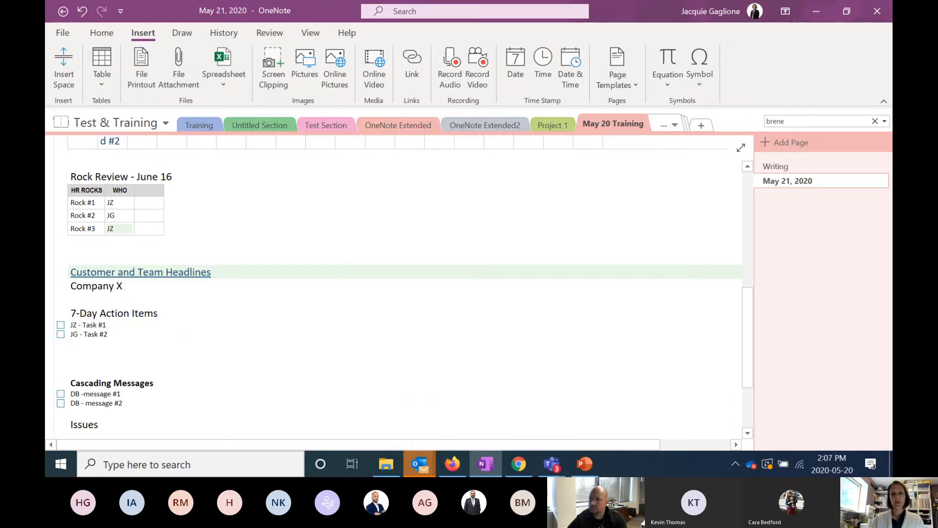
{"action": "type", "text": "-"}
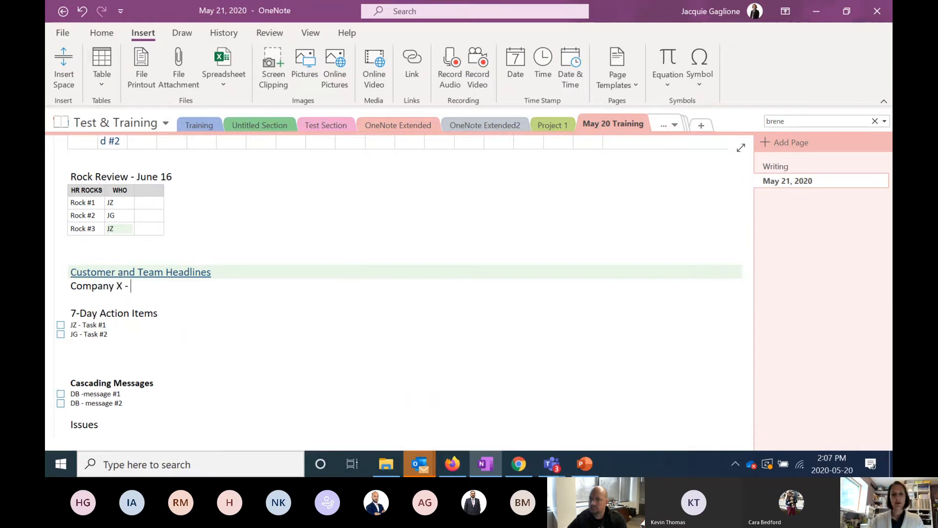
{"action": "type", "text": "CEO just"}
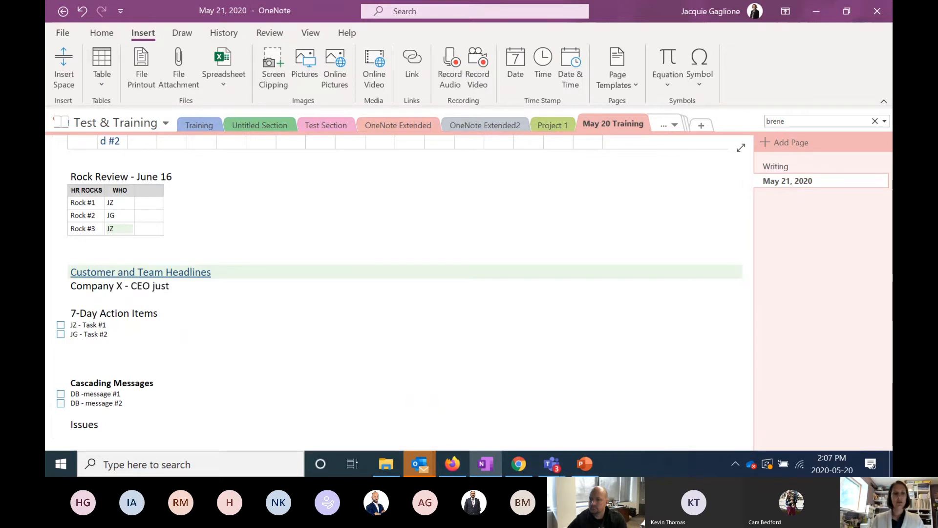
{"action": "type", "text": "pro"}
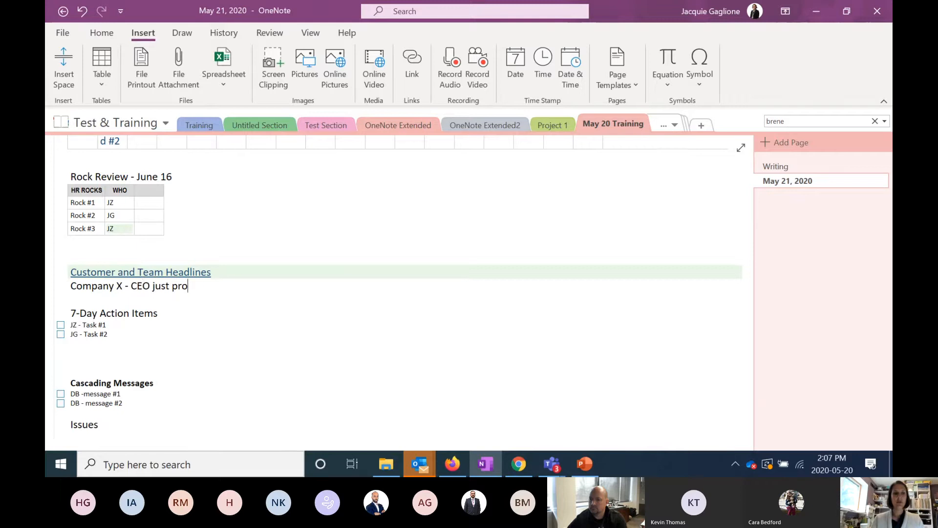
{"action": "type", "text": "moted"}
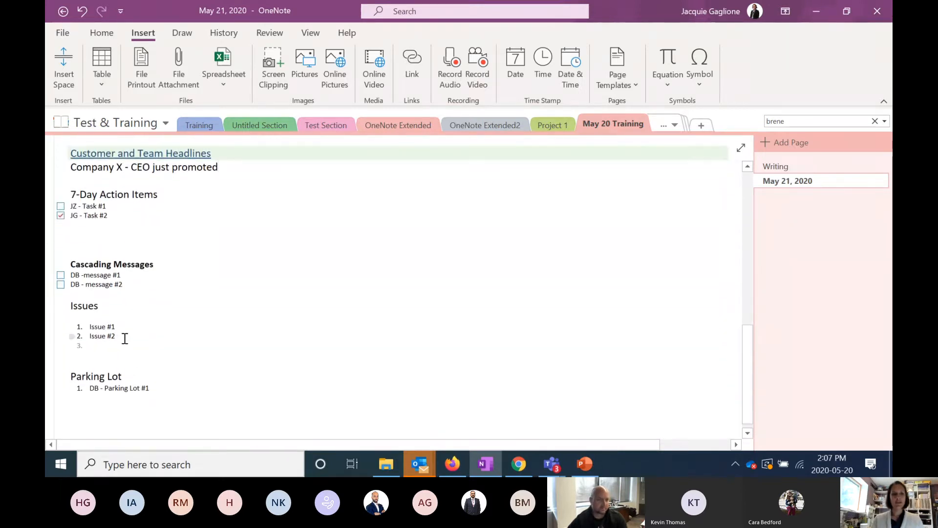
Step: Add a third item, Issue #3, to the Issues list
{"action": "type", "text": "Issue #3"}
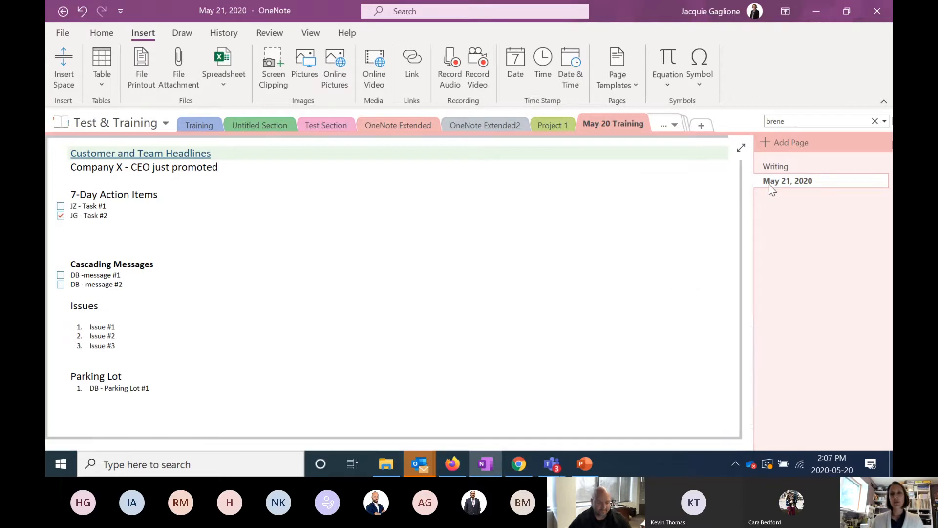
Step: Copy the May 21 page into the section and bring up the copy for retitling as May 28, 2020
{"action": "right_click", "coordinate": [788, 181]}
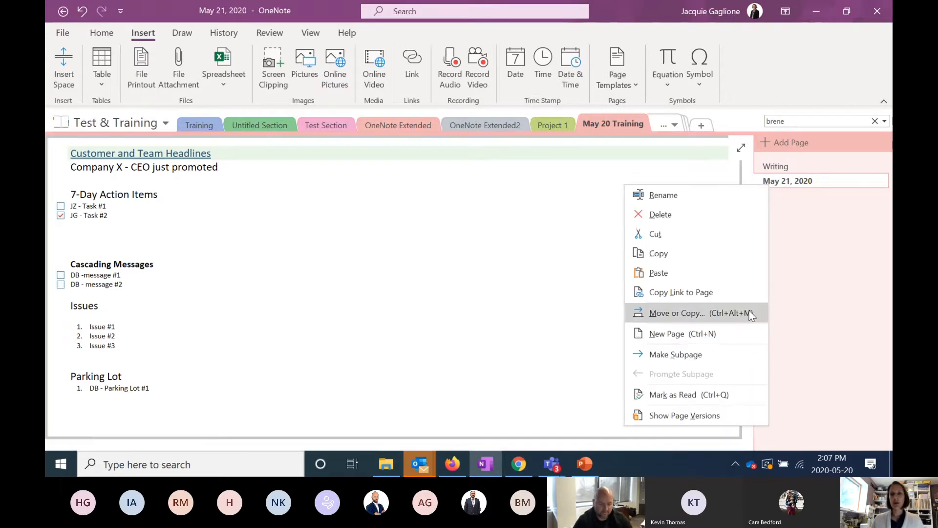
{"action": "left_click", "coordinate": [677, 313]}
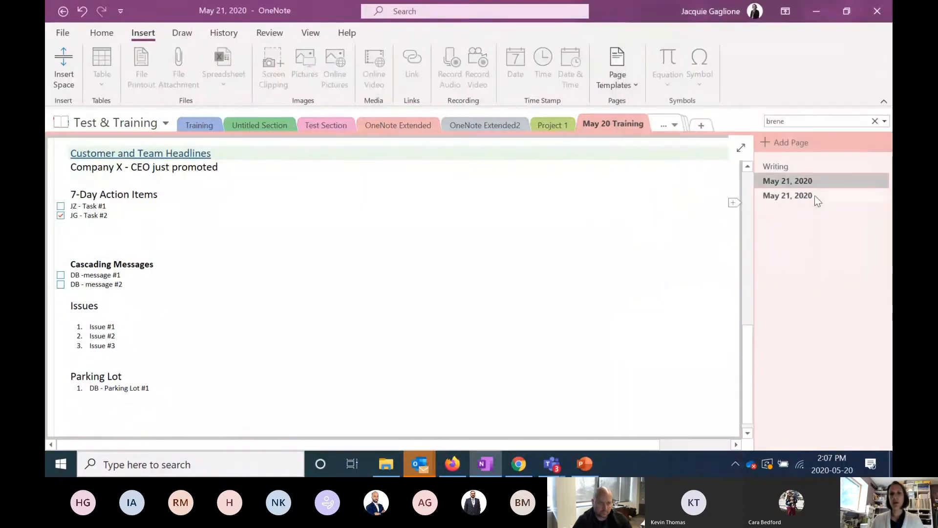
{"action": "left_click", "coordinate": [787, 195]}
{"action": "type", "text": "May 28, 2020"}
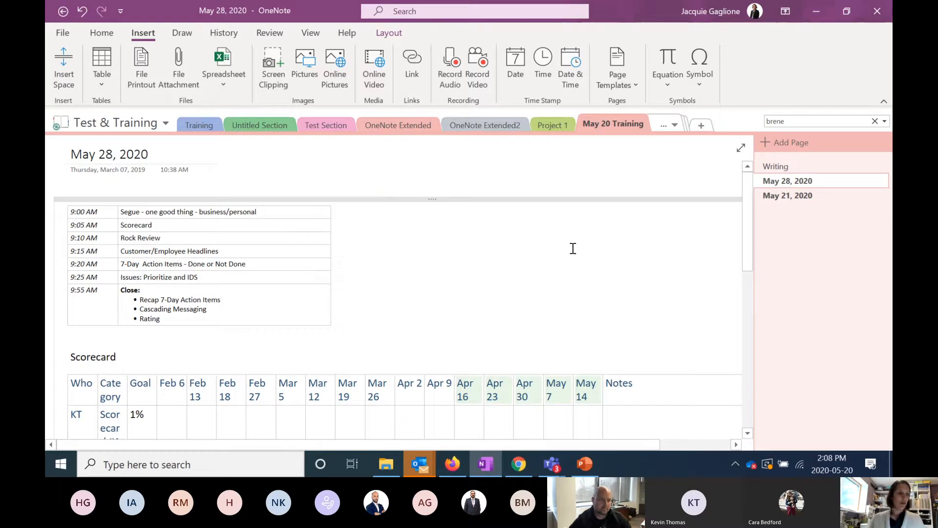
{"action": "mouse_move", "coordinate": [580, 200]}
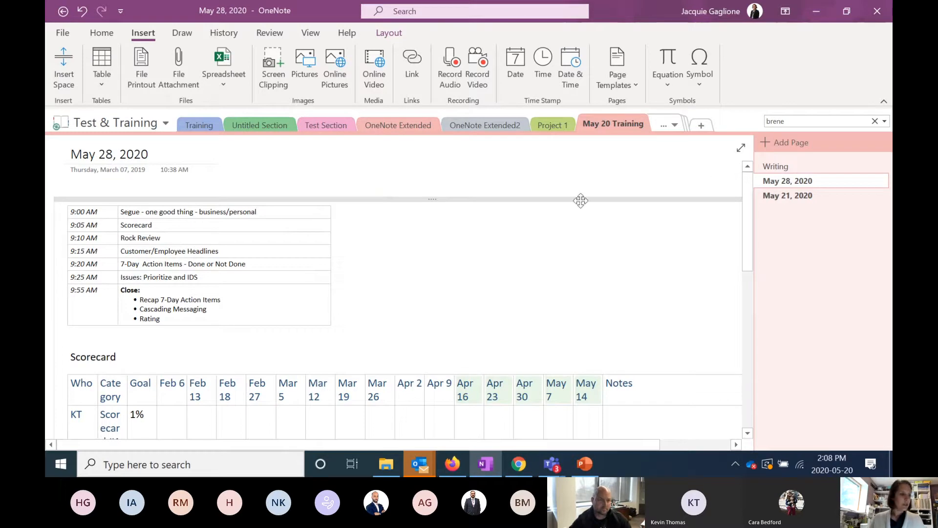
{"action": "mouse_move", "coordinate": [603, 147]}
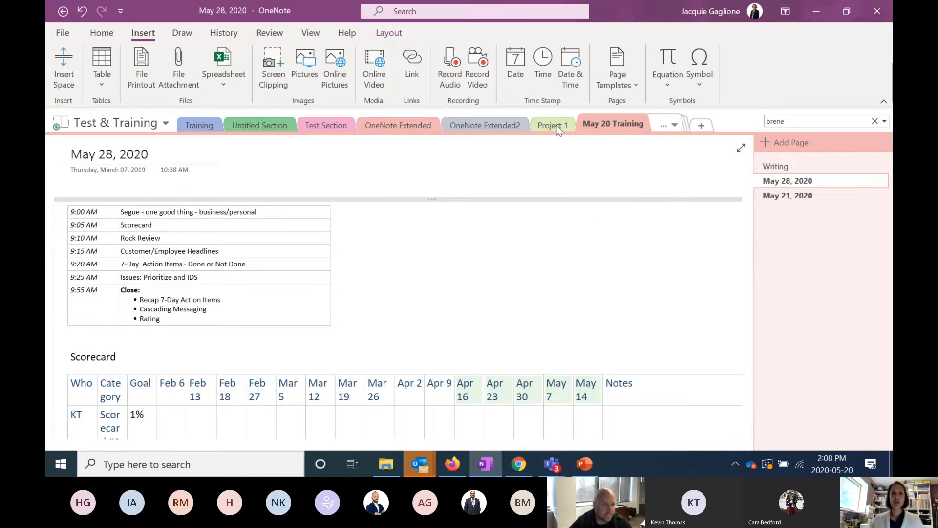
Step: On the Tasks page, tag Tasks, Task 2 and Task 3 as To Do items and check Task 2
{"action": "left_click", "coordinate": [552, 124]}
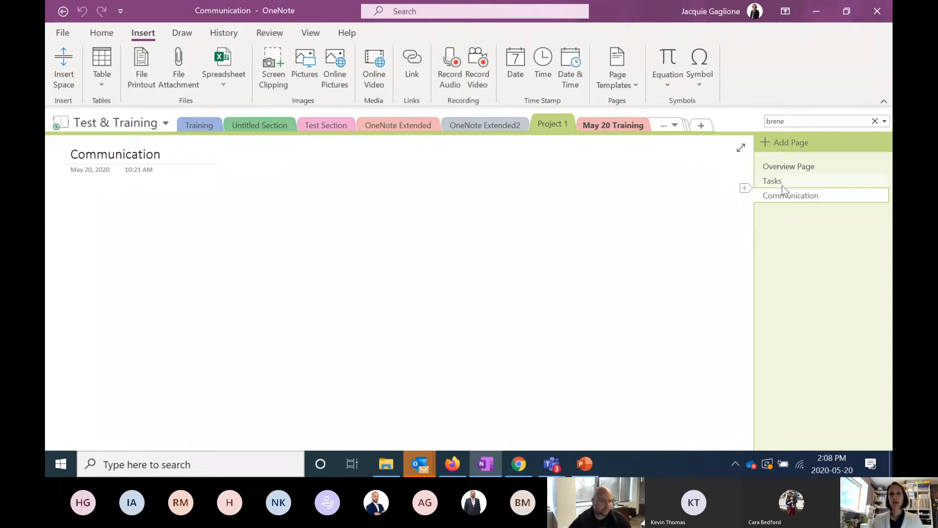
{"action": "left_click", "coordinate": [772, 180]}
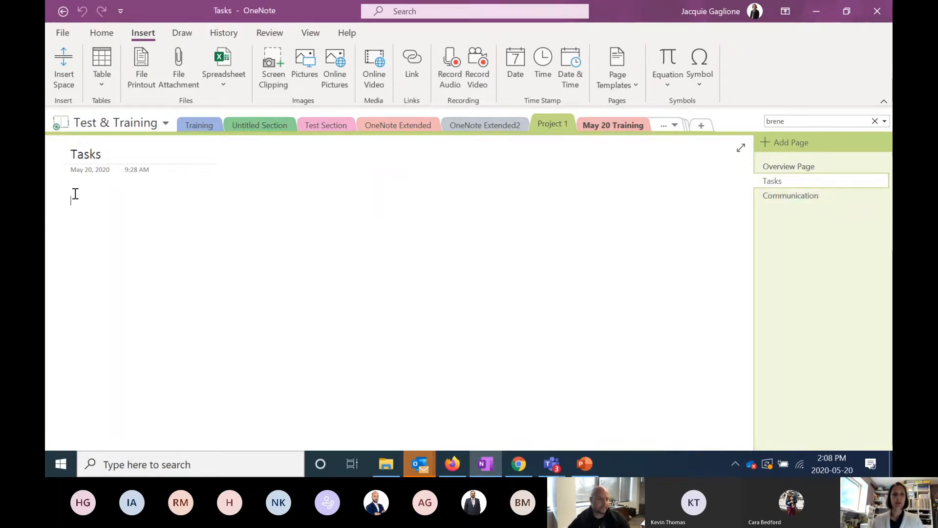
{"action": "type", "text": "Tasks"}
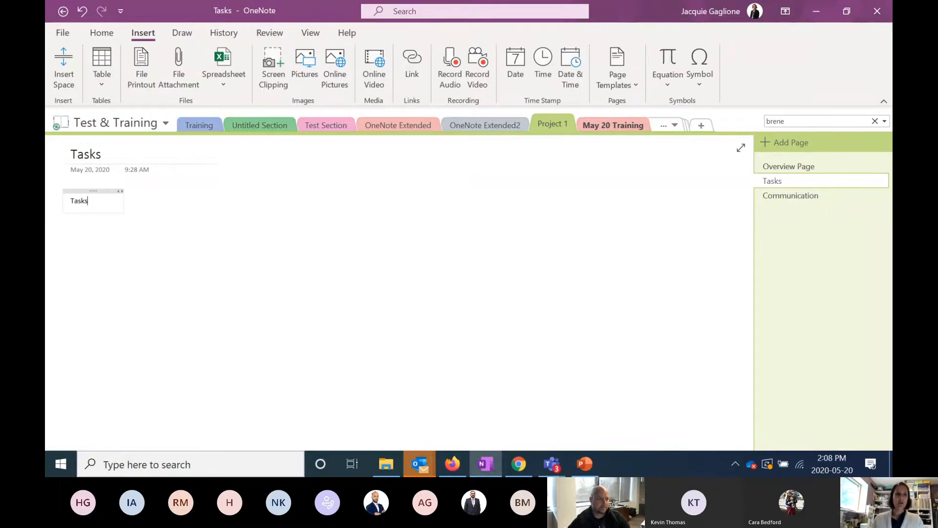
{"action": "left_click", "coordinate": [102, 32]}
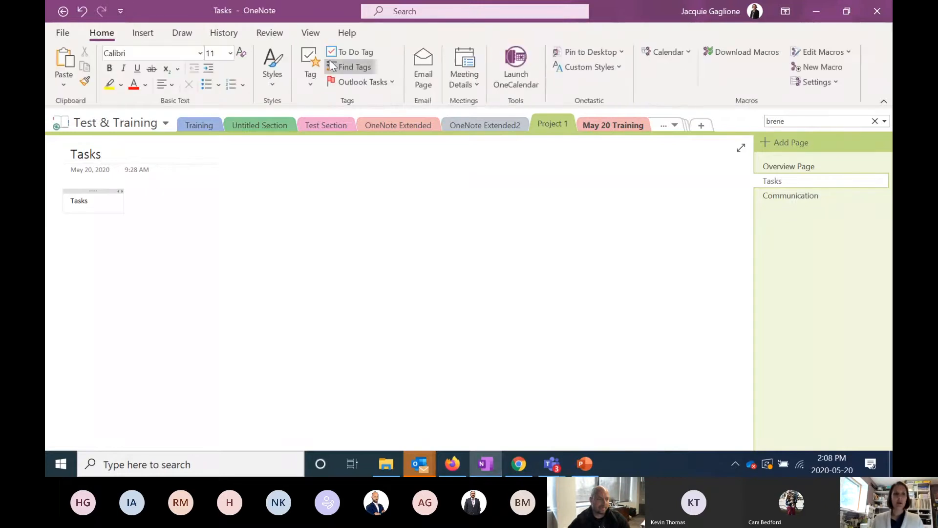
{"action": "left_click", "coordinate": [355, 52]}
{"action": "type", "text": "T"}
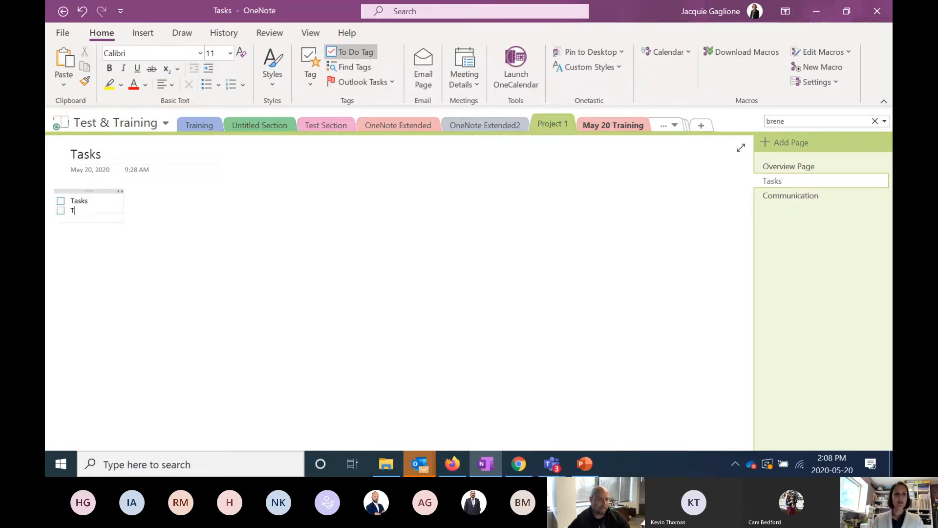
{"action": "type", "text": "task"}
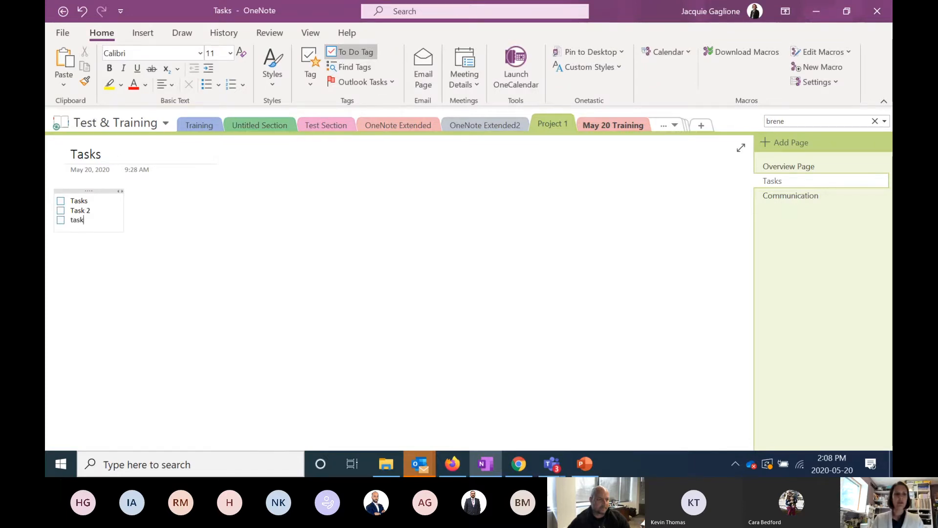
{"action": "type", "text": "Task 3"}
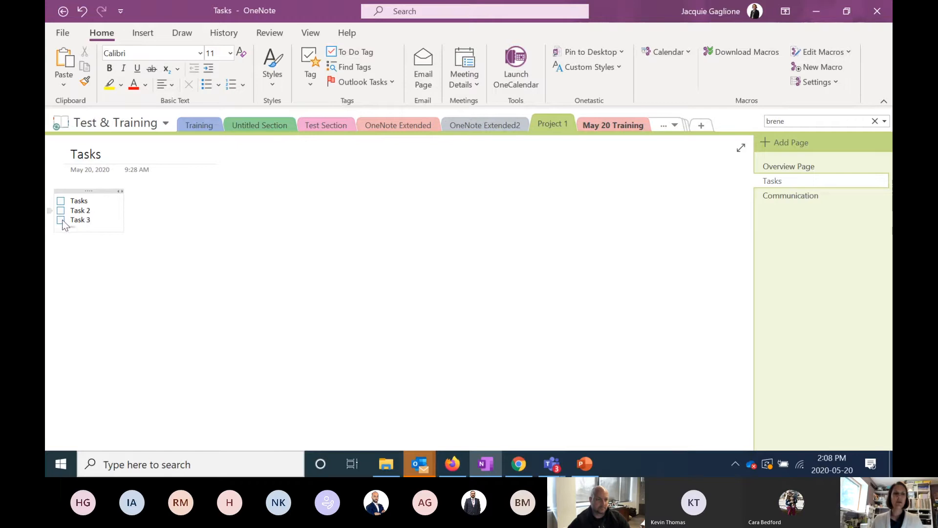
{"action": "left_click", "coordinate": [60, 210]}
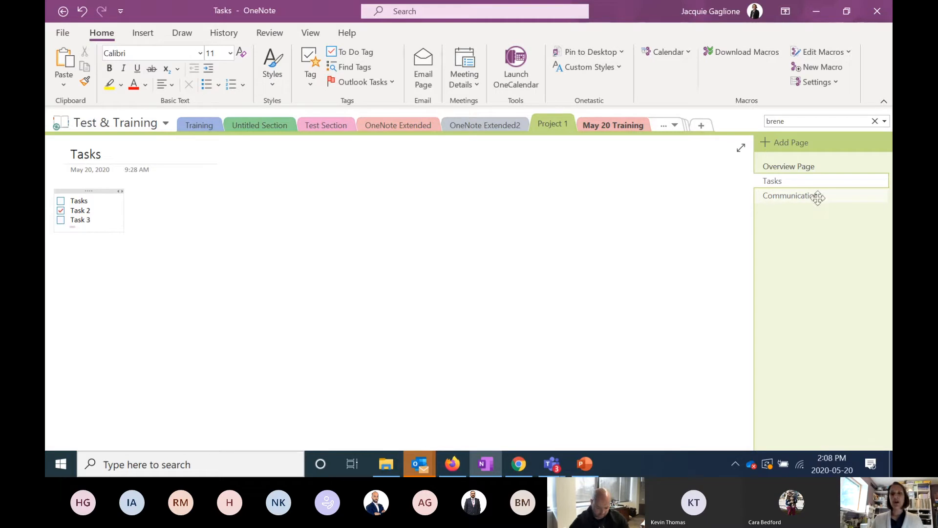
{"action": "left_click", "coordinate": [790, 195]}
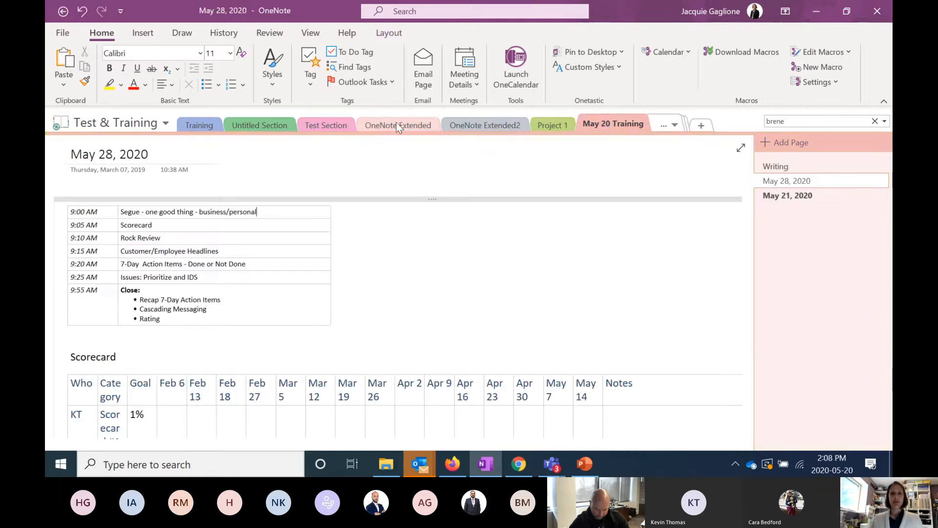
Step: Show the Onboarding Checklist page in the OneNote Extended section and look through it
{"action": "left_click", "coordinate": [398, 125]}
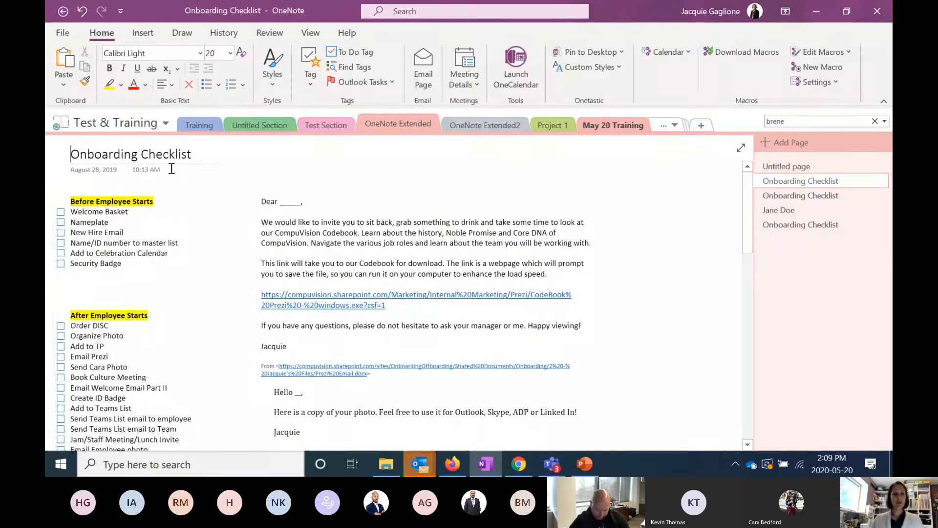
{"action": "scroll", "scroll_direction": "down", "scroll_amount": 3}
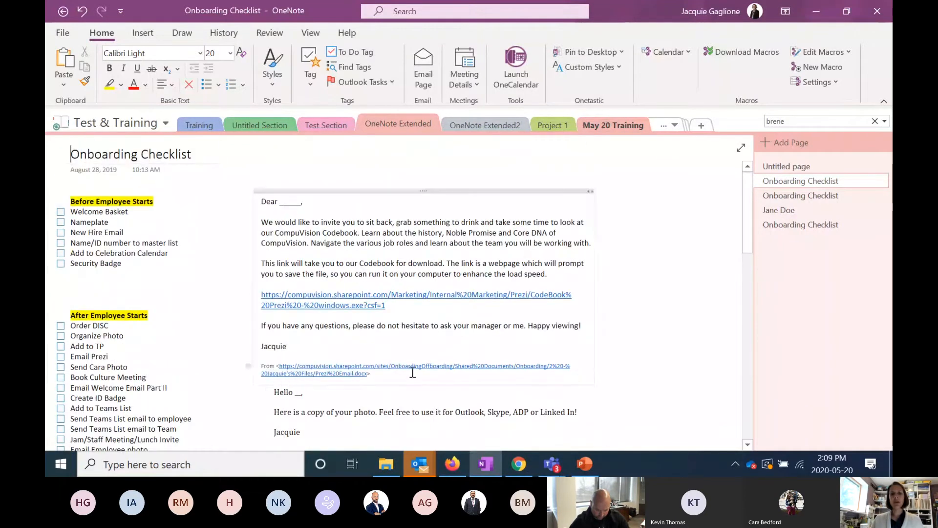
{"action": "mouse_move", "coordinate": [412, 370]}
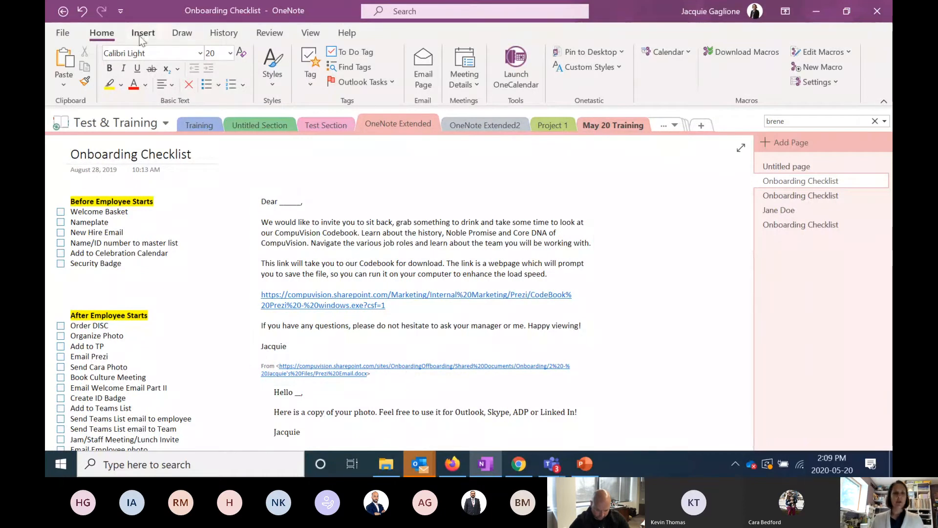
Step: Save the page as template "Onboarding Checklist", set as section default, replacing the existing one
{"action": "left_click", "coordinate": [144, 32]}
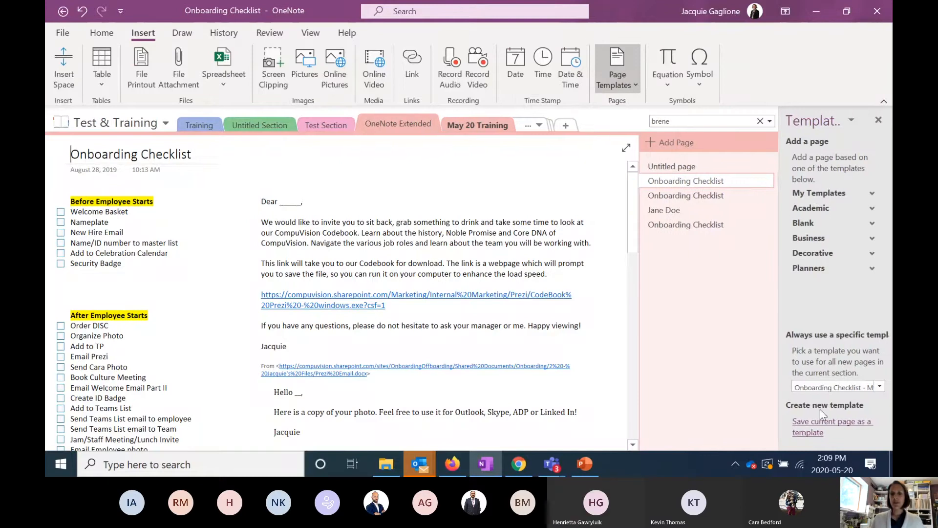
{"action": "left_click", "coordinate": [831, 421]}
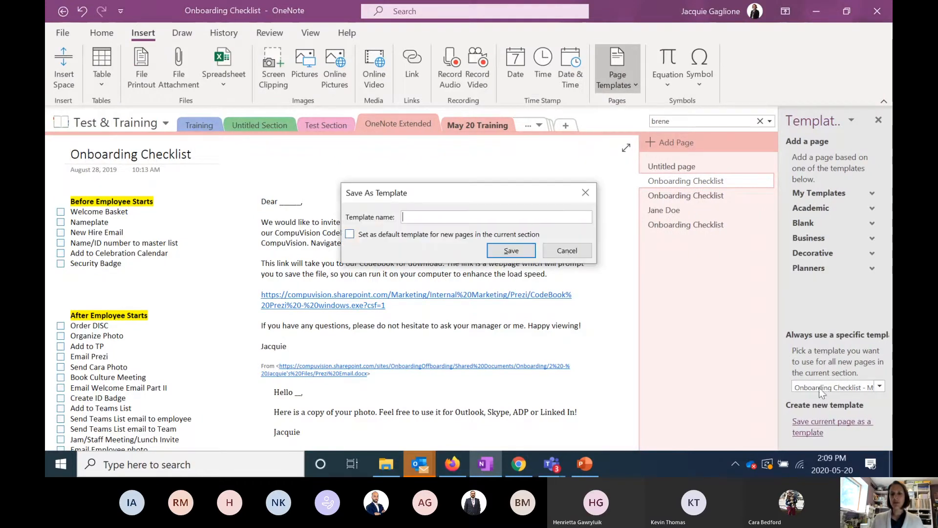
{"action": "type", "text": "Onboarding Checklist"}
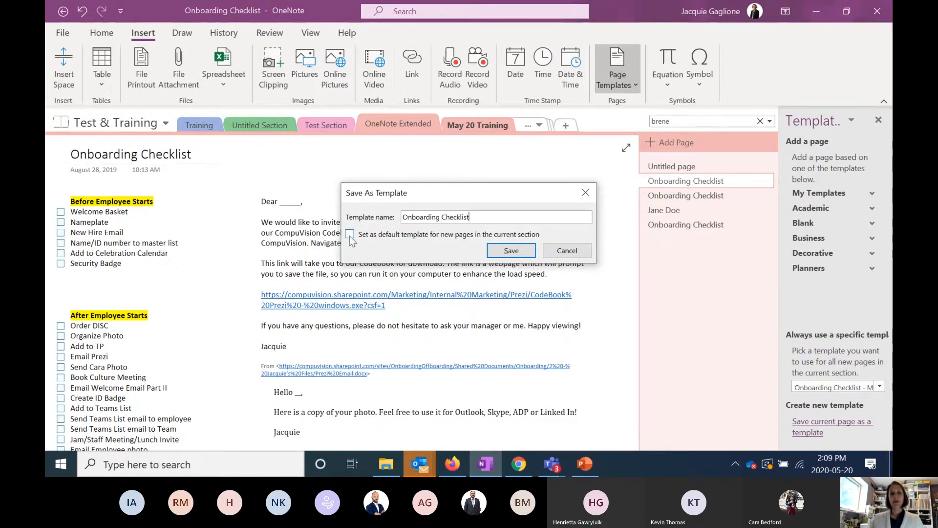
{"action": "left_click", "coordinate": [349, 234]}
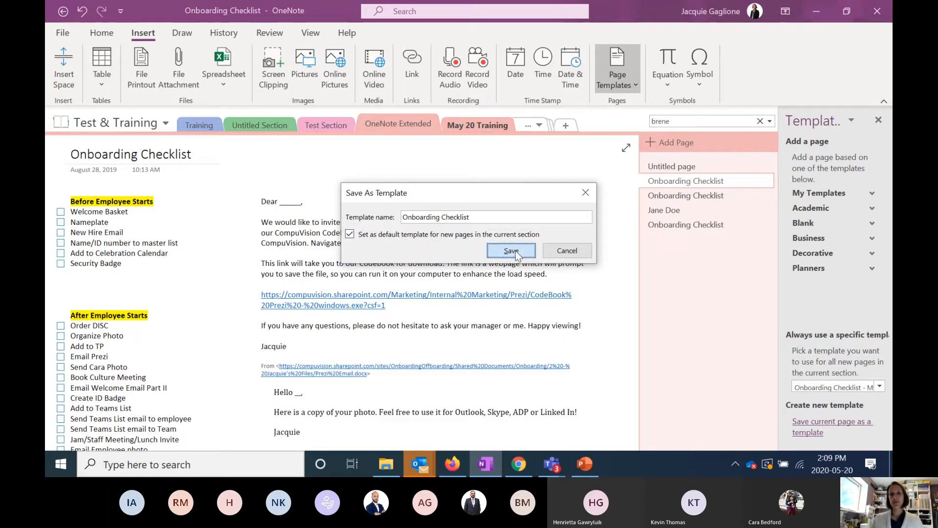
{"action": "left_click", "coordinate": [510, 250]}
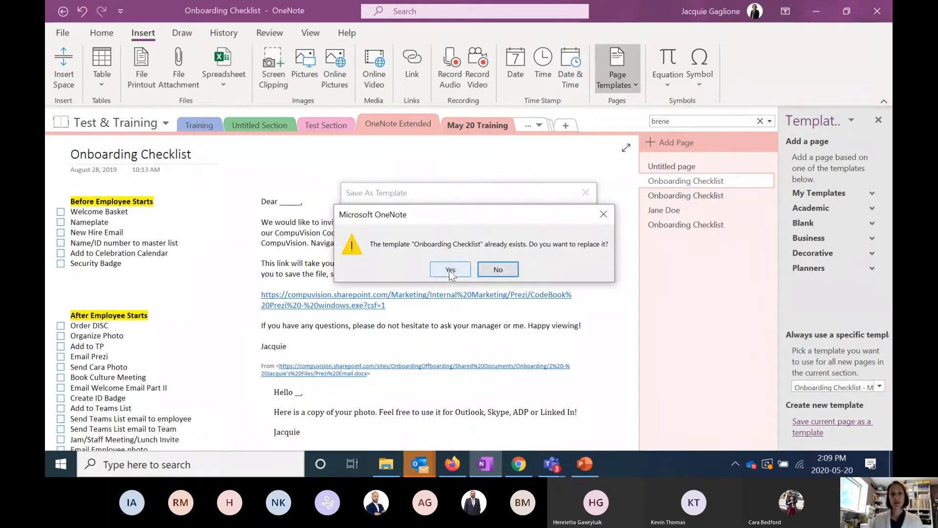
{"action": "left_click", "coordinate": [450, 269]}
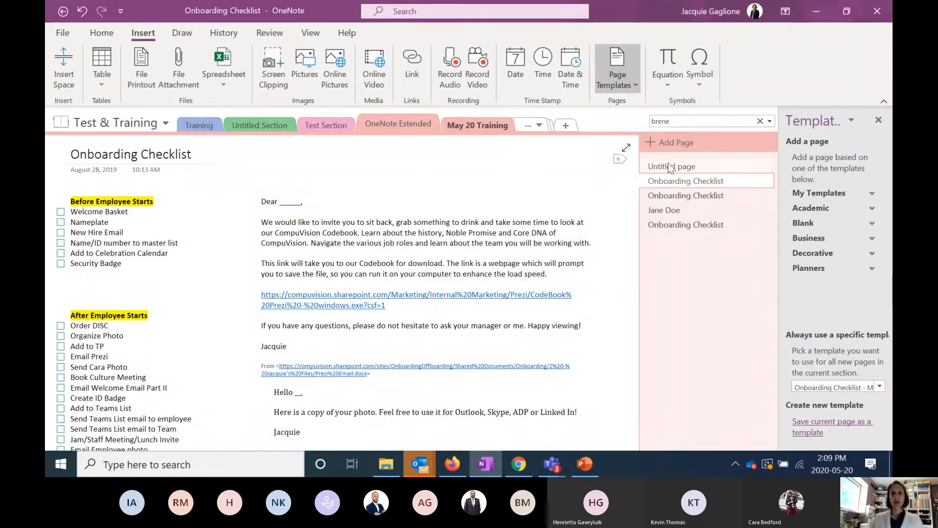
Step: Add a new page to OneNote Extended, then move to the May 20 Training section
{"action": "left_click", "coordinate": [676, 143]}
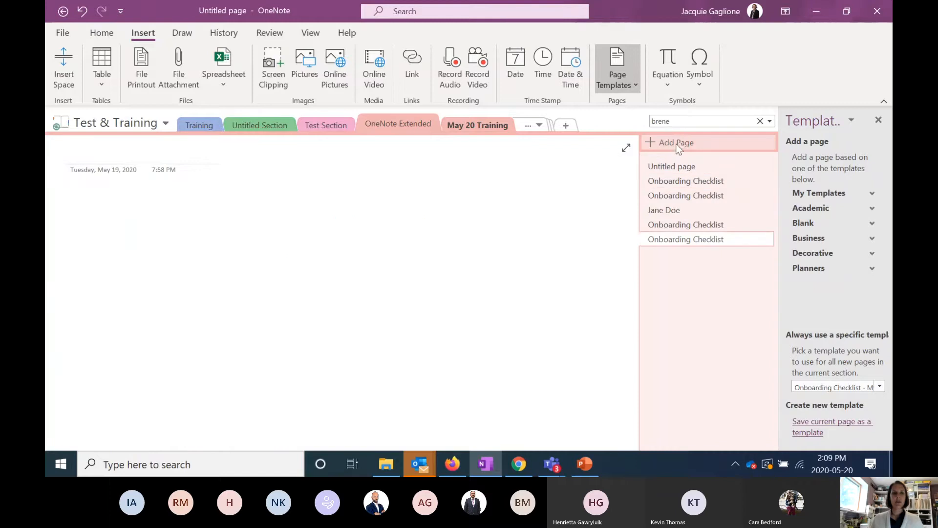
{"action": "left_click", "coordinate": [685, 238]}
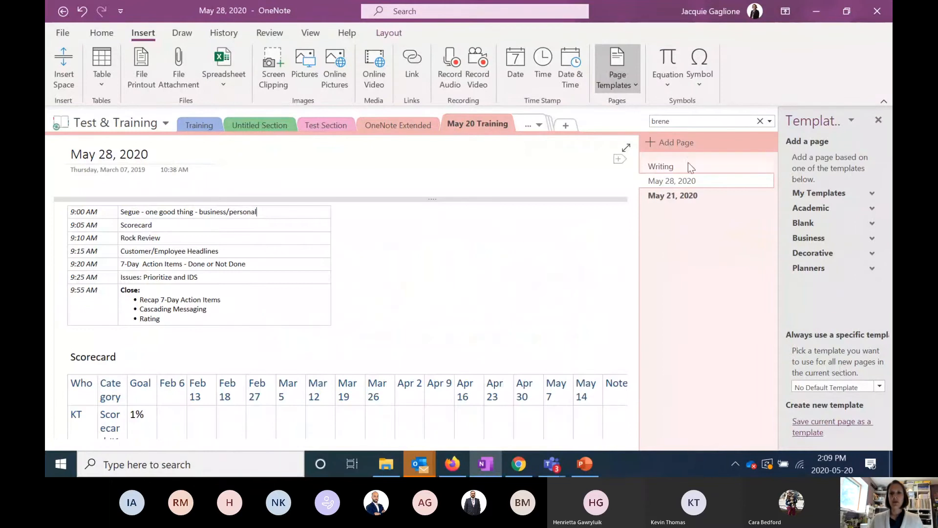
Step: Add a page in May 20 Training from the Academic Simple Lecture Notes template
{"action": "left_click", "coordinate": [676, 142]}
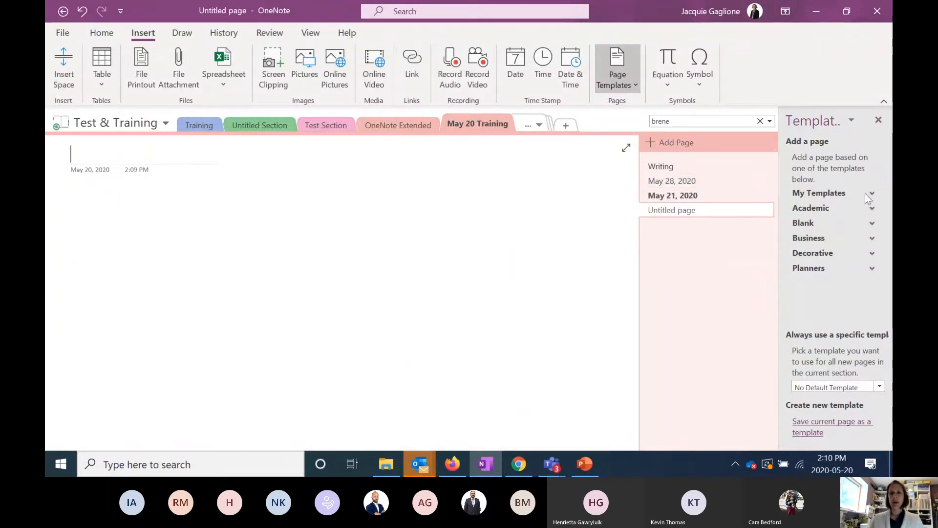
{"action": "left_click", "coordinate": [871, 192]}
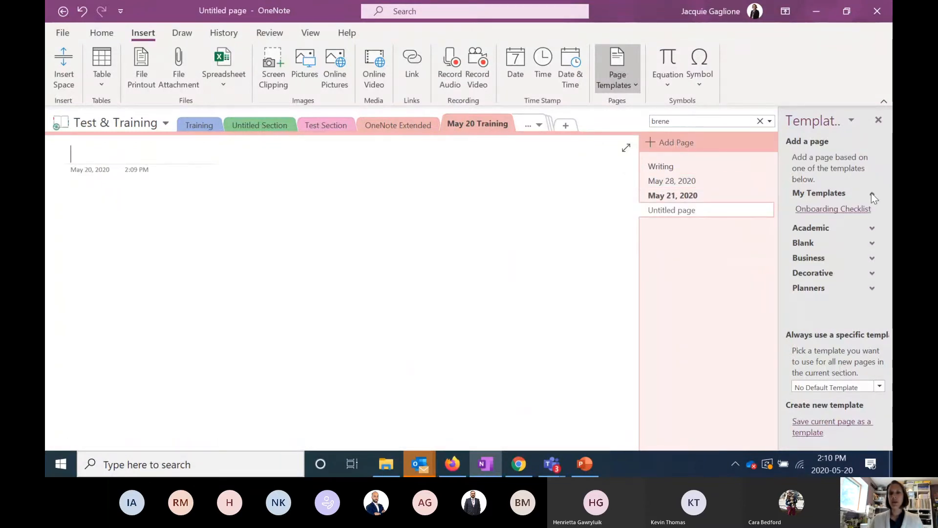
{"action": "left_click", "coordinate": [872, 193]}
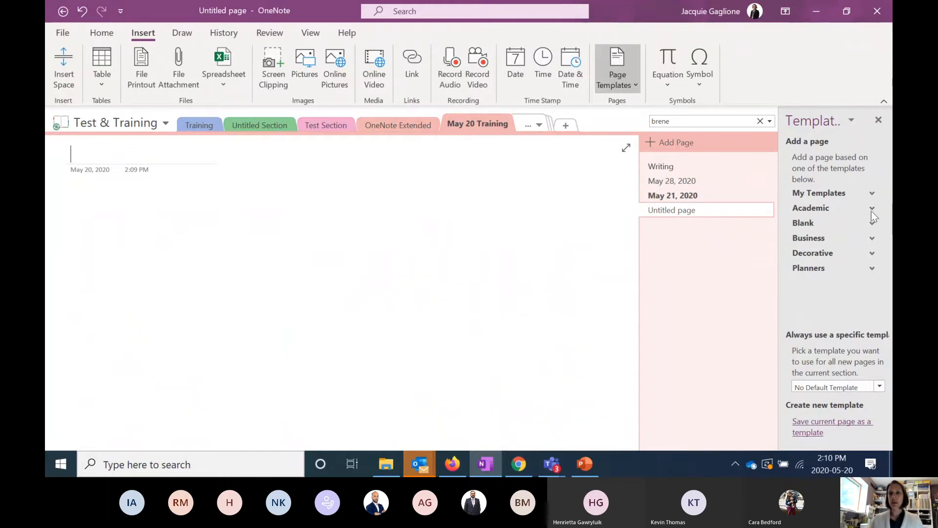
{"action": "left_click", "coordinate": [810, 208]}
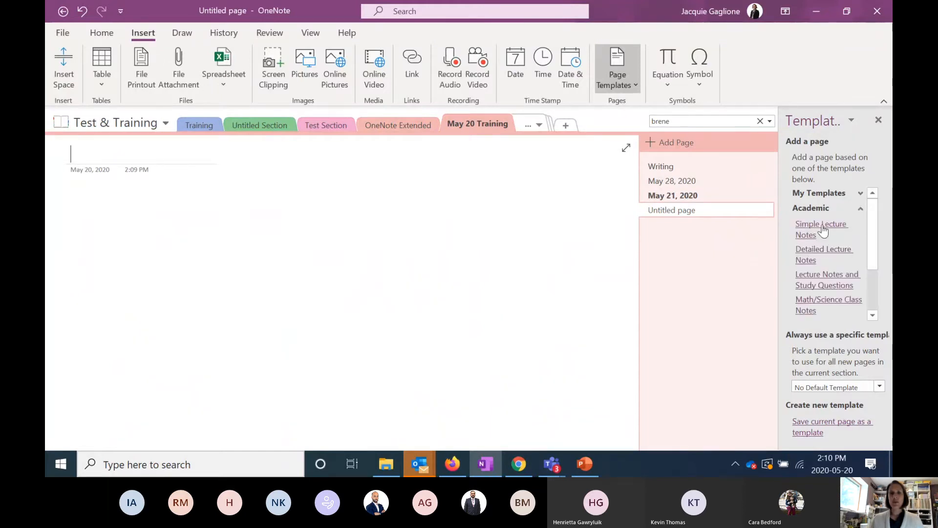
{"action": "left_click", "coordinate": [821, 229]}
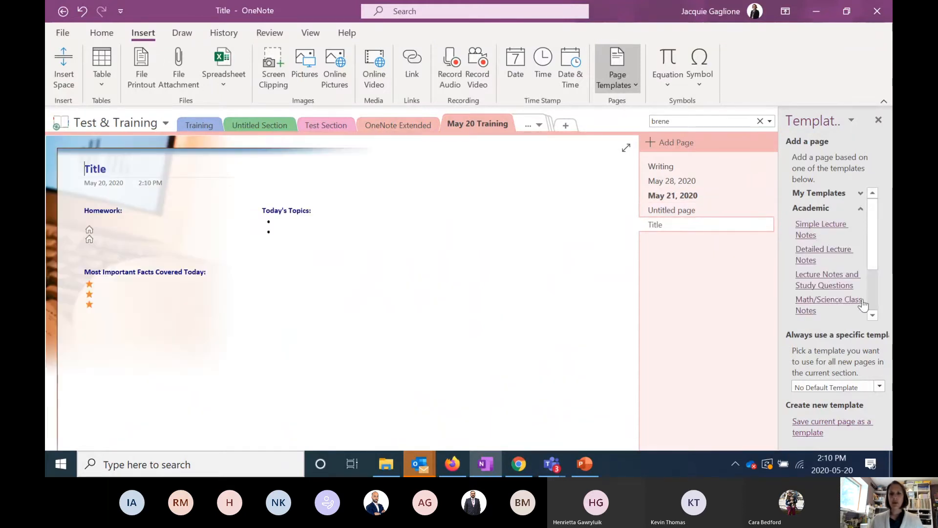
Step: Add another page from the Planners Prioritized To Do List template
{"action": "scroll", "scroll_direction": "down", "scroll_amount": 3}
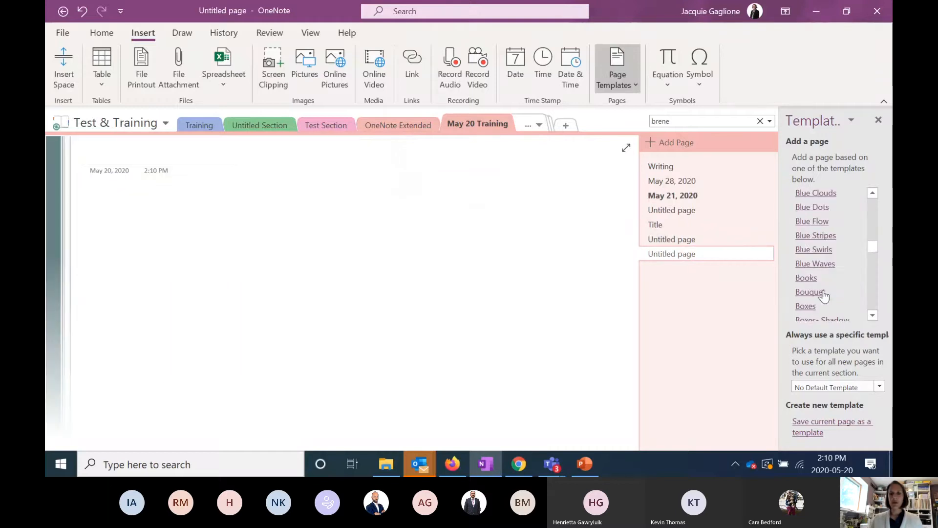
{"action": "scroll", "scroll_direction": "down", "scroll_amount": 3}
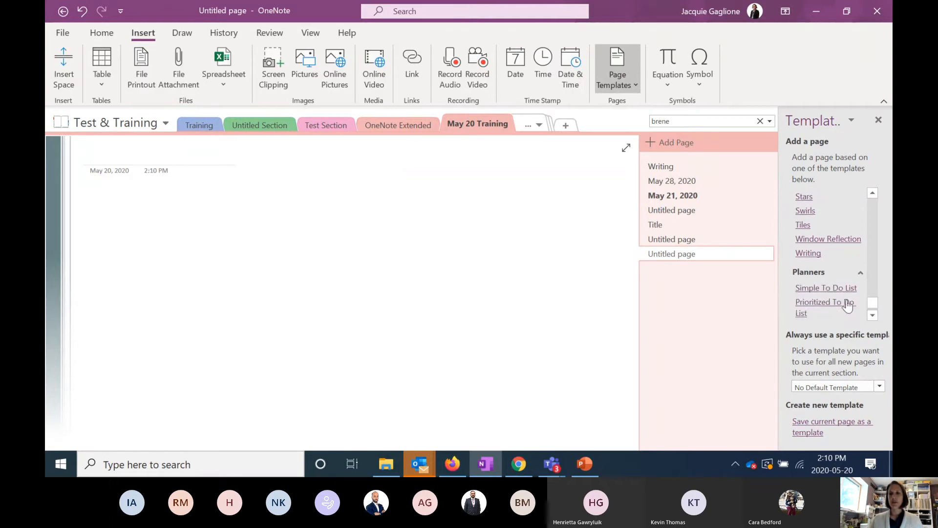
{"action": "left_click", "coordinate": [825, 288]}
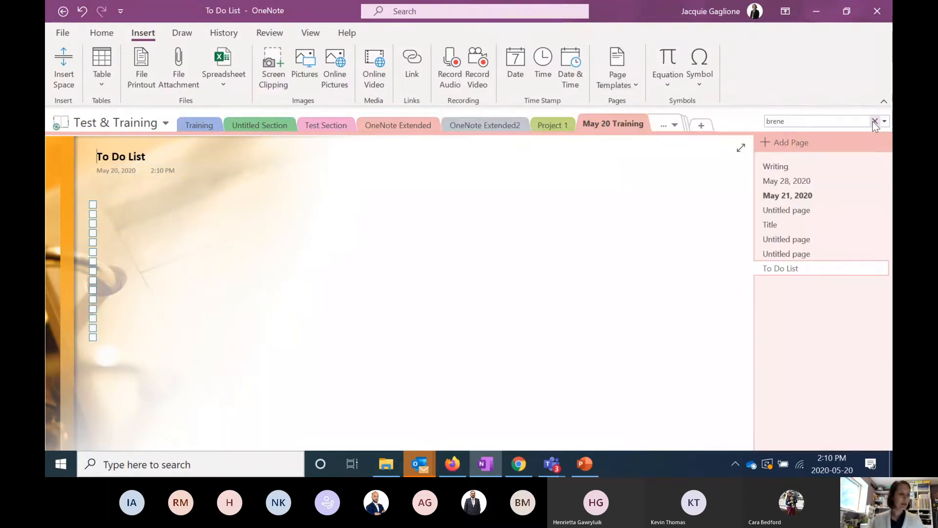
{"action": "mouse_move", "coordinate": [875, 124]}
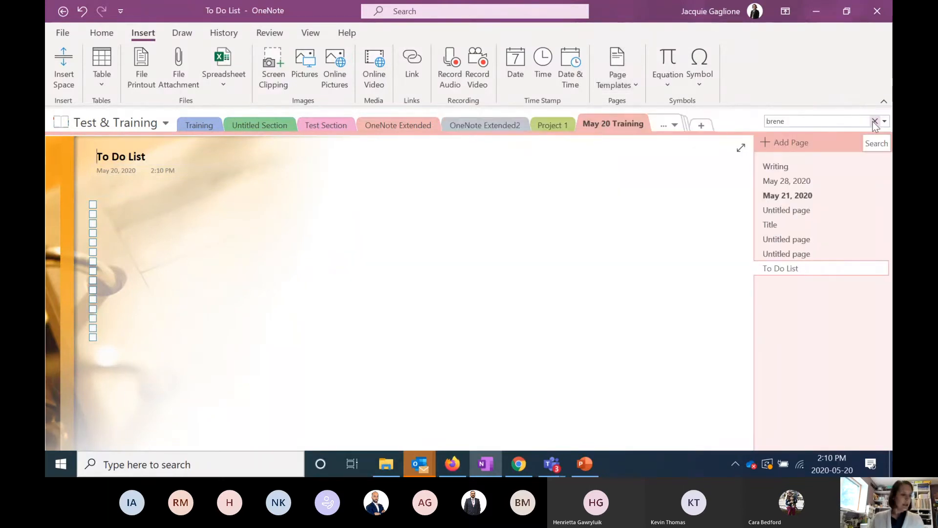
{"action": "left_click", "coordinate": [874, 121]}
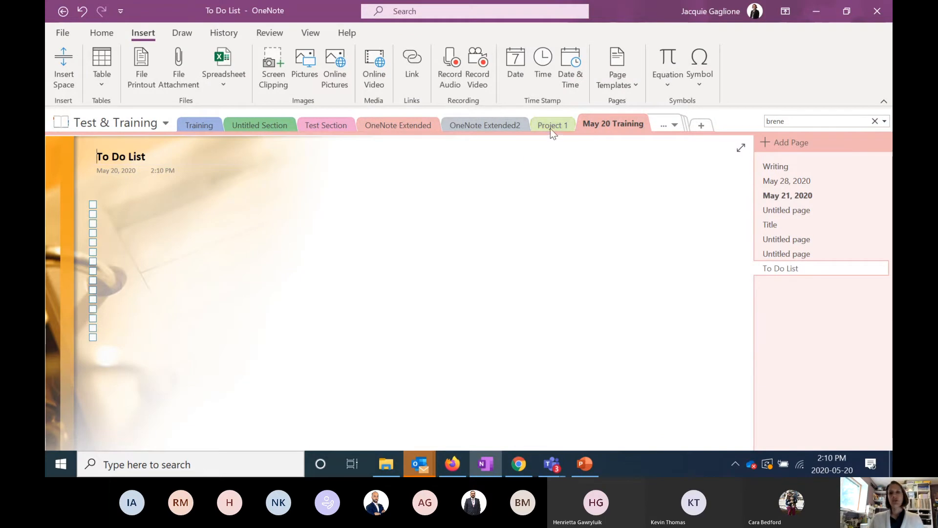
{"action": "mouse_move", "coordinate": [541, 63]}
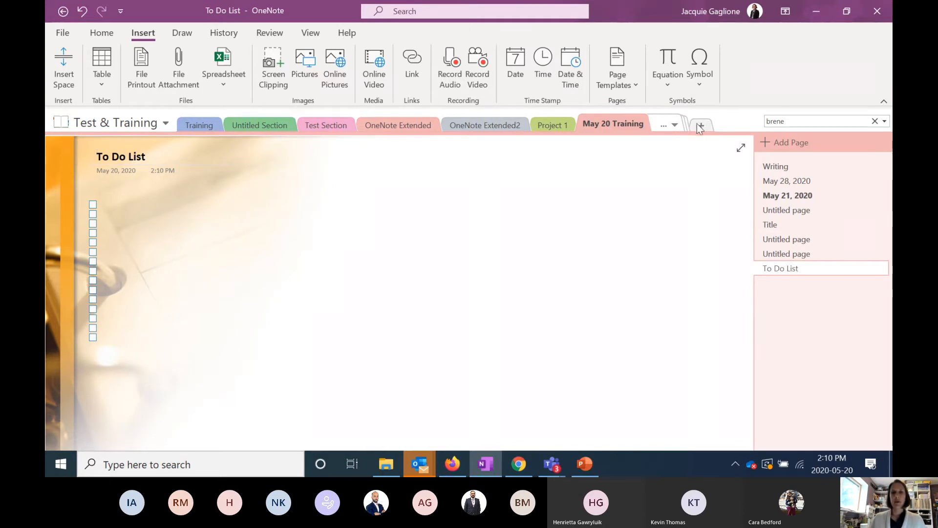
Step: Create a new section group in Test & Training and name it Projects2
{"action": "left_click", "coordinate": [698, 125]}
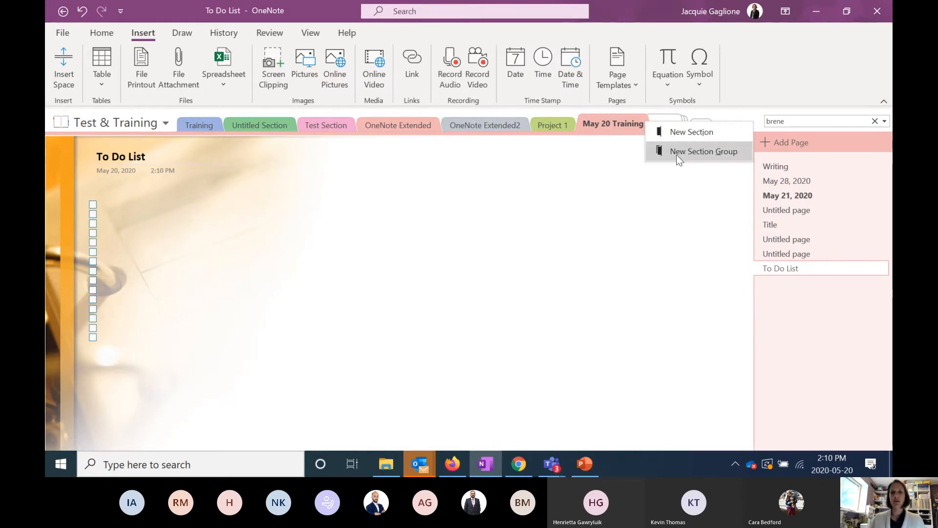
{"action": "left_click", "coordinate": [704, 150]}
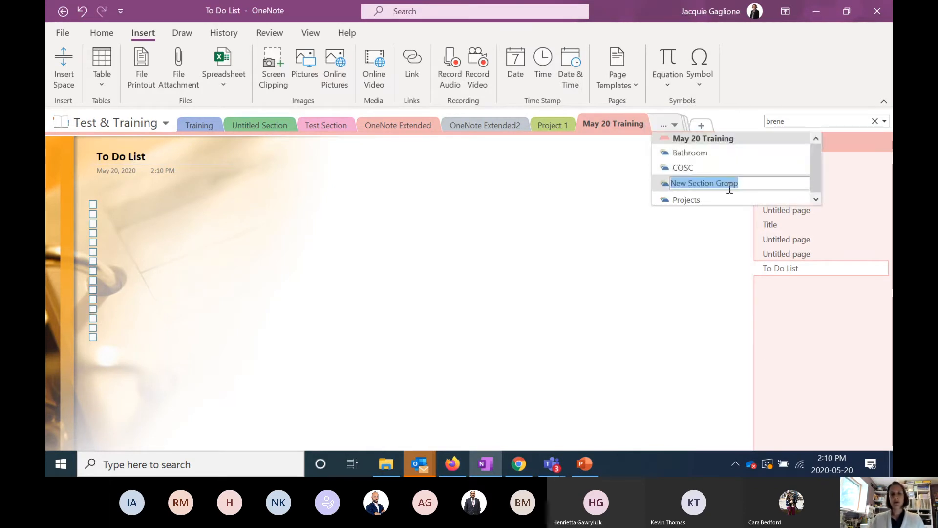
{"action": "type", "text": "Projec"}
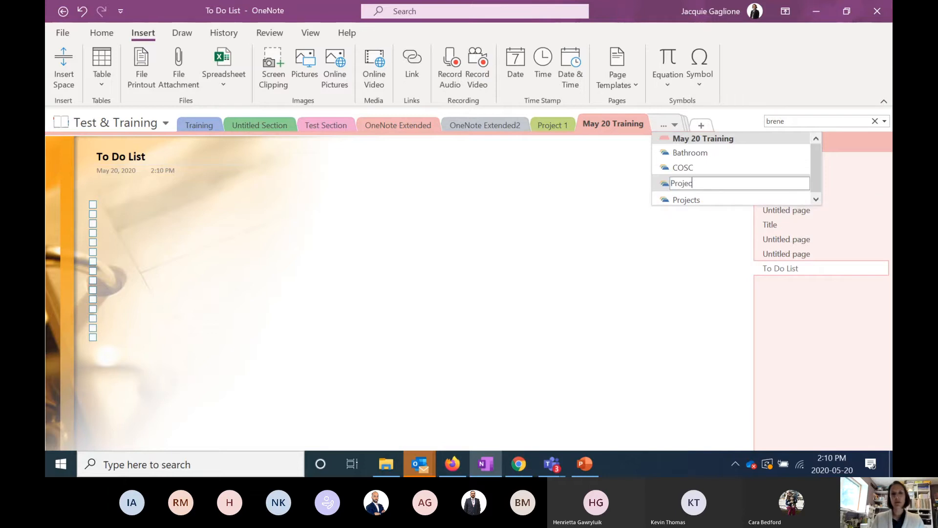
{"action": "key", "text": "Backspace"}
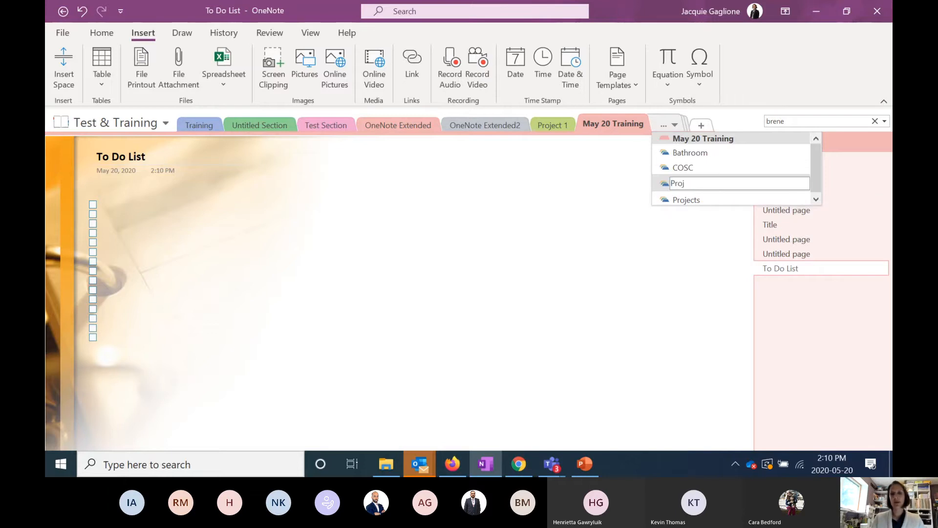
{"action": "key", "text": "Backspace"}
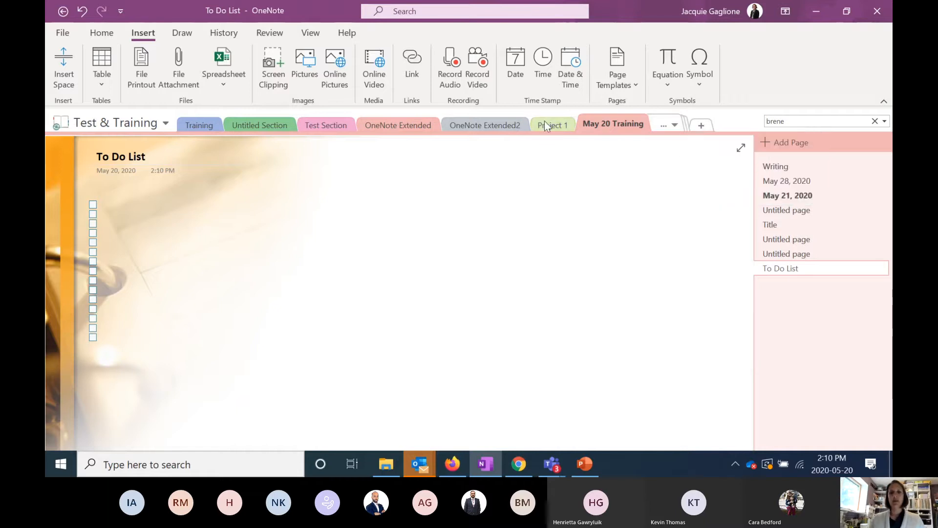
Step: Move the Project 1 section into the Projects2 group under Test & Training via Move or Copy
{"action": "left_click", "coordinate": [551, 126]}
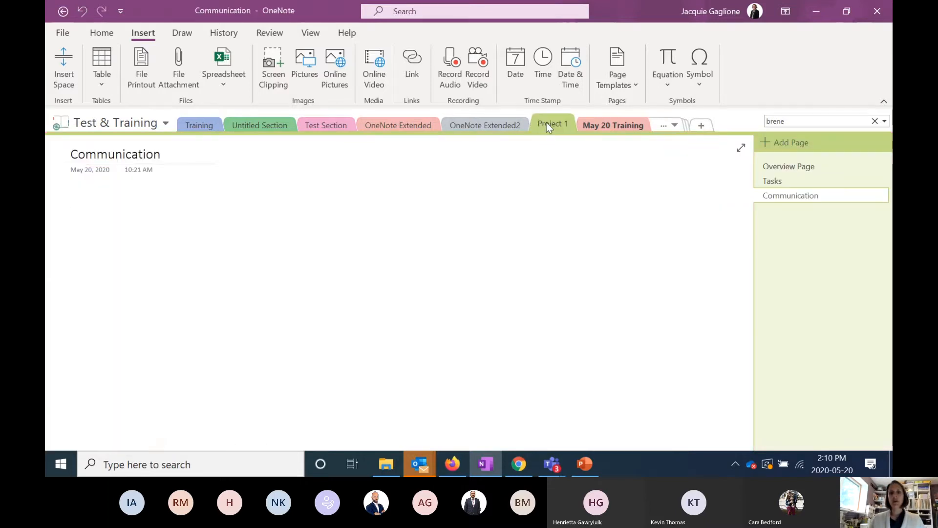
{"action": "right_click", "coordinate": [552, 124]}
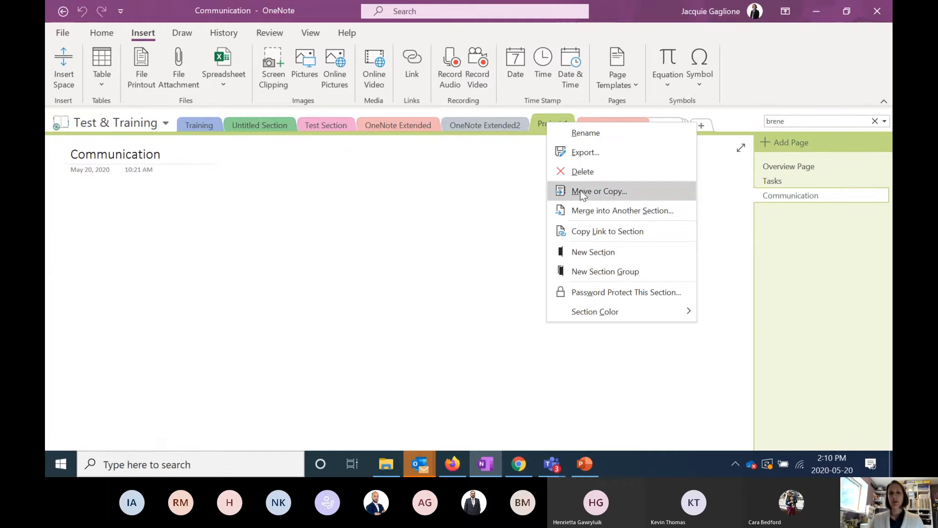
{"action": "left_click", "coordinate": [598, 191]}
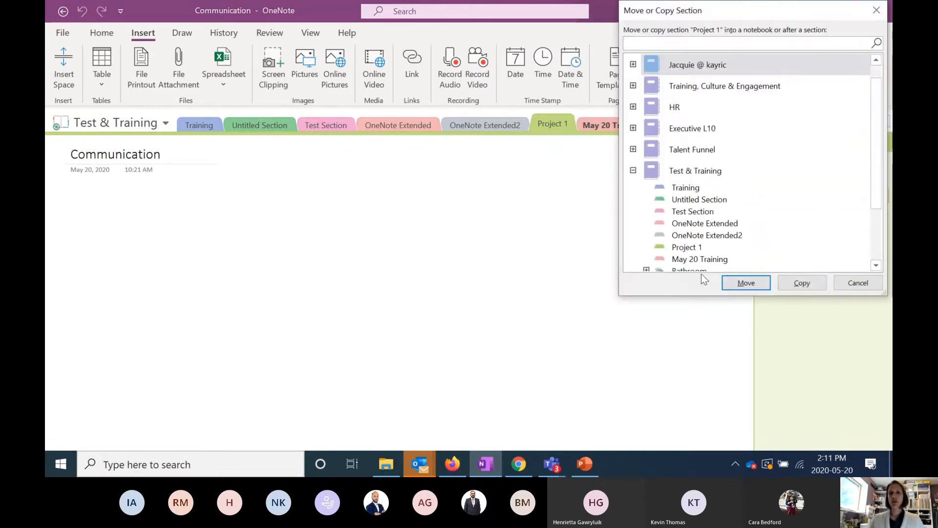
{"action": "scroll", "scroll_direction": "down", "scroll_amount": 3}
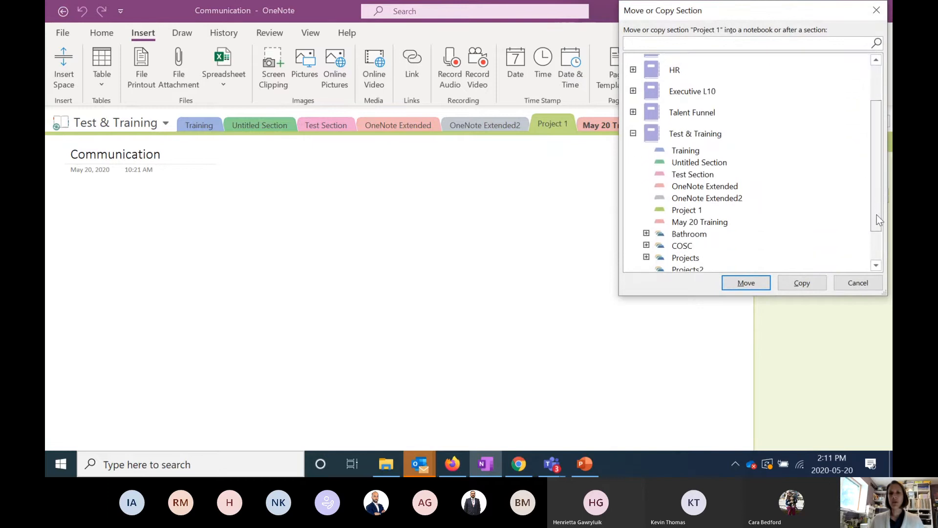
{"action": "scroll", "scroll_direction": "down", "scroll_amount": 3}
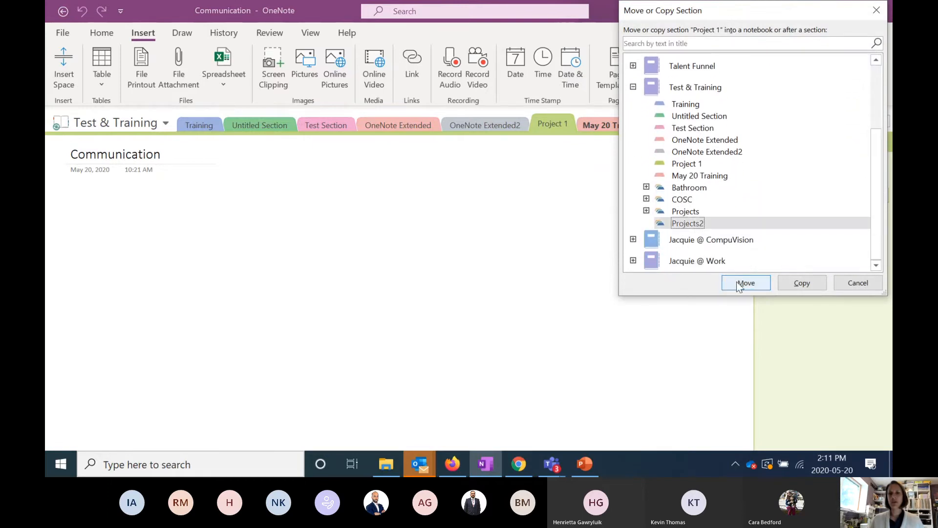
{"action": "left_click", "coordinate": [746, 282]}
{"action": "type", "text": "brene"}
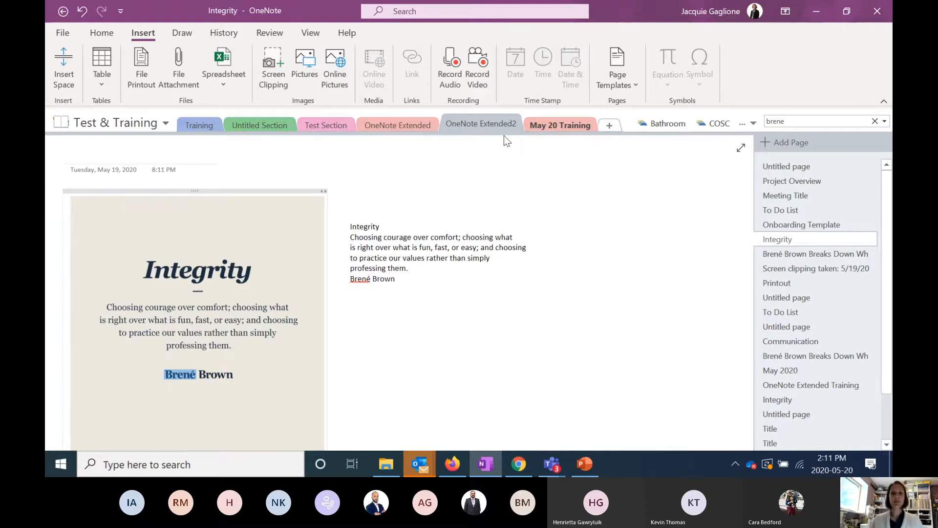
Step: From May 20 Training, switch to the Projects2 section group via the overflow list
{"action": "left_click", "coordinate": [560, 124]}
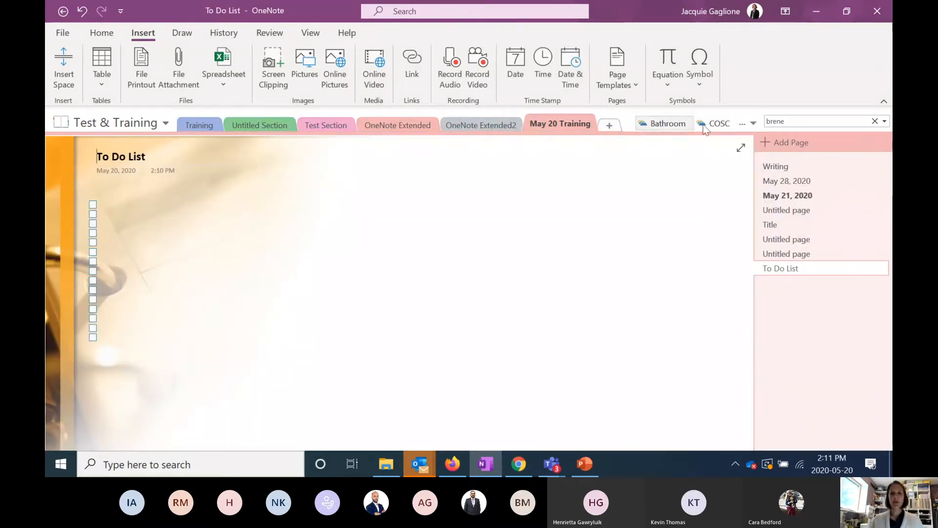
{"action": "left_click", "coordinate": [742, 123]}
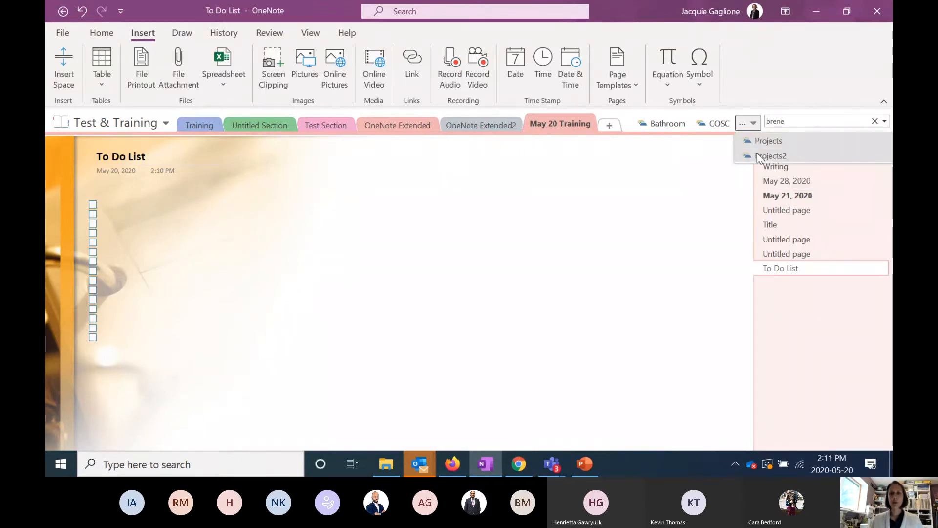
{"action": "left_click", "coordinate": [771, 156]}
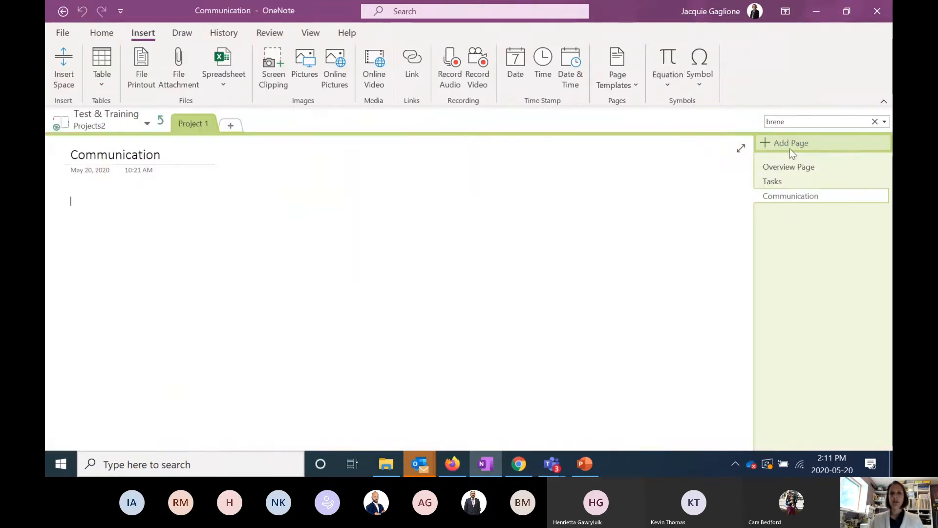
Step: Add four pages to Project 1 and title the first two 'Email 1'
{"action": "left_click", "coordinate": [790, 142]}
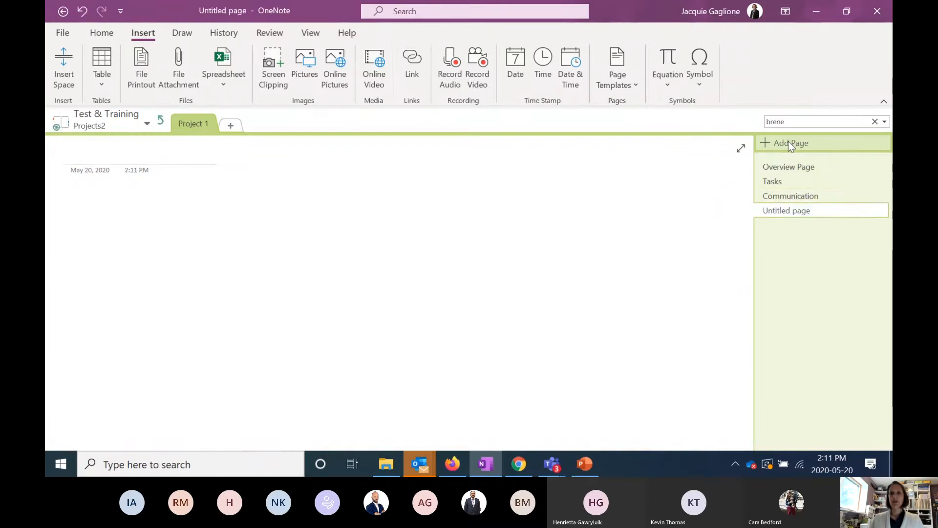
{"action": "left_click", "coordinate": [790, 142]}
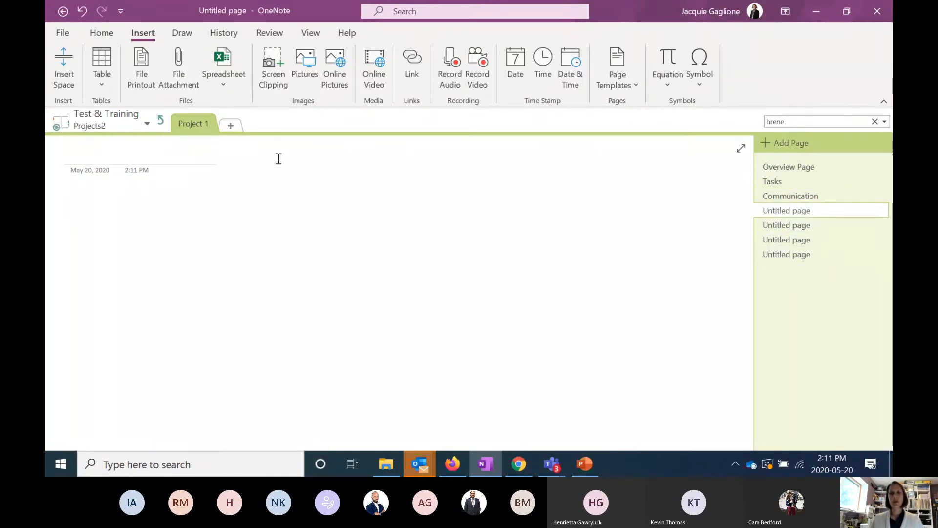
{"action": "type", "text": "Email"}
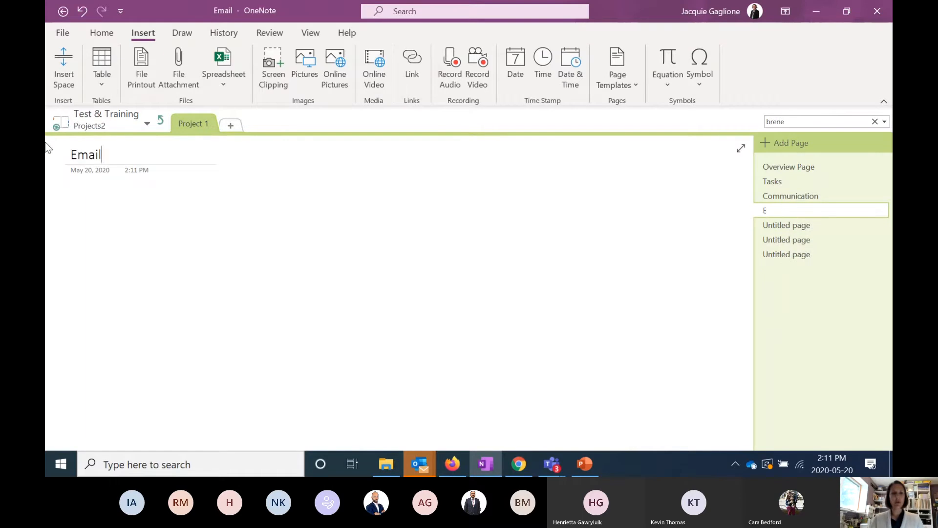
{"action": "type", "text": "1"}
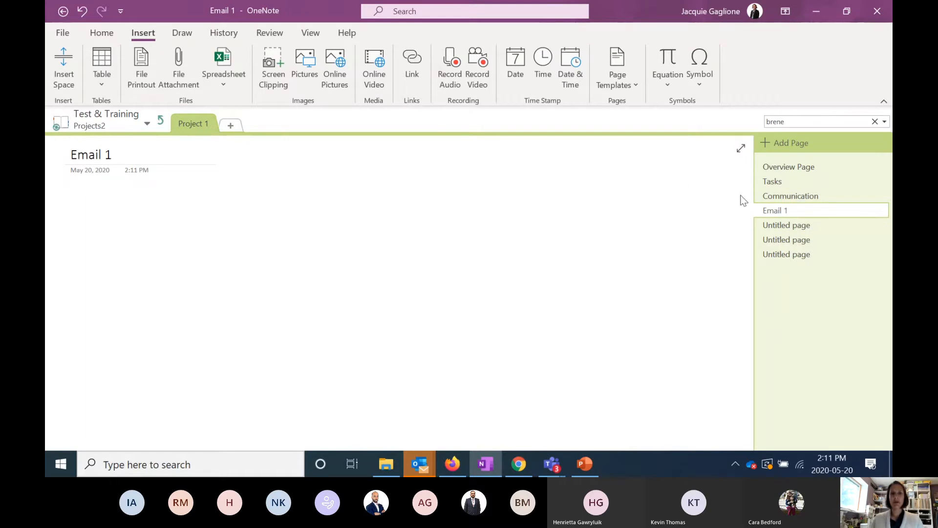
{"action": "left_click", "coordinate": [786, 225]}
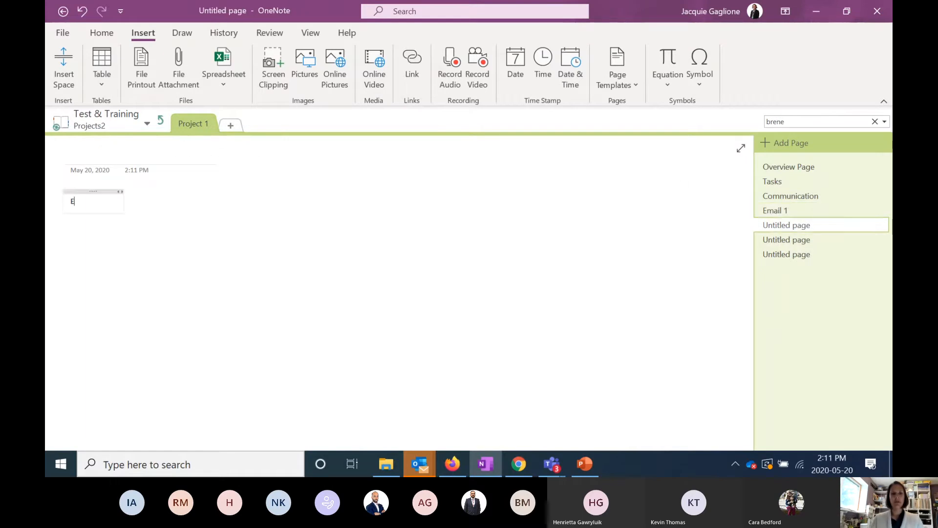
{"action": "type", "text": "m"}
{"action": "left_click", "coordinate": [143, 155]}
{"action": "type", "text": "Email 1"}
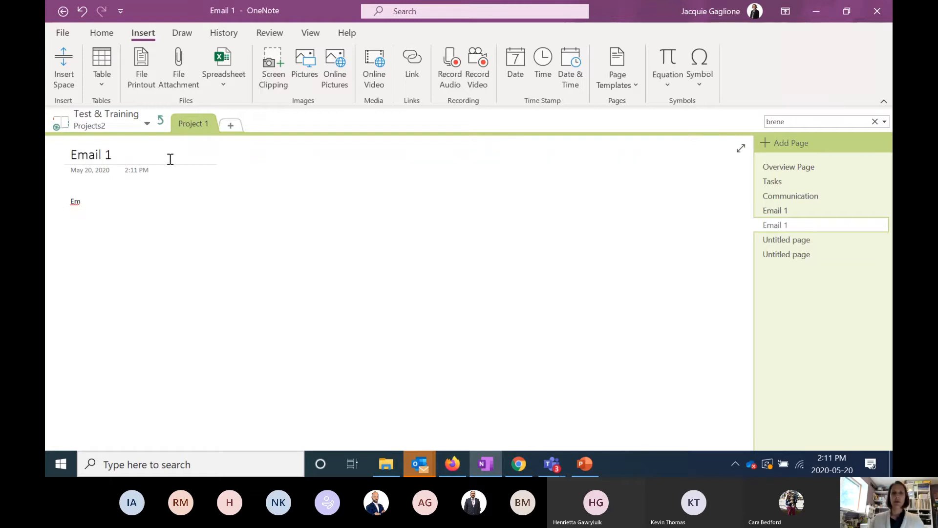
{"action": "left_click", "coordinate": [775, 210]}
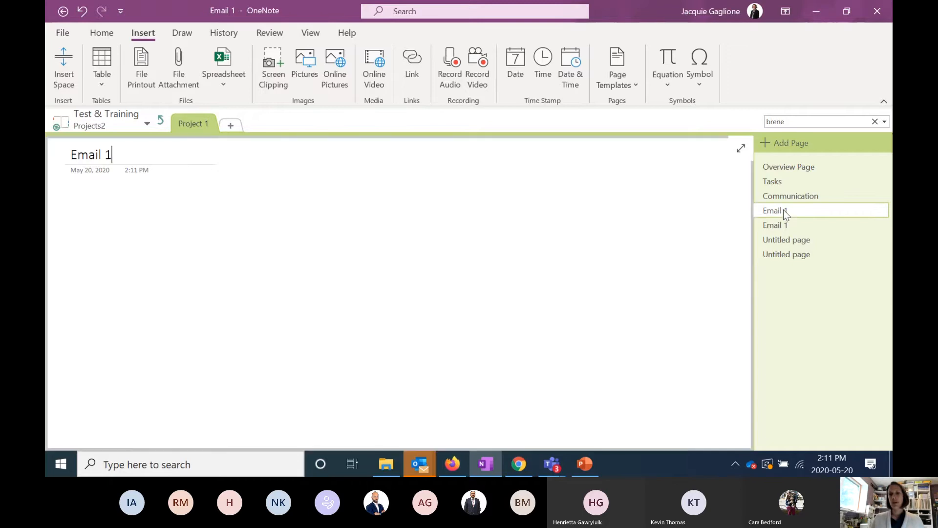
Step: Make the Email 1 and untitled pages subpages of Communication and collapse them beneath it
{"action": "right_click", "coordinate": [772, 211]}
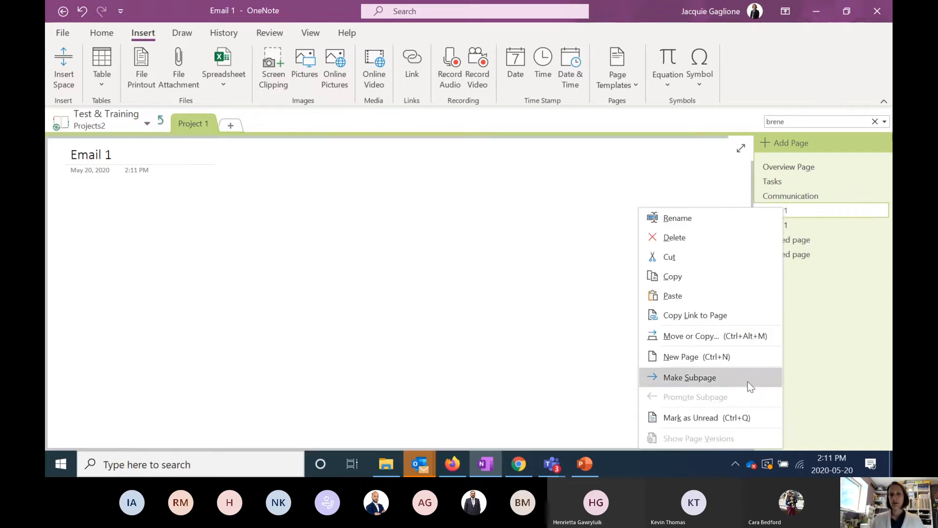
{"action": "left_click", "coordinate": [690, 377]}
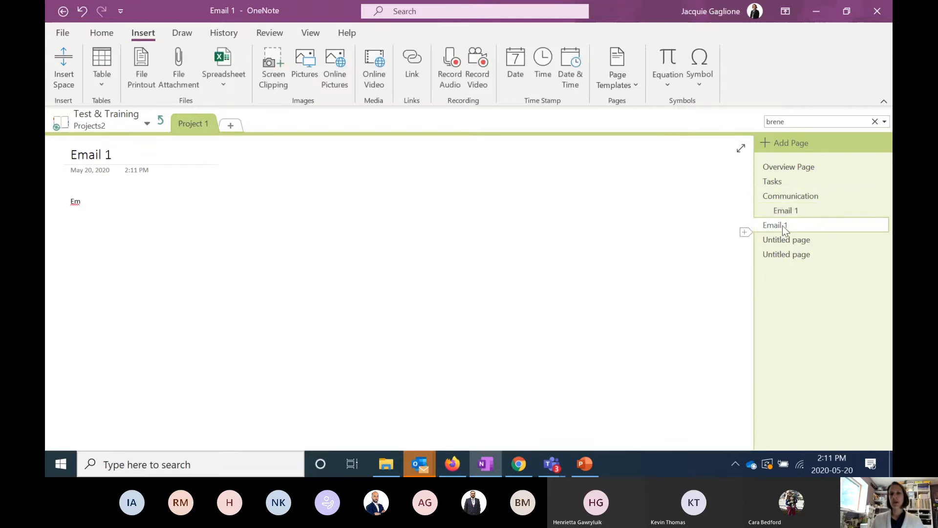
{"action": "left_click", "coordinate": [785, 224]}
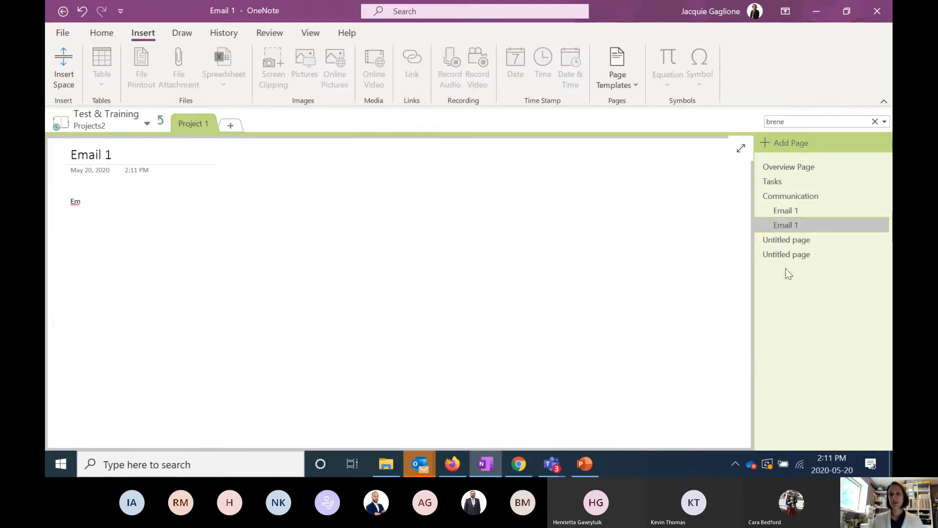
{"action": "left_click", "coordinate": [797, 239]}
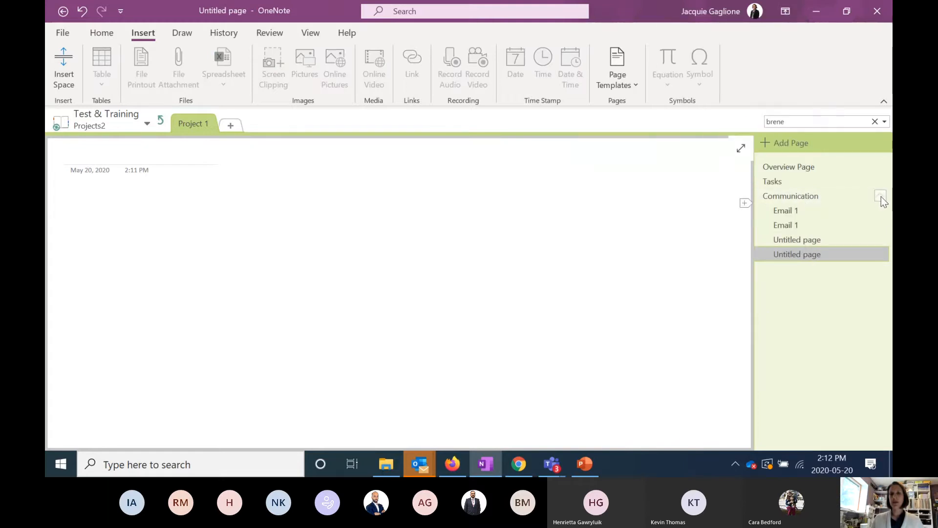
{"action": "left_click", "coordinate": [879, 196]}
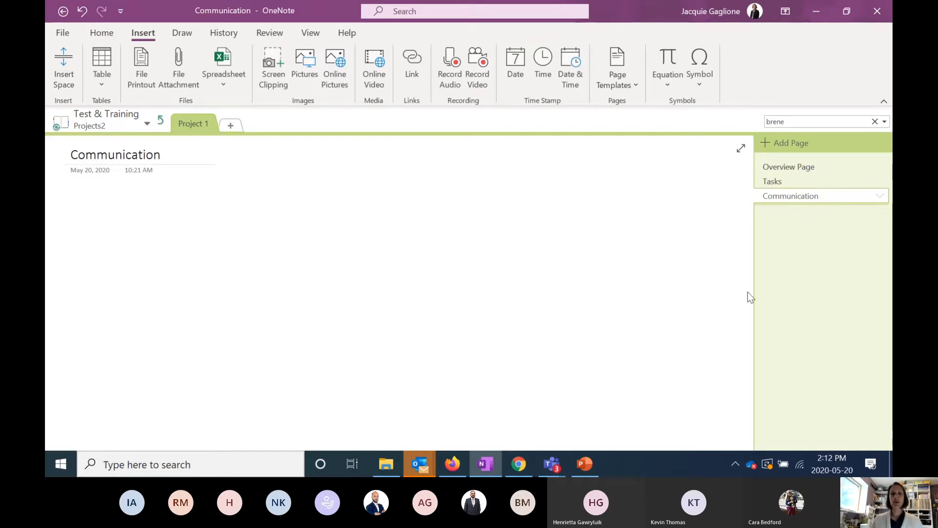
{"action": "mouse_move", "coordinate": [767, 213]}
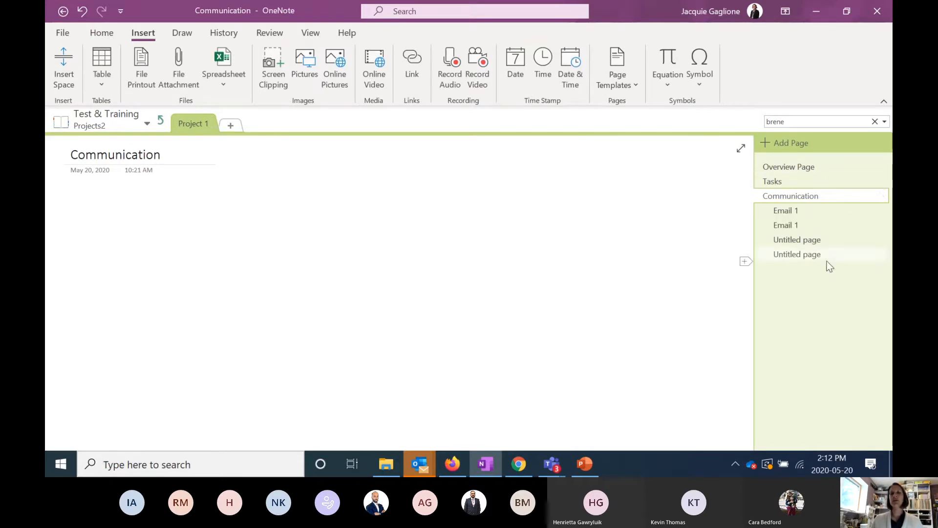
{"action": "left_click", "coordinate": [879, 195]}
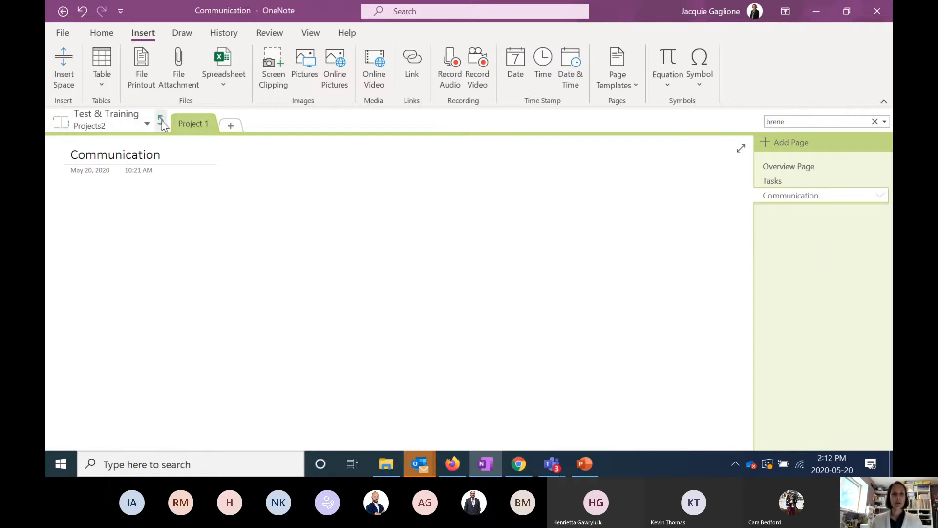
{"action": "left_click", "coordinate": [166, 123]}
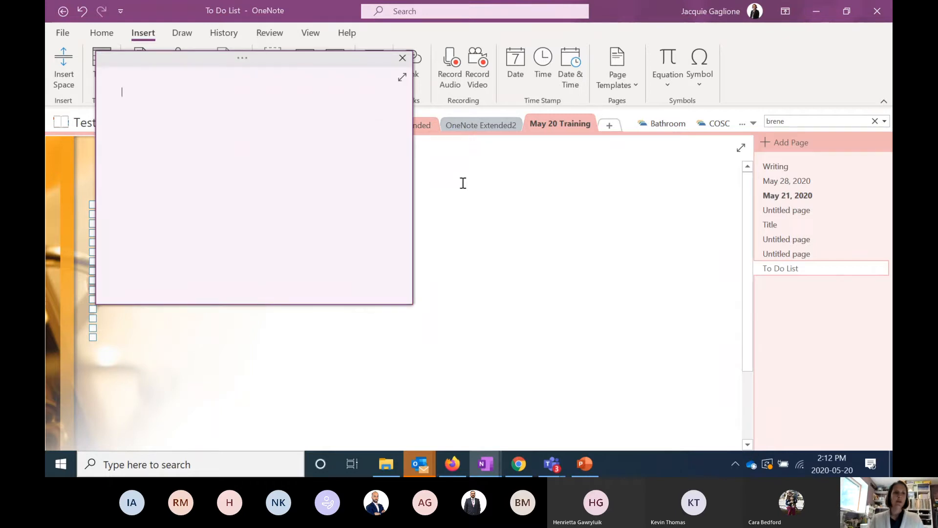
Step: Write a quick note 'Remember to buy bread, milk, cheese' and close the quick note windows
{"action": "type", "text": "Remember to b"}
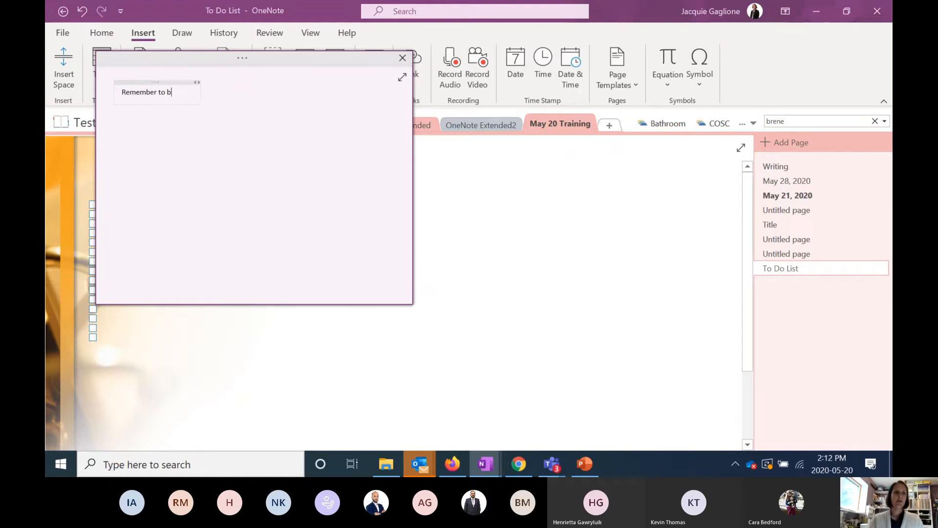
{"action": "type", "text": "uy bread, milk, cheese"}
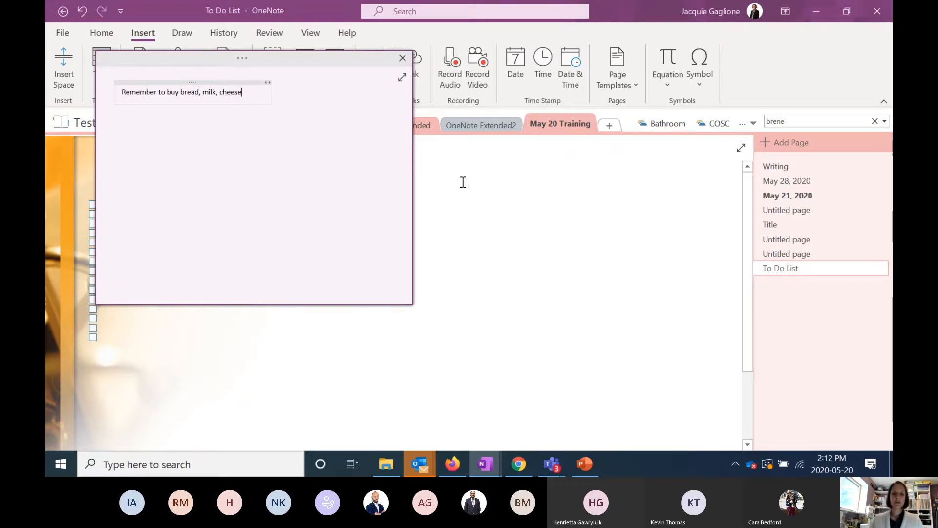
{"action": "left_click", "coordinate": [402, 58]}
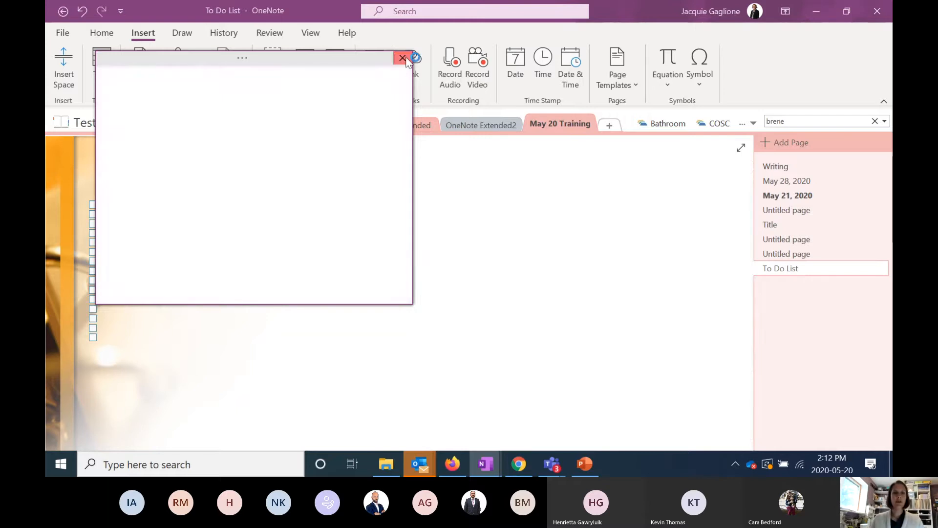
{"action": "left_click", "coordinate": [403, 58]}
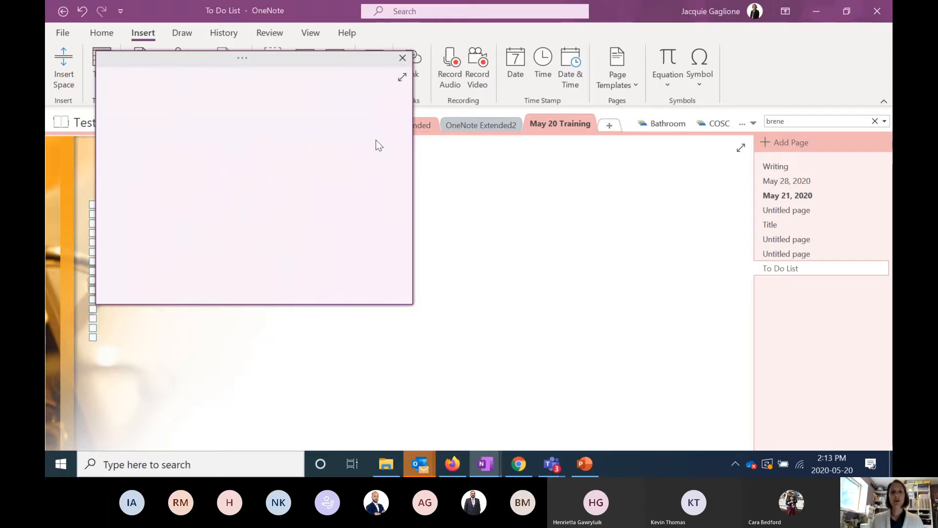
{"action": "left_click", "coordinate": [402, 58]}
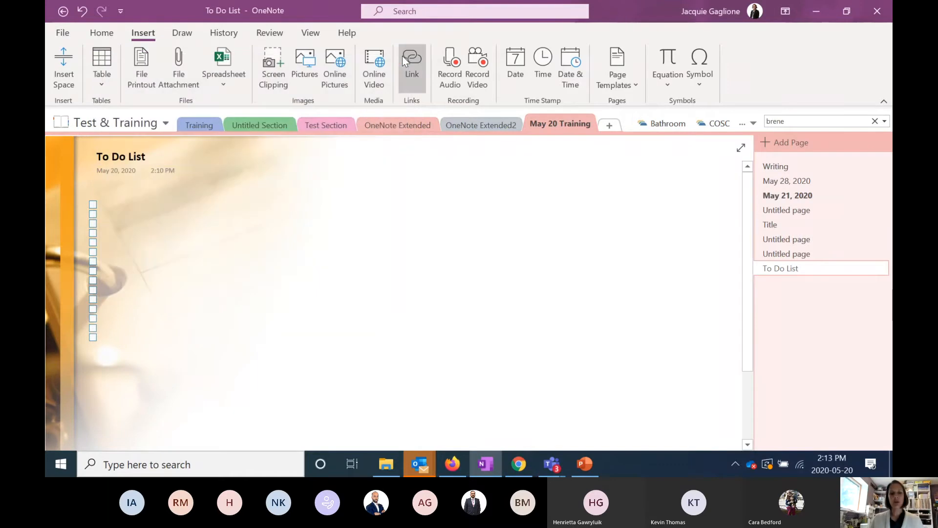
{"action": "mouse_move", "coordinate": [412, 64]}
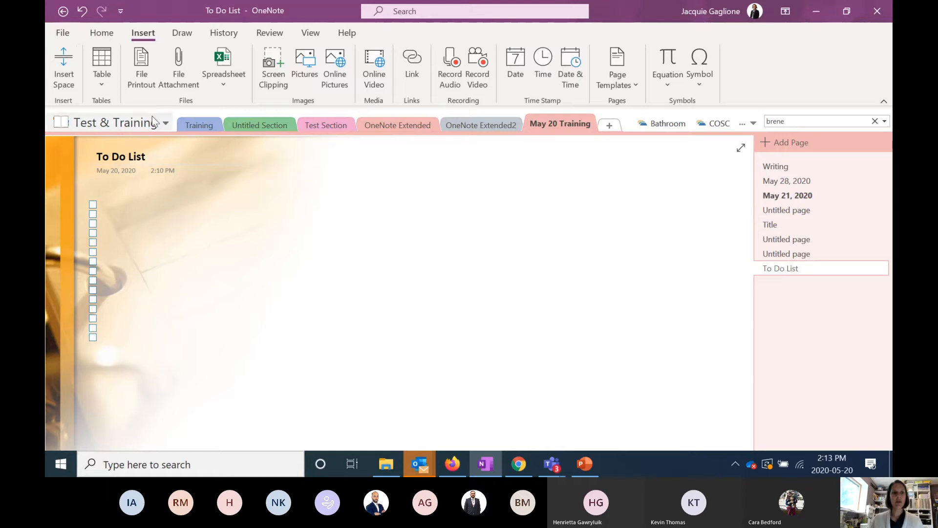
Step: Switch to Quick Notes, view the grocery reminder, then select the blog post note
{"action": "left_click", "coordinate": [165, 124]}
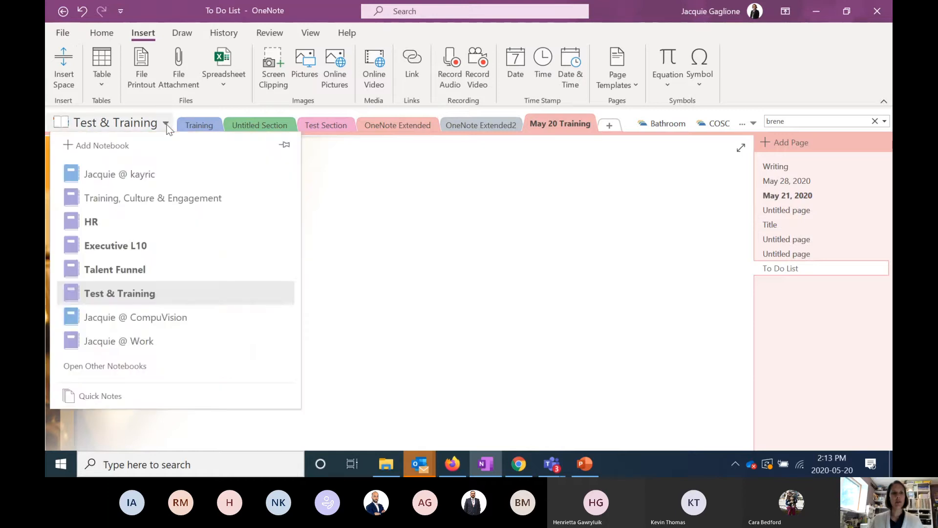
{"action": "mouse_move", "coordinate": [174, 310]}
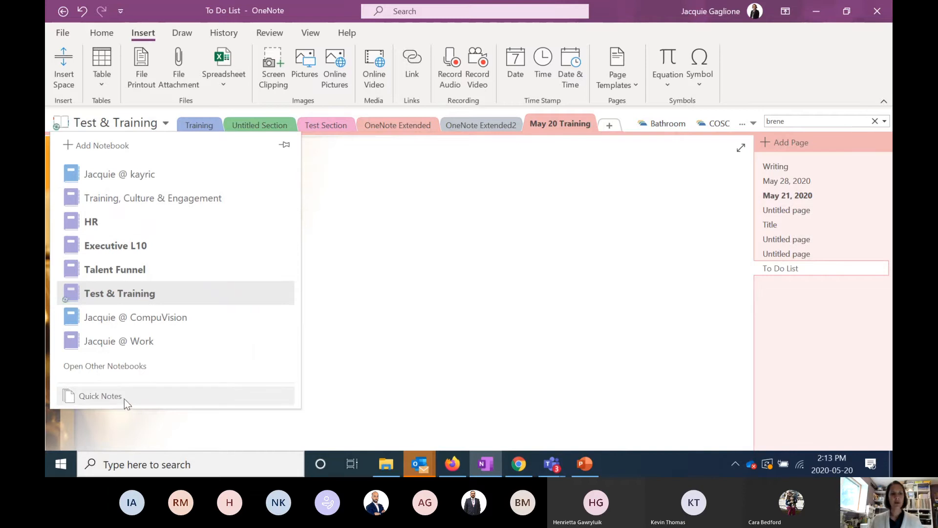
{"action": "left_click", "coordinate": [99, 395]}
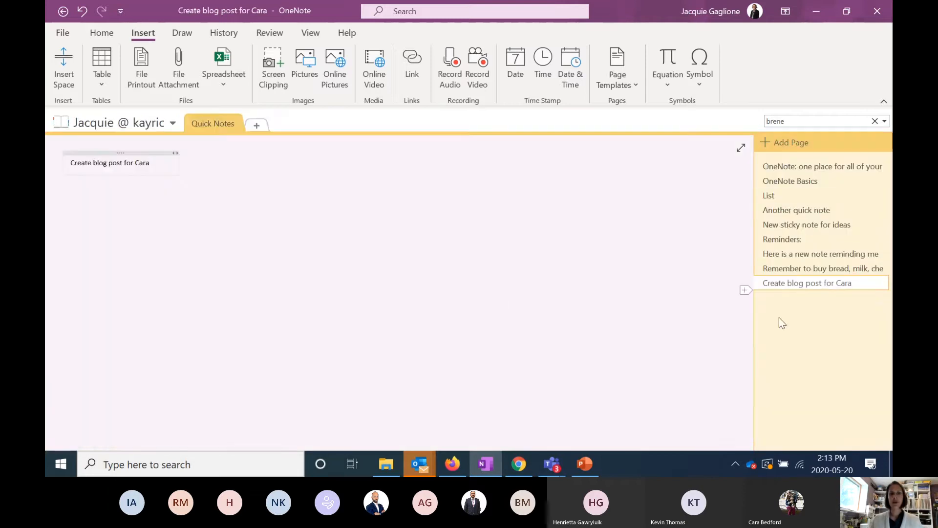
{"action": "left_click", "coordinate": [823, 268]}
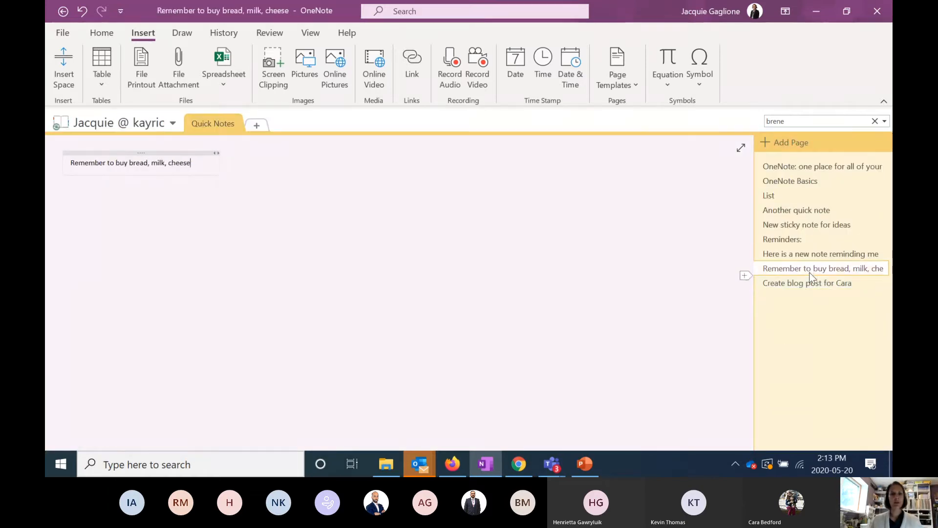
{"action": "left_click", "coordinate": [807, 282]}
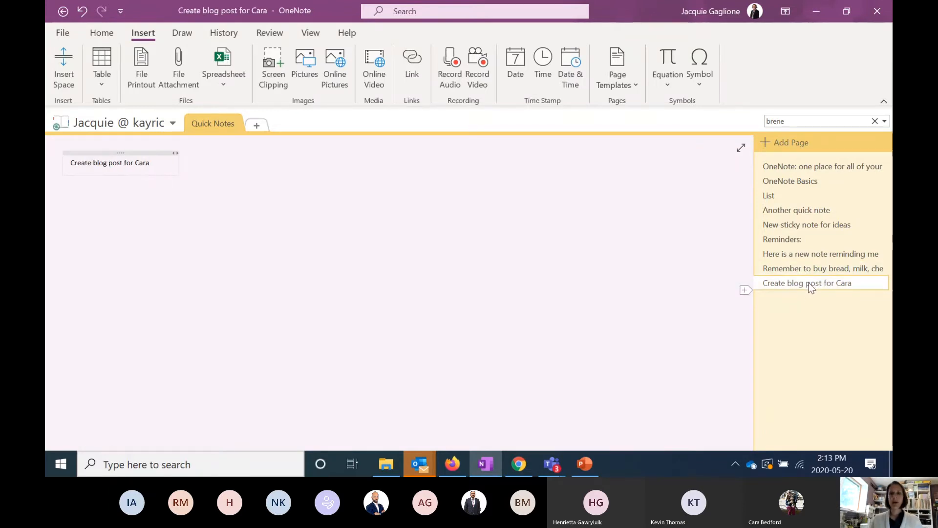
Step: Move the blog post note via Move or Copy, expanding Test & Training to reach May 20 Training
{"action": "right_click", "coordinate": [807, 283]}
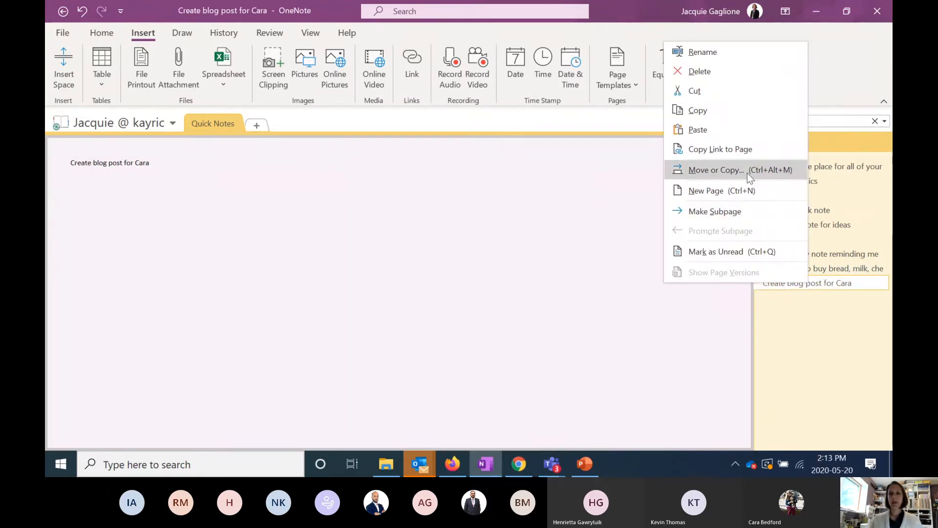
{"action": "left_click", "coordinate": [715, 169]}
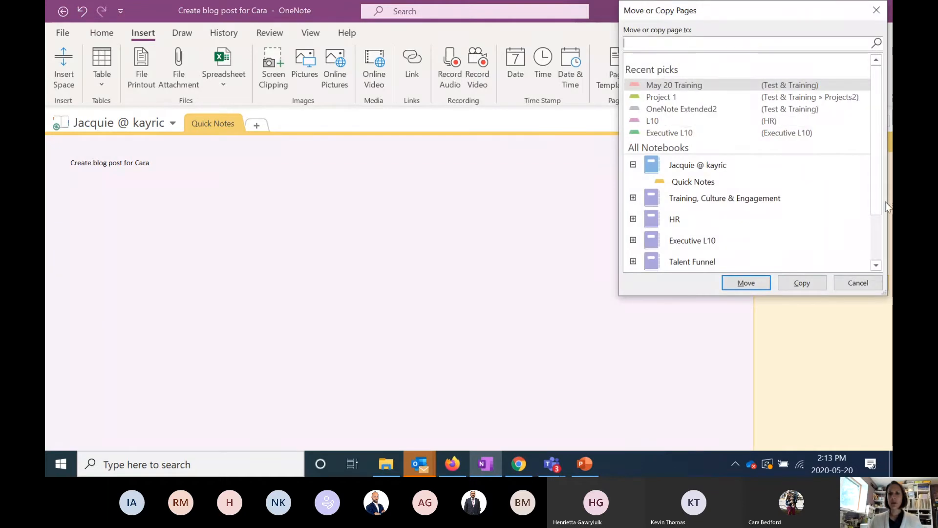
{"action": "scroll", "scroll_direction": "down", "scroll_amount": 3}
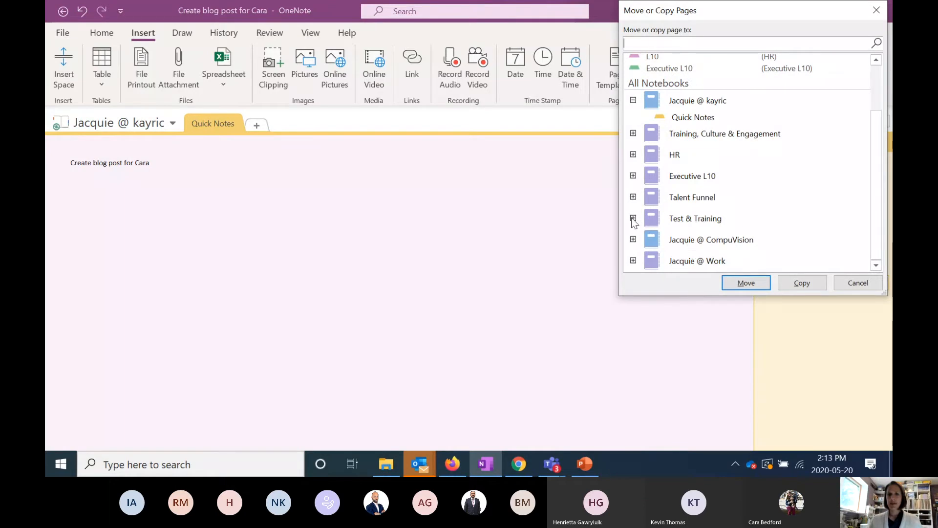
{"action": "left_click", "coordinate": [633, 218]}
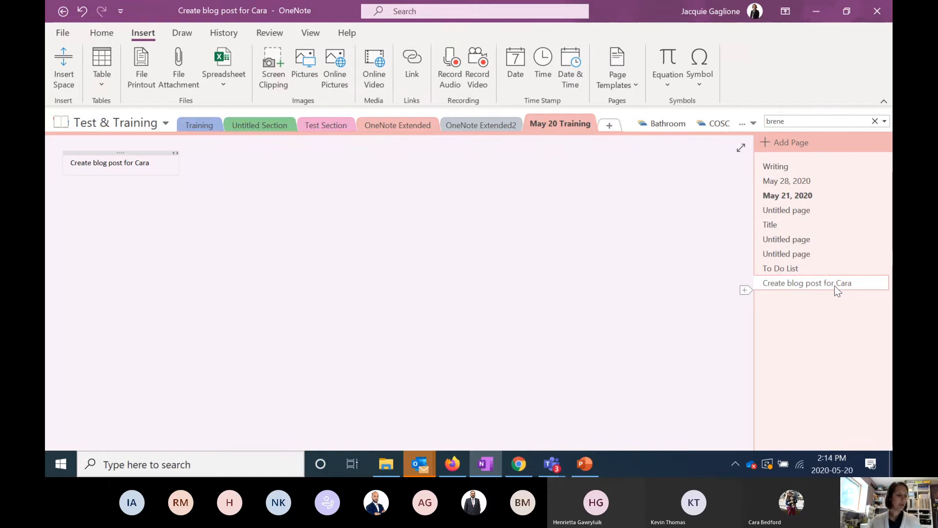
{"action": "mouse_move", "coordinate": [834, 299]}
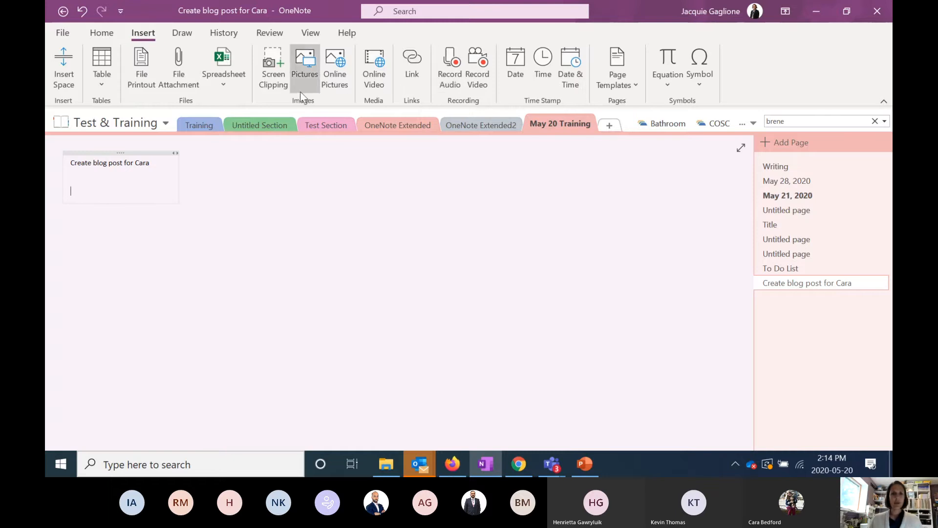
{"action": "mouse_move", "coordinate": [272, 66]}
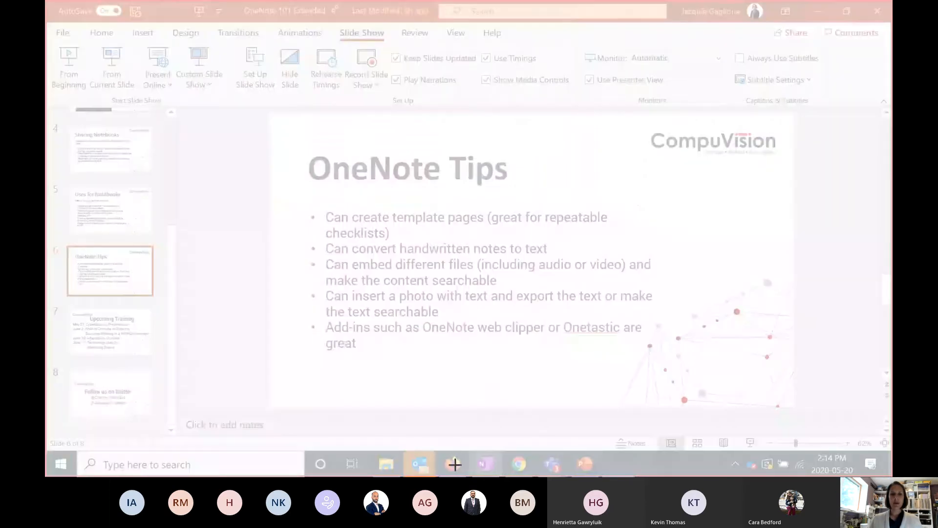
Step: Bring the browser forward and capture the Teams meeting page as a screen clipping
{"action": "left_click", "coordinate": [452, 464]}
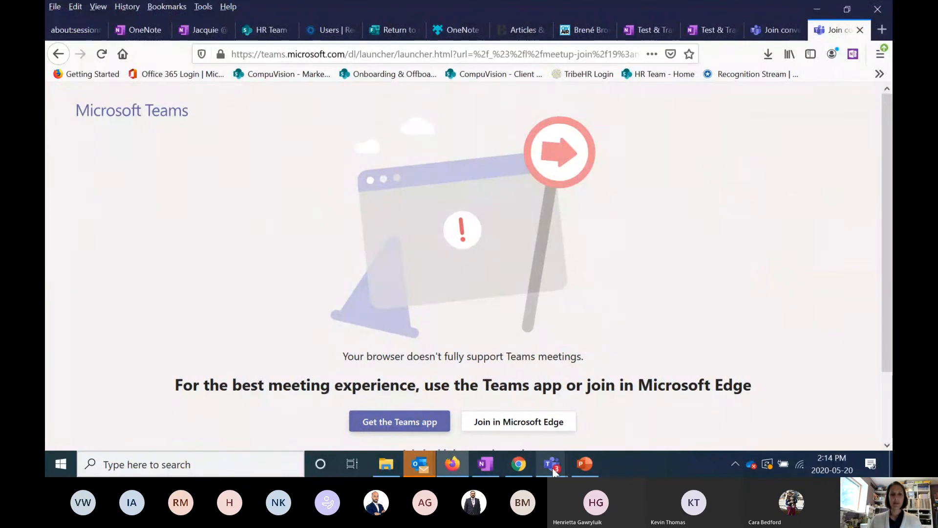
{"action": "left_click", "coordinate": [486, 464]}
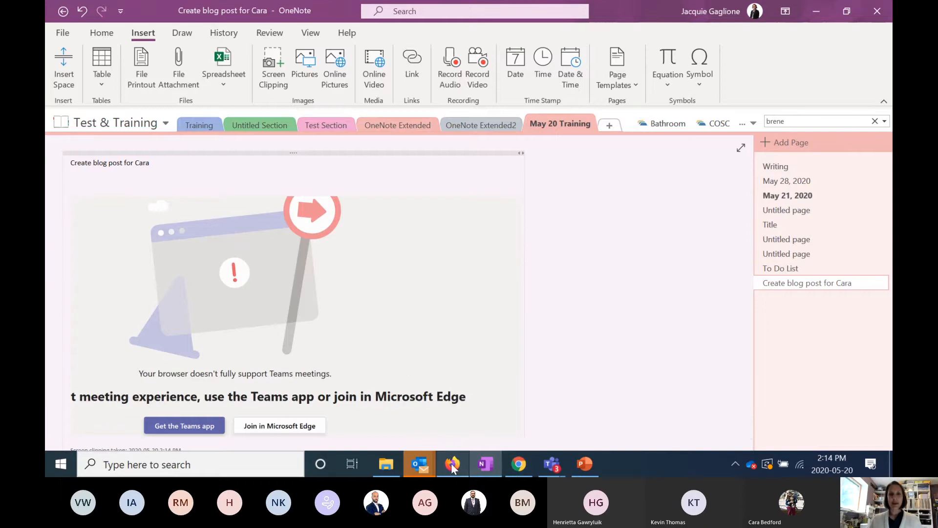
Step: In Firefox, start the OneNote Web Clipper on the vulnerability article in Article mode
{"action": "left_click", "coordinate": [452, 464]}
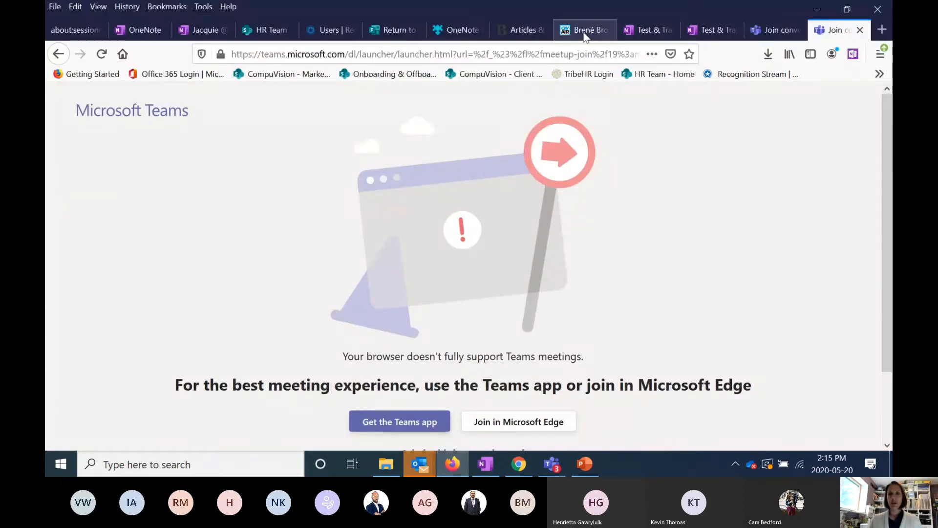
{"action": "left_click", "coordinate": [583, 30]}
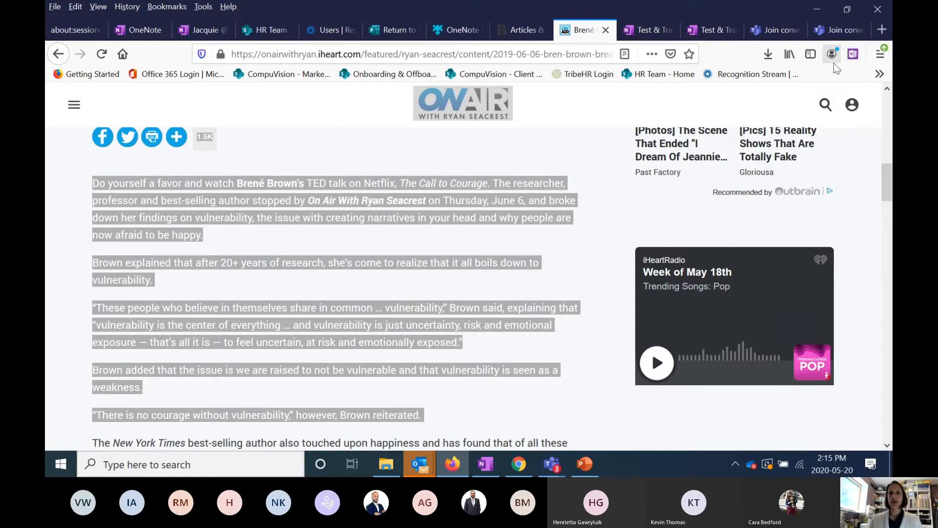
{"action": "left_click", "coordinate": [831, 54]}
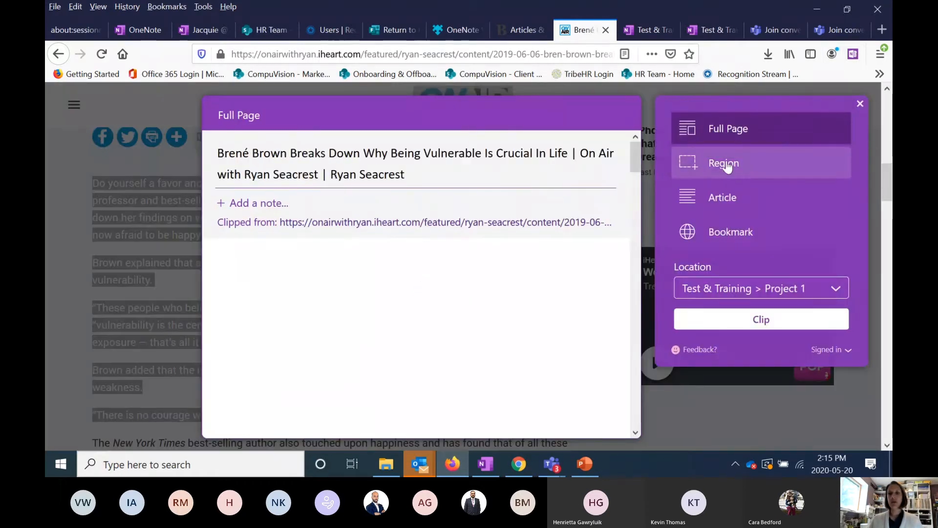
{"action": "left_click", "coordinate": [722, 197]}
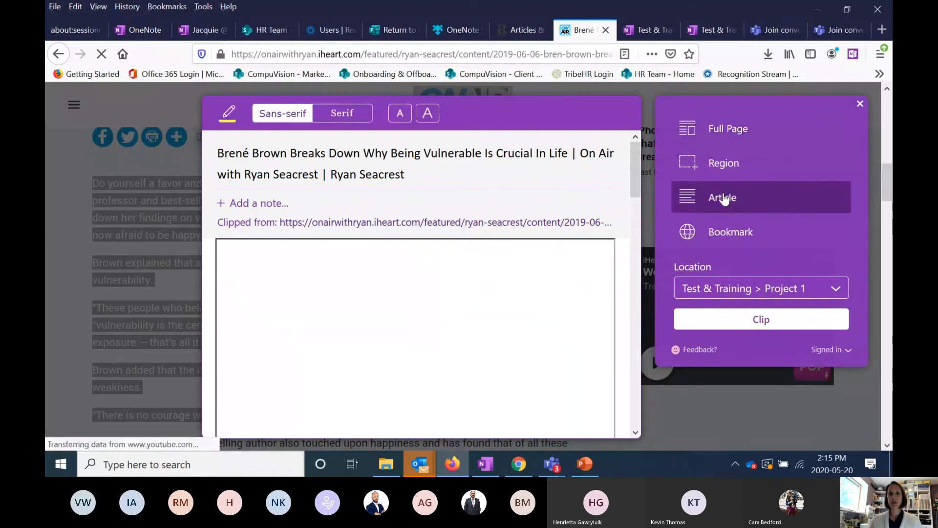
{"action": "mouse_move", "coordinate": [723, 163]}
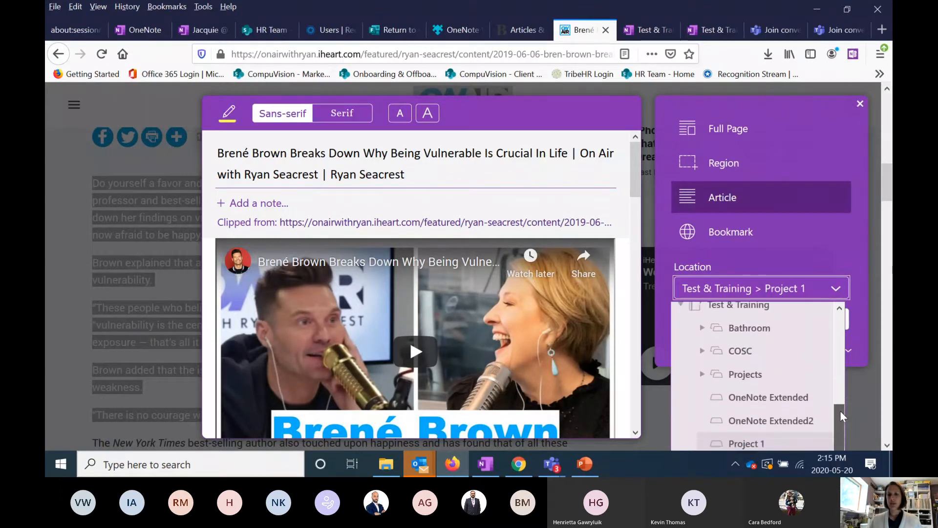
Step: Set the clip location to the Training section and clip the article to OneNote
{"action": "scroll", "scroll_direction": "down", "scroll_amount": 3}
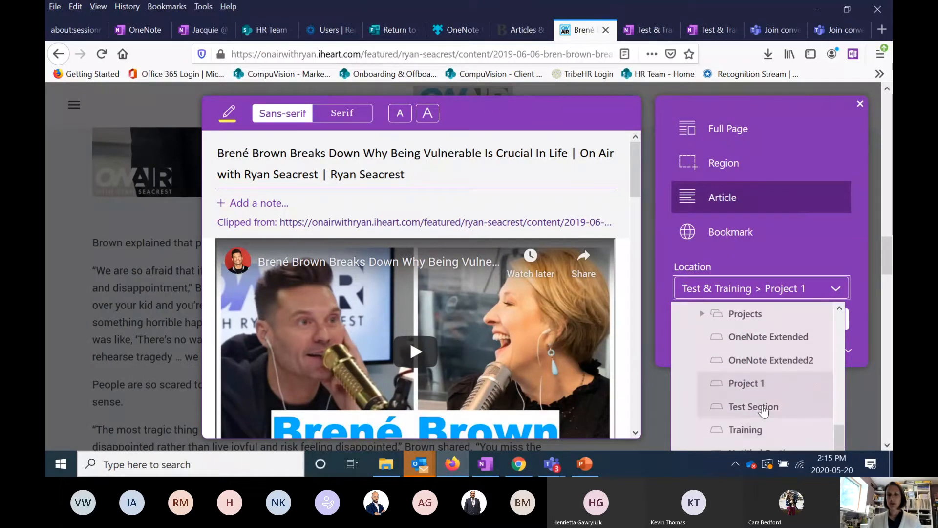
{"action": "mouse_move", "coordinate": [738, 359]}
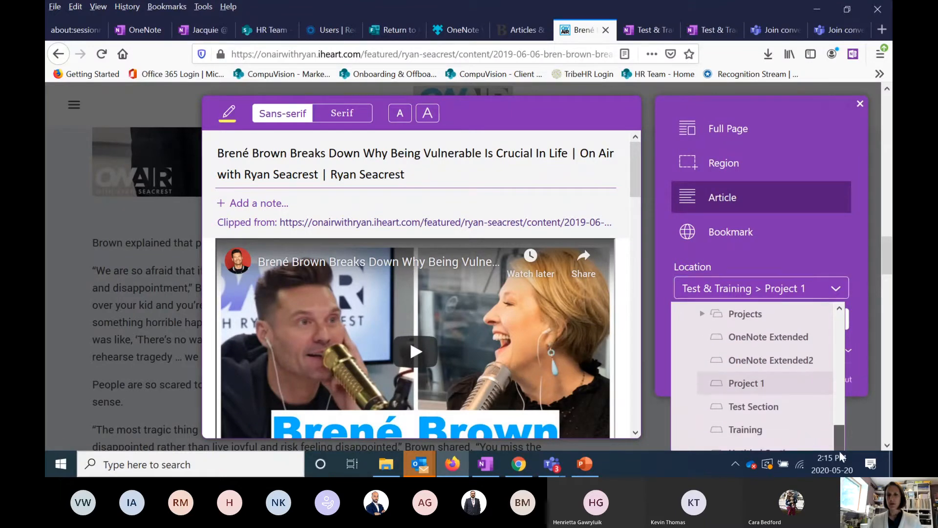
{"action": "left_click", "coordinate": [744, 429]}
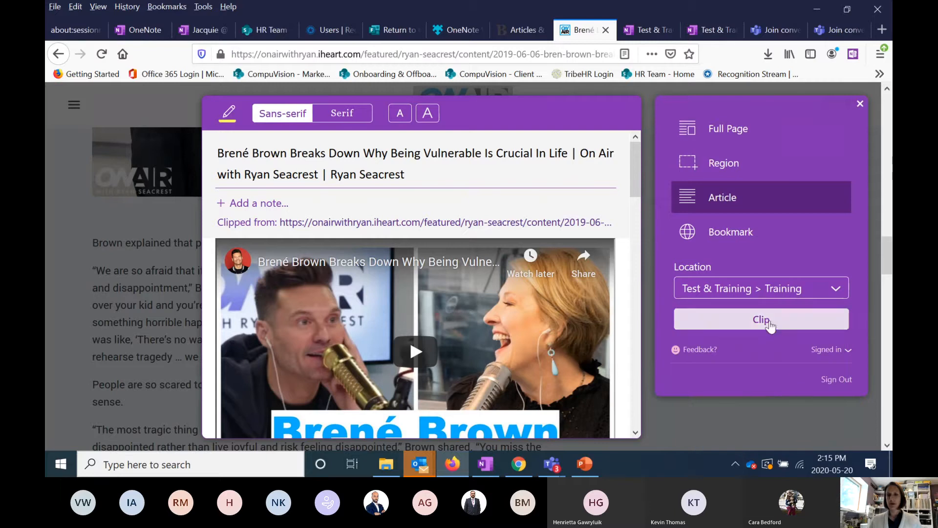
{"action": "left_click", "coordinate": [760, 319]}
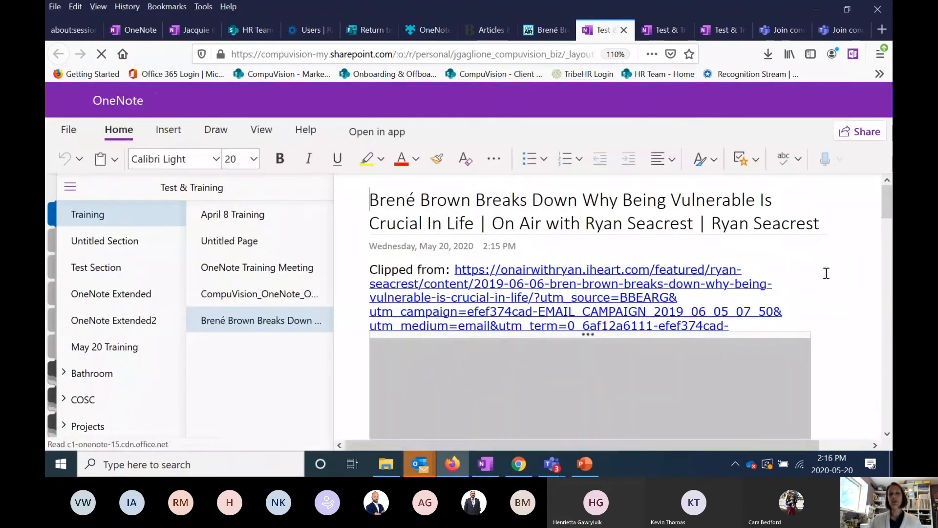
Step: Scroll down through the clipped article's video and text
{"action": "scroll", "scroll_direction": "down", "scroll_amount": 3}
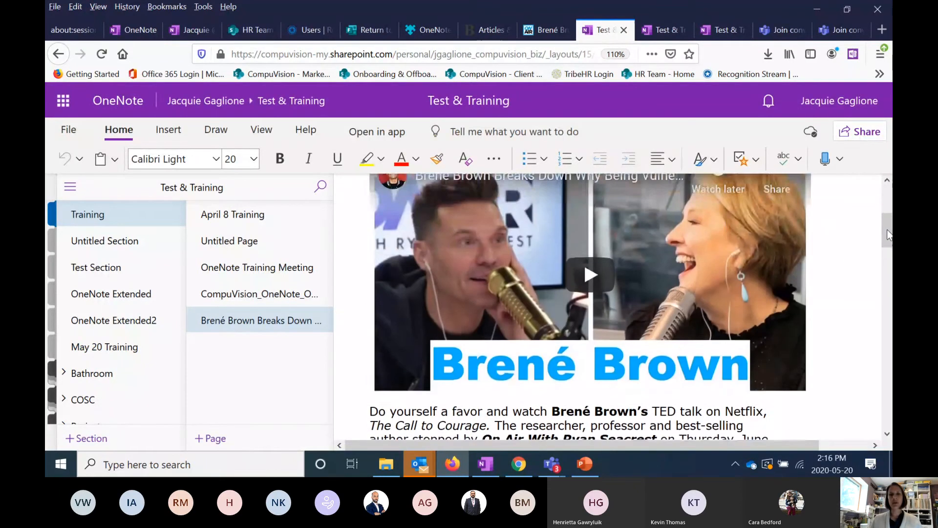
{"action": "scroll", "scroll_direction": "down", "scroll_amount": 3}
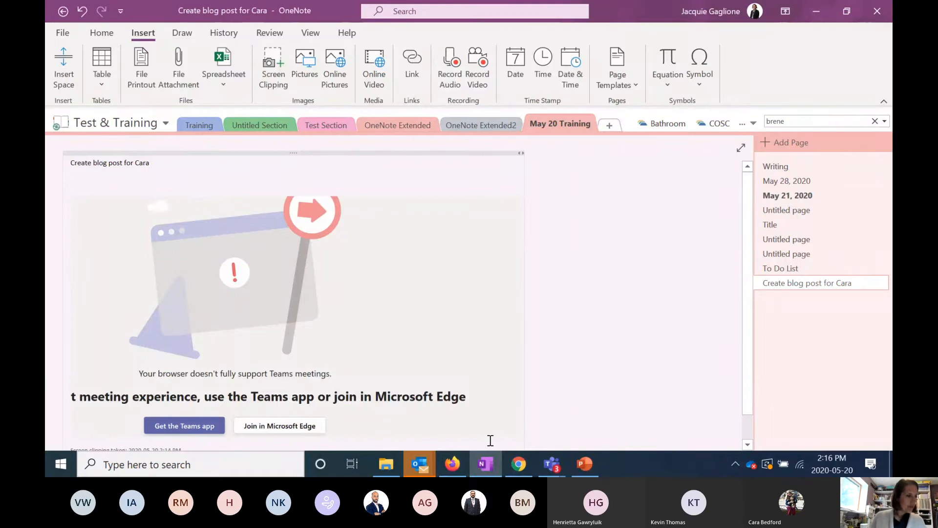
{"action": "mouse_move", "coordinate": [544, 346]}
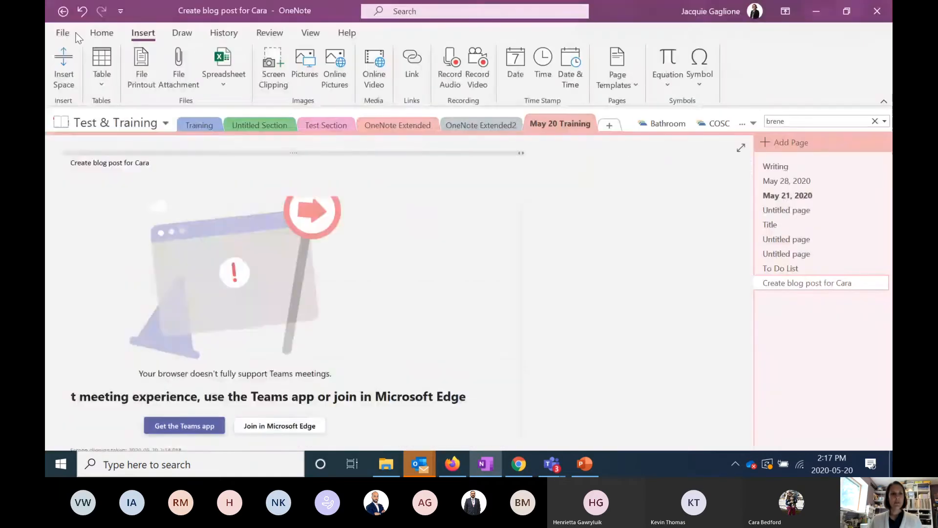
Step: Switch to the CompuVision notebook's 9:16 PM Office Lens page and reveal the contact attachment below the card details
{"action": "left_click", "coordinate": [114, 123]}
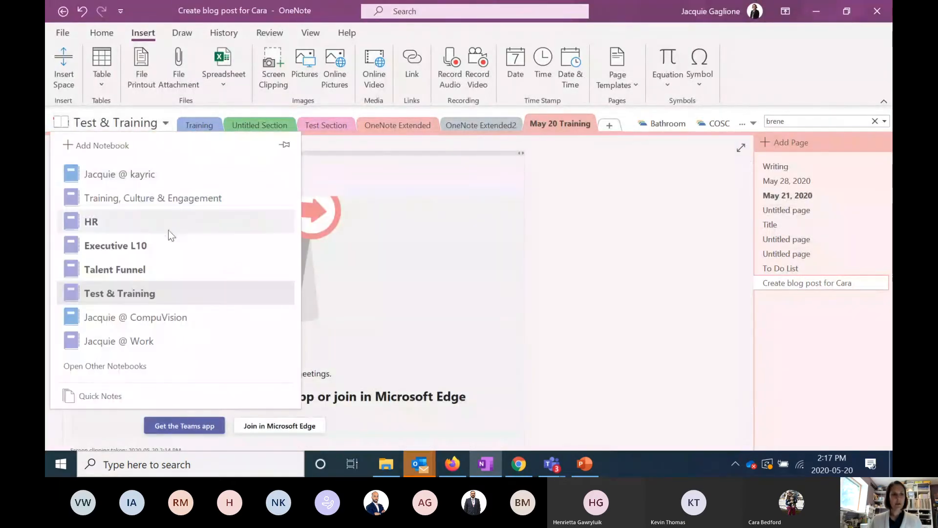
{"action": "left_click", "coordinate": [135, 317]}
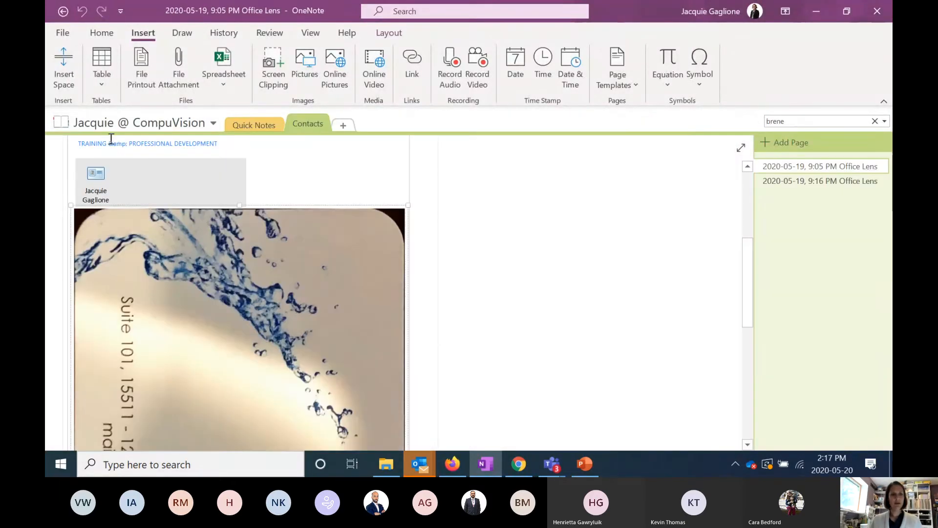
{"action": "left_click", "coordinate": [213, 123]}
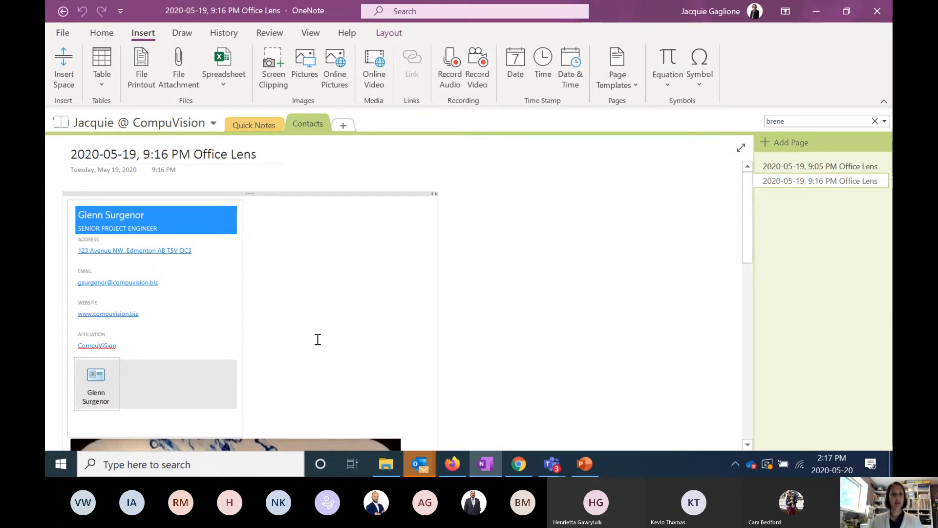
{"action": "scroll", "scroll_direction": "down", "scroll_amount": 3}
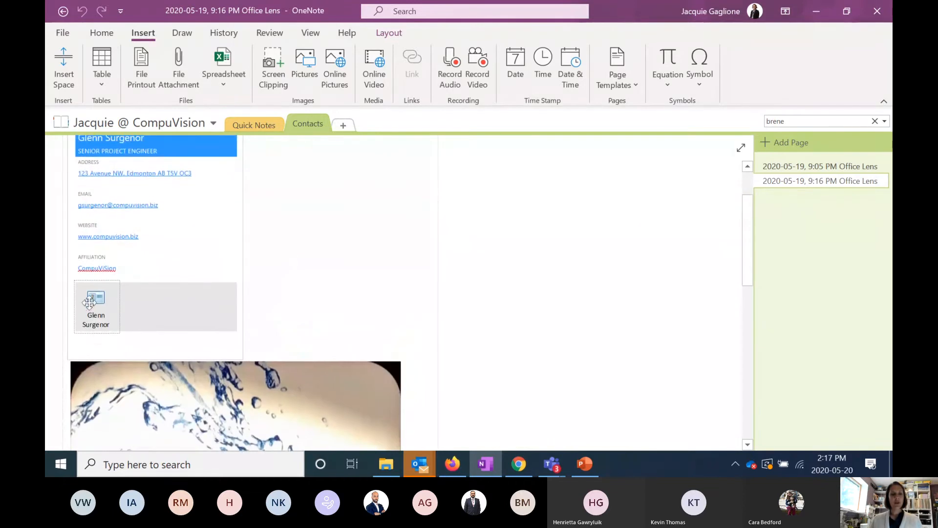
{"action": "double_click", "coordinate": [96, 304]}
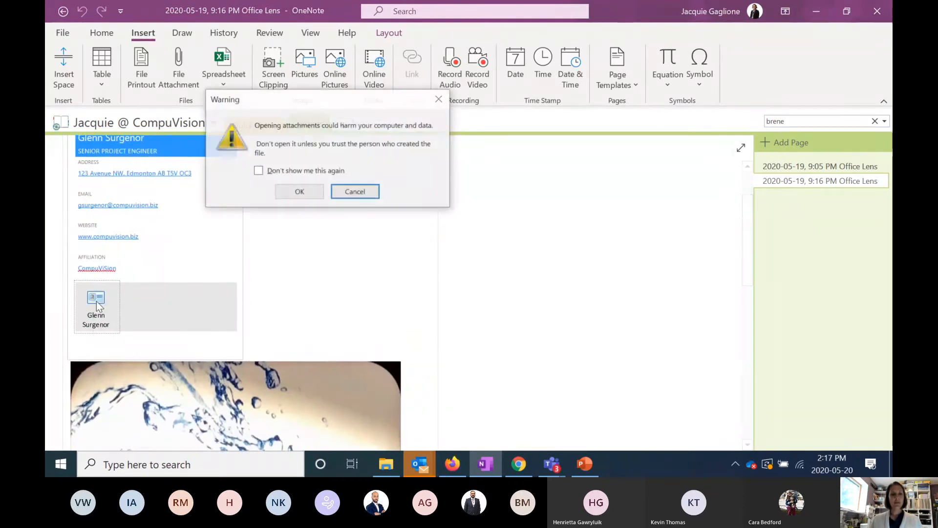
{"action": "left_click", "coordinate": [354, 191]}
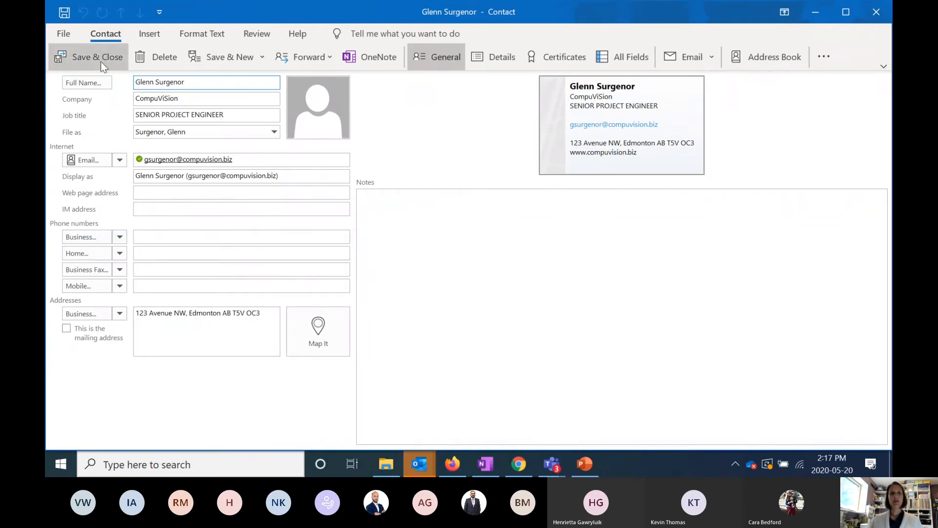
{"action": "mouse_move", "coordinate": [96, 56]}
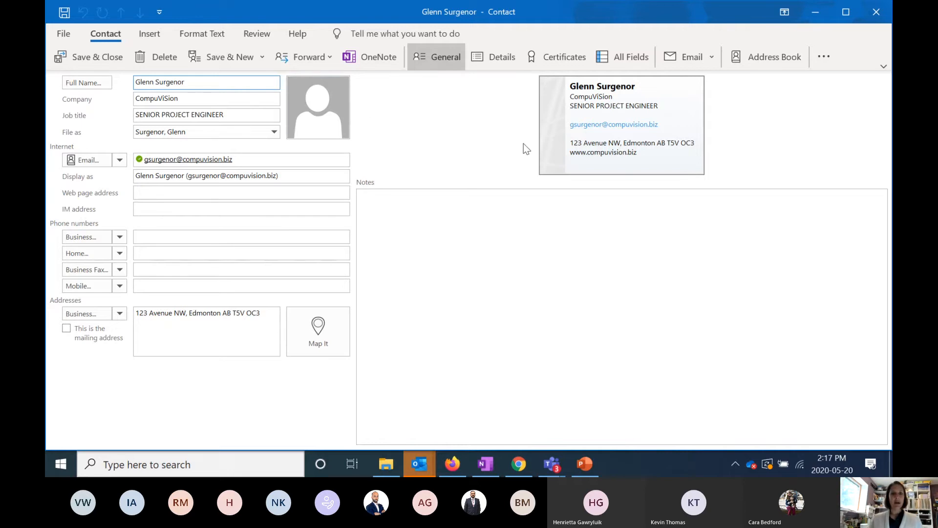
{"action": "mouse_move", "coordinate": [473, 121]}
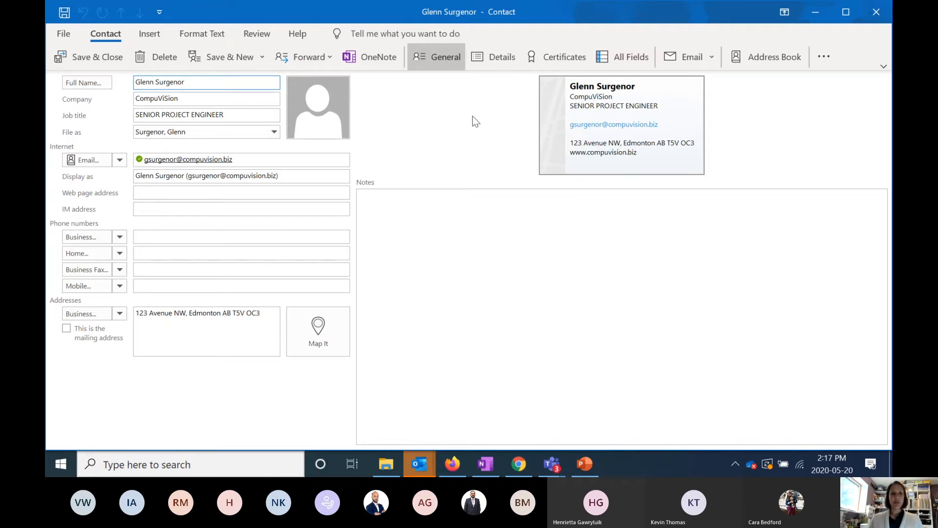
{"action": "left_click", "coordinate": [241, 192]}
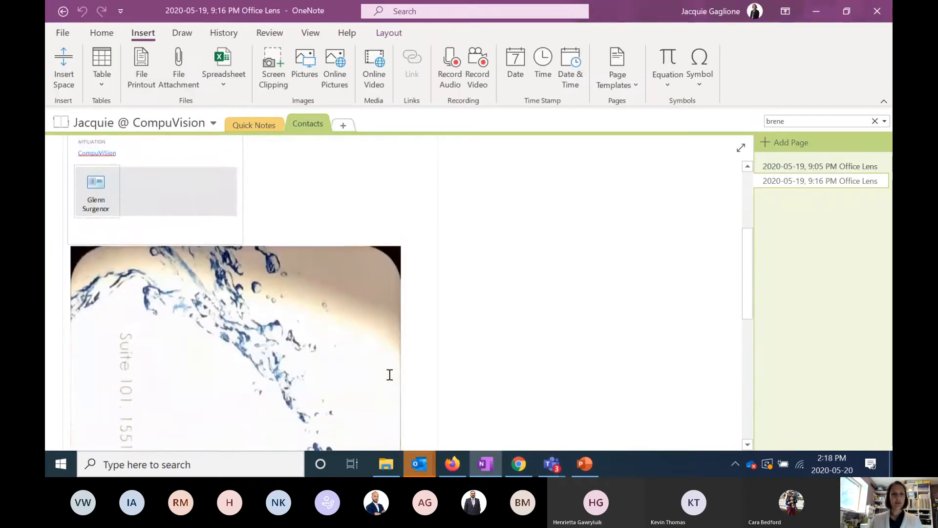
{"action": "scroll", "scroll_direction": "down", "scroll_amount": 3}
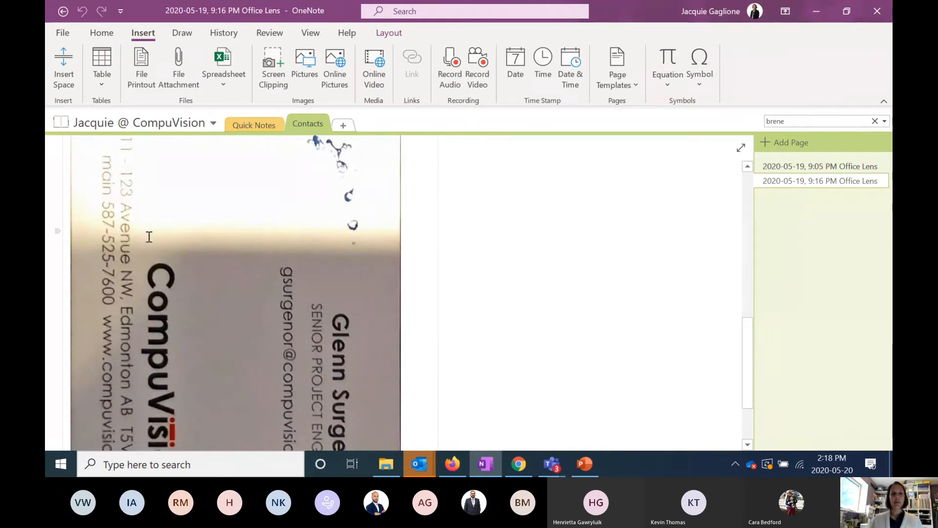
{"action": "left_click", "coordinate": [819, 166]}
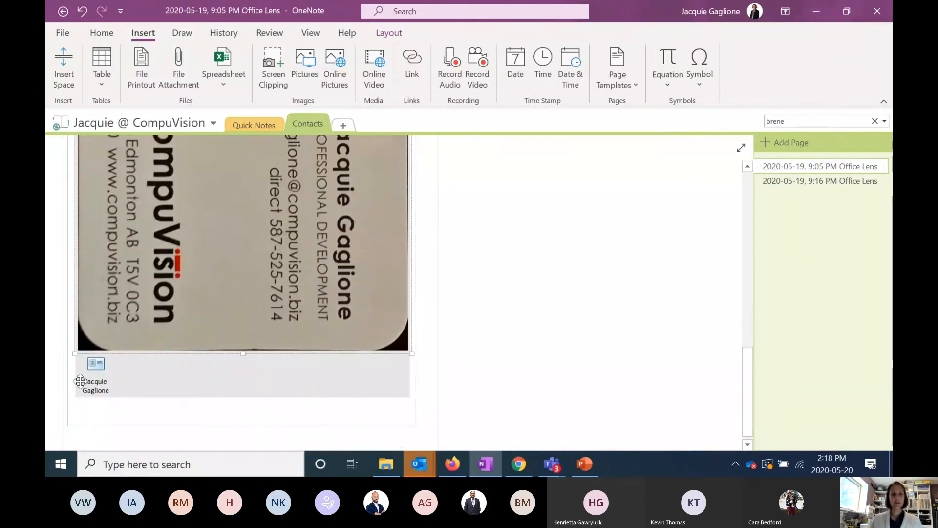
{"action": "double_click", "coordinate": [96, 374]}
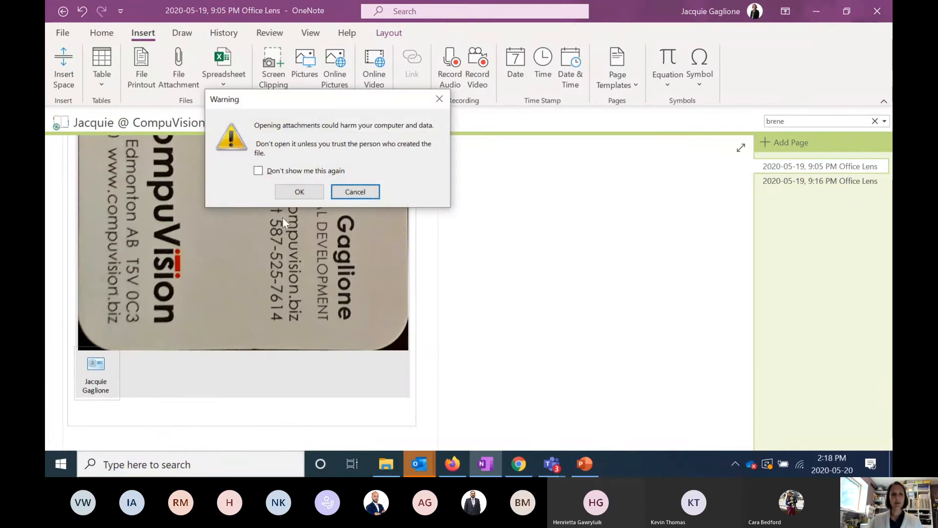
{"action": "left_click", "coordinate": [299, 192]}
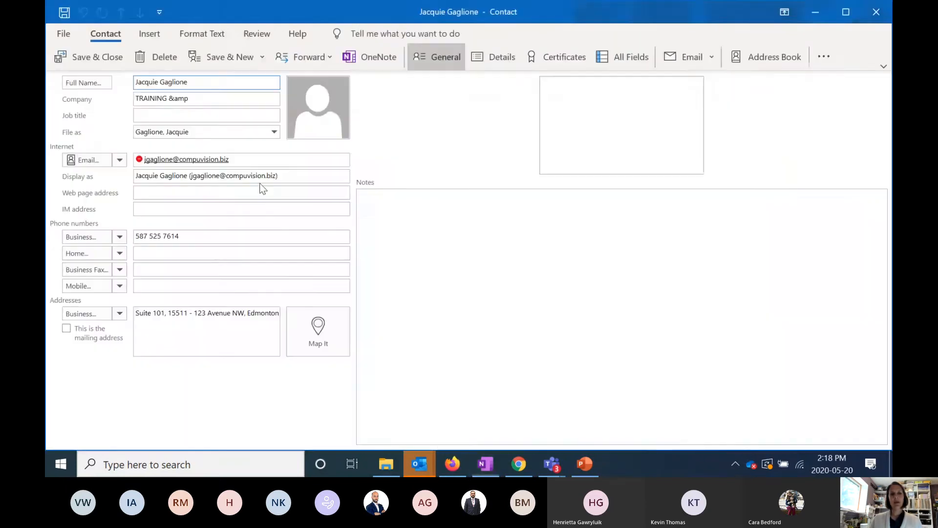
{"action": "left_click", "coordinate": [240, 235]}
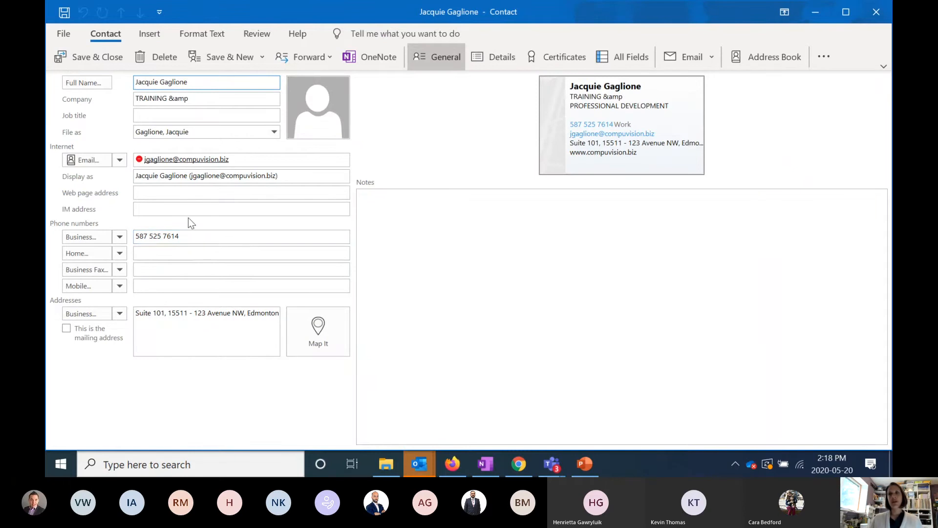
{"action": "mouse_move", "coordinate": [97, 57]}
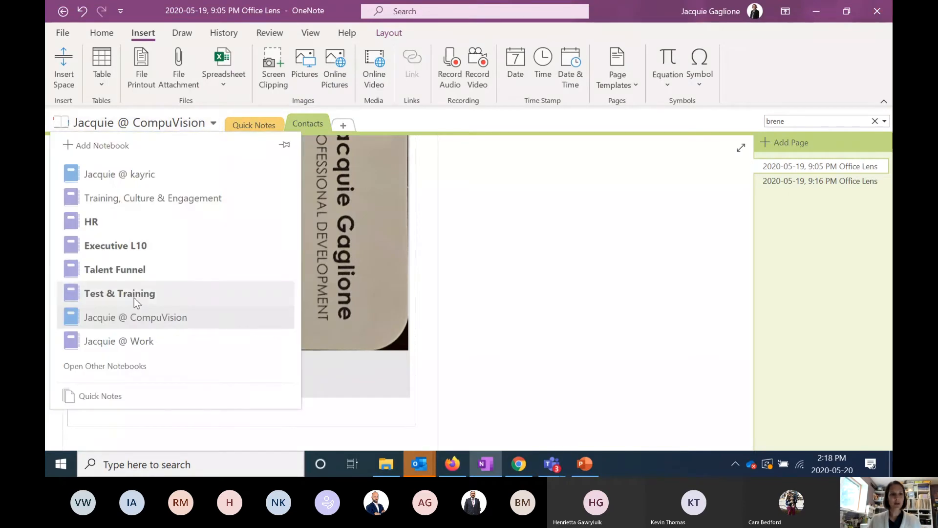
{"action": "mouse_move", "coordinate": [142, 299]}
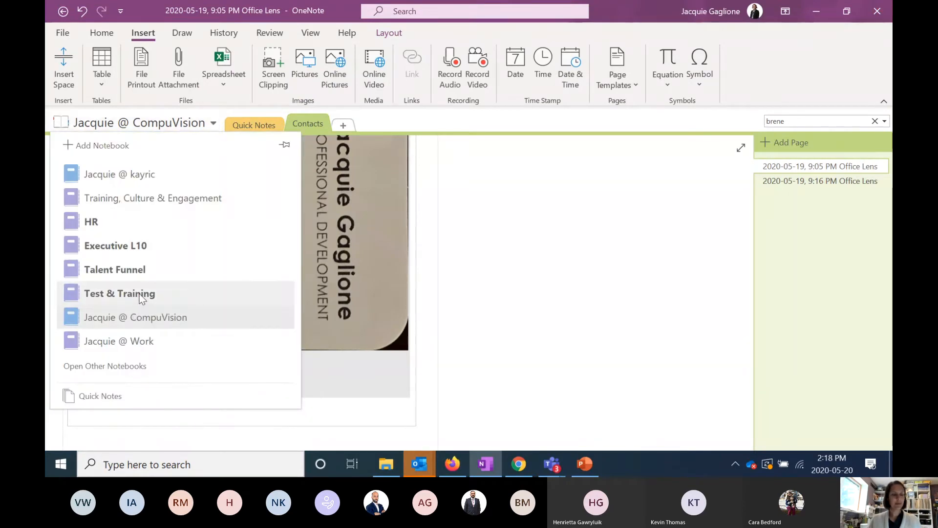
Step: Switch to the Test & Training notebook, add a new blank page to May 20 Training, and show the Home ribbon
{"action": "left_click", "coordinate": [119, 293]}
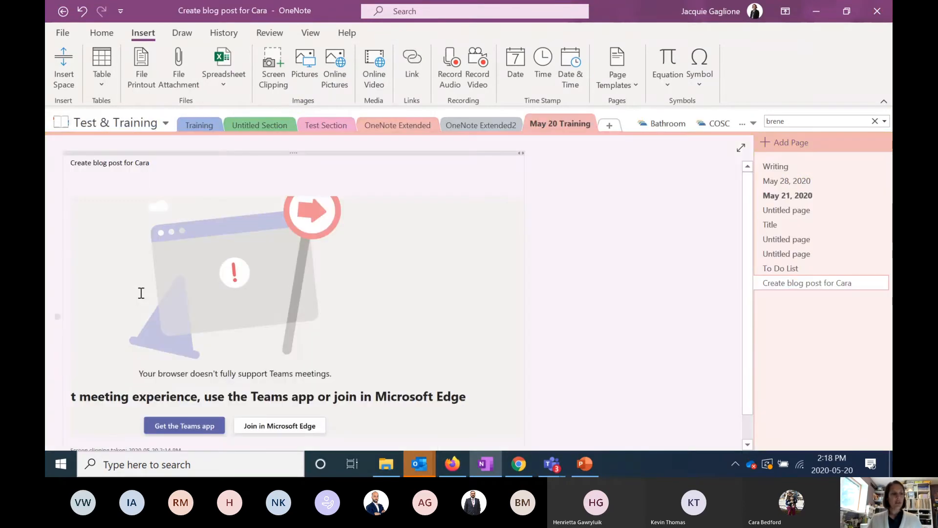
{"action": "mouse_move", "coordinate": [786, 142]}
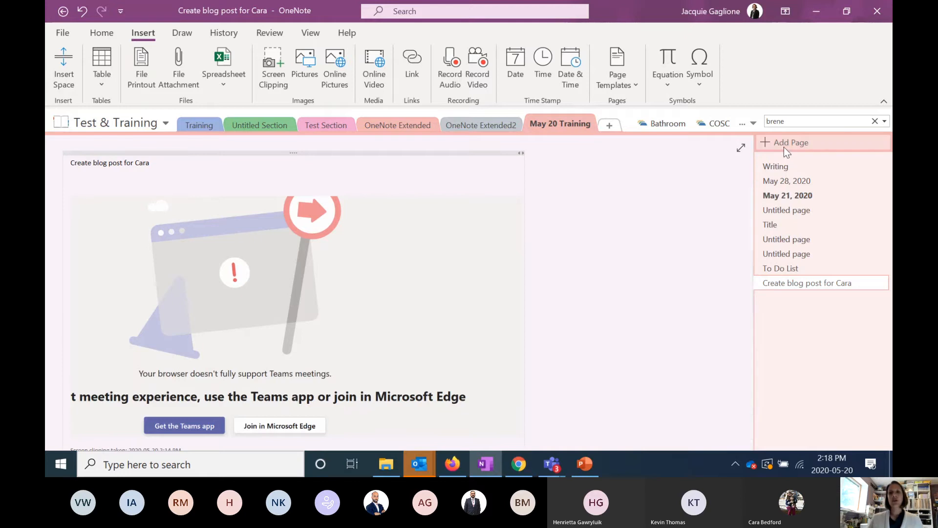
{"action": "left_click", "coordinate": [791, 143]}
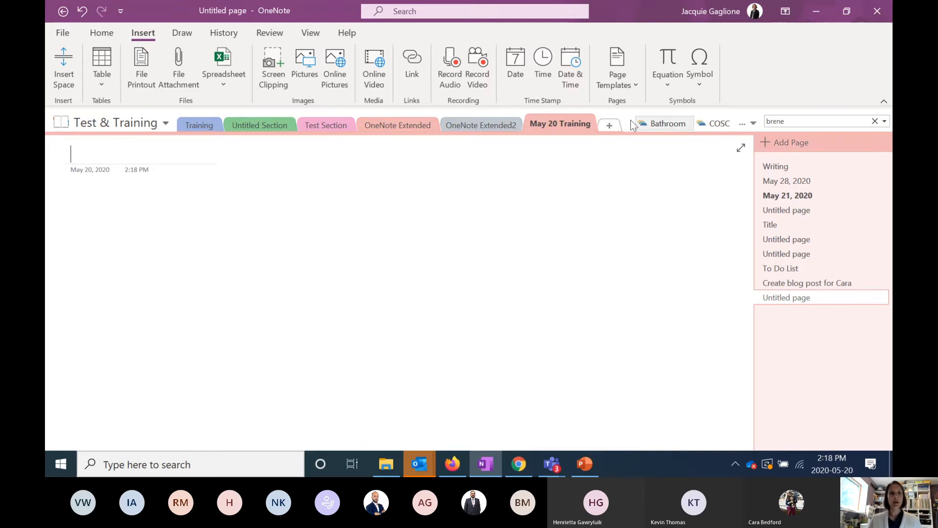
{"action": "left_click", "coordinate": [101, 32]}
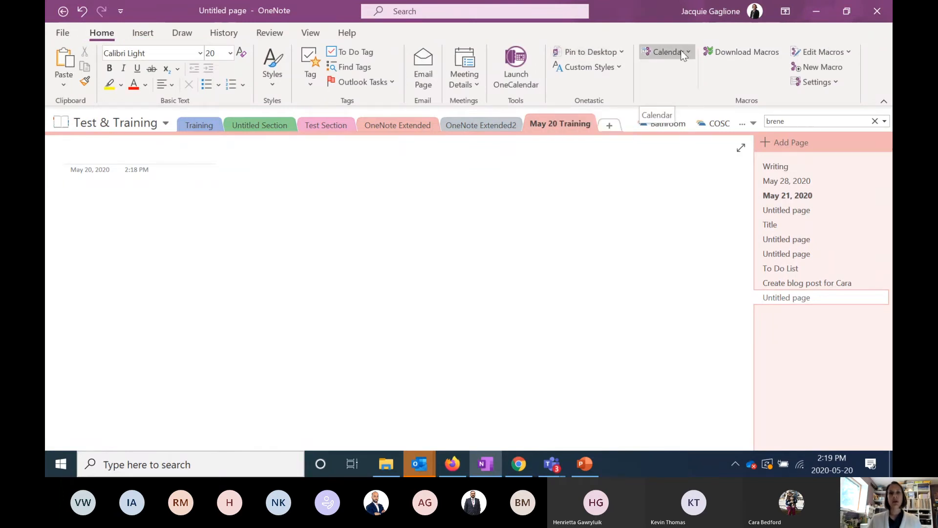
{"action": "mouse_move", "coordinate": [666, 52]}
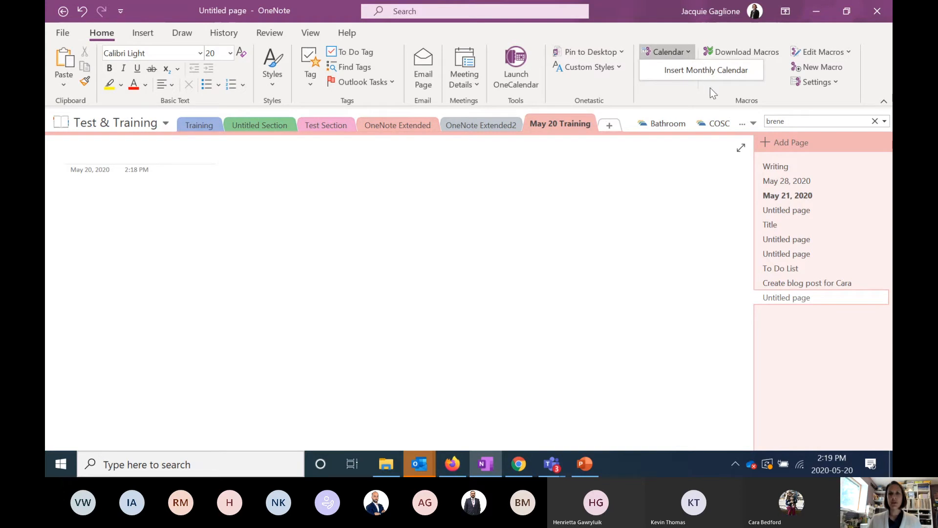
Step: Insert a May 2020 monthly calendar and note Brandon's Birthday on the 4th and Cara's Anniversary on the 14th
{"action": "left_click", "coordinate": [706, 70]}
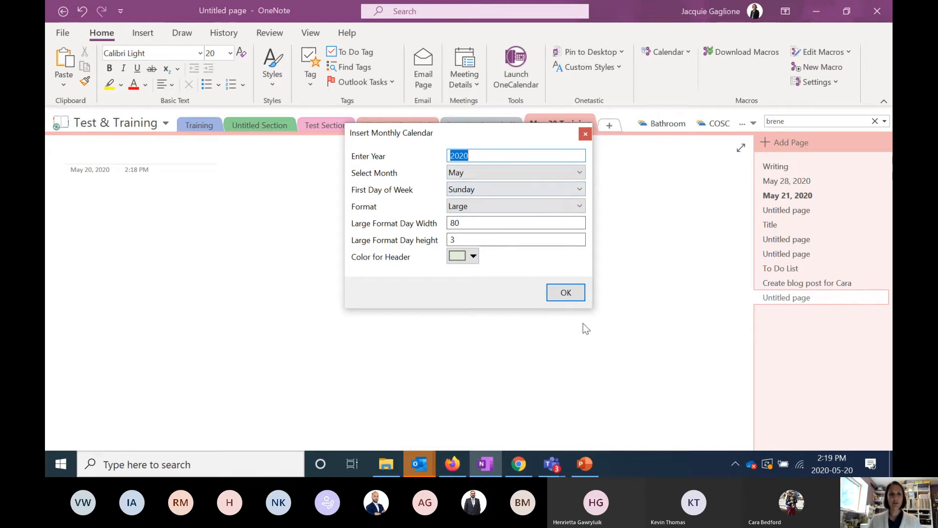
{"action": "left_click", "coordinate": [565, 292]}
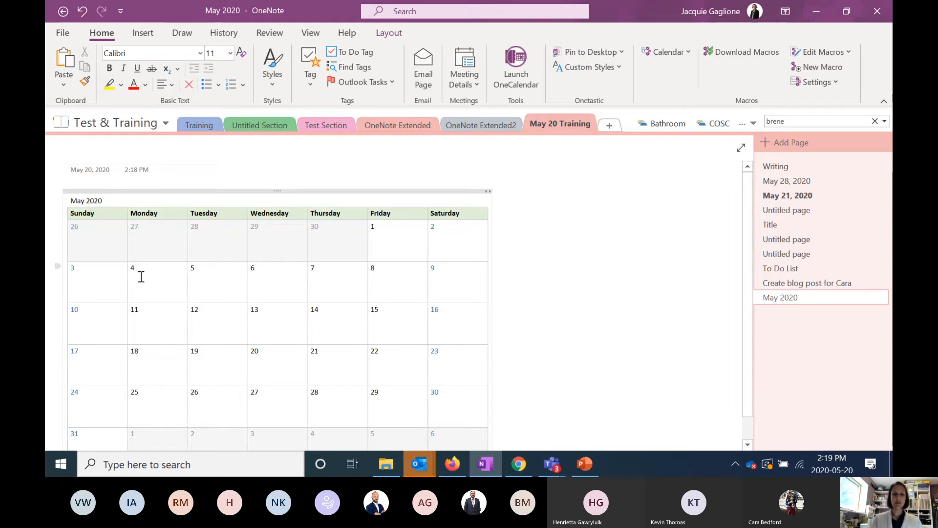
{"action": "type", "text": "B"}
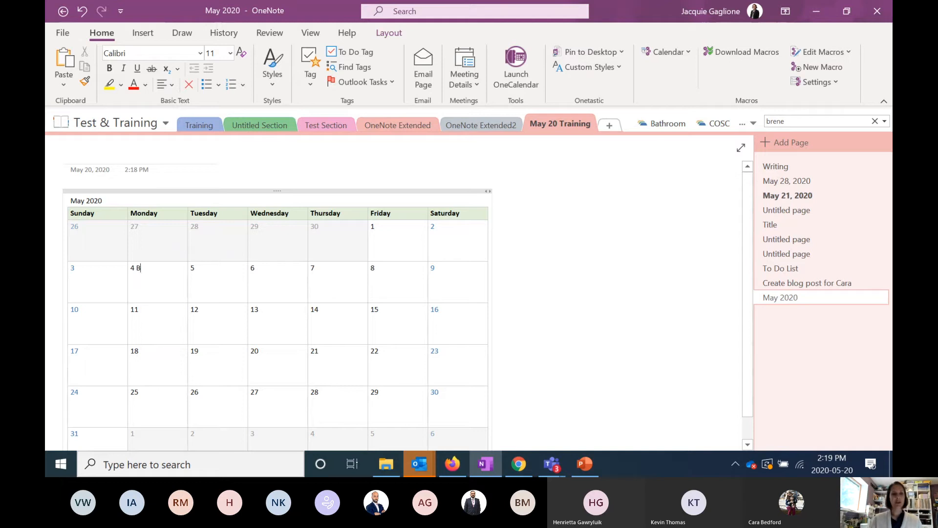
{"action": "type", "text": "randon's Bir"}
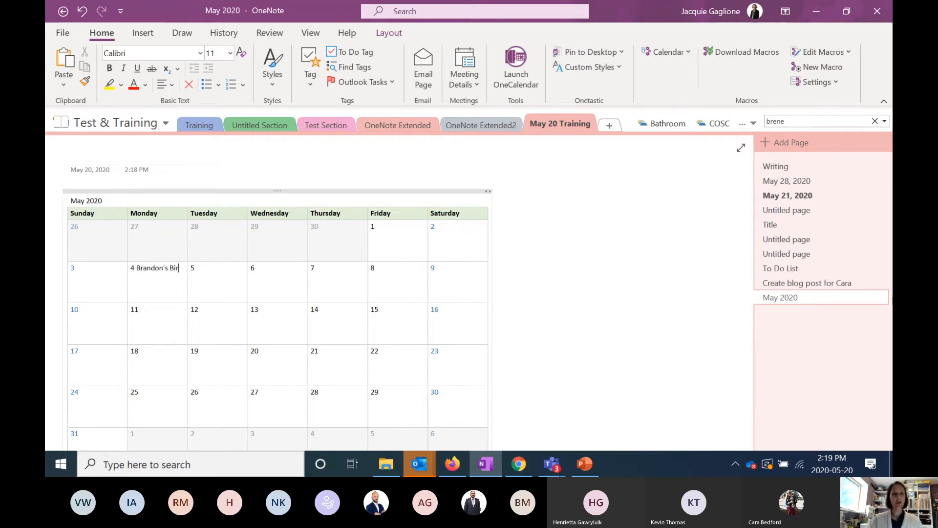
{"action": "type", "text": "thday"}
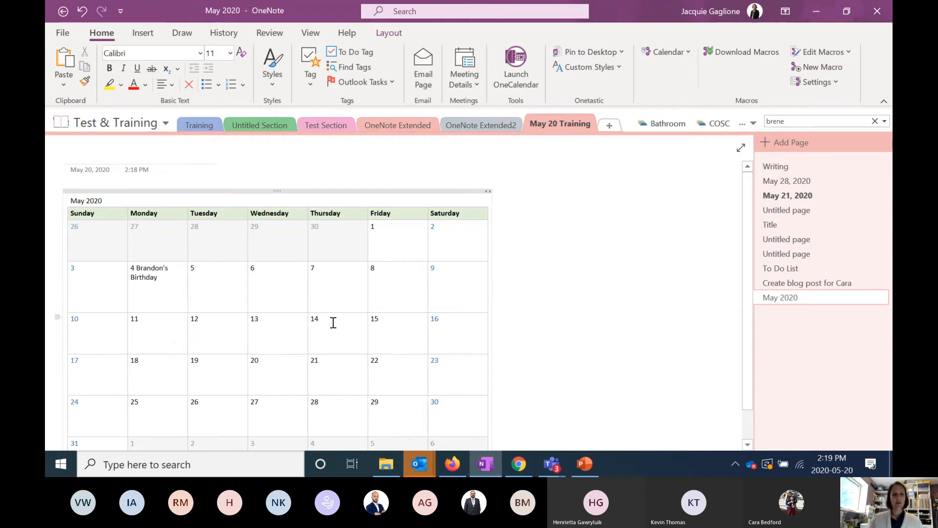
{"action": "type", "text": "Cara's Anniverary"}
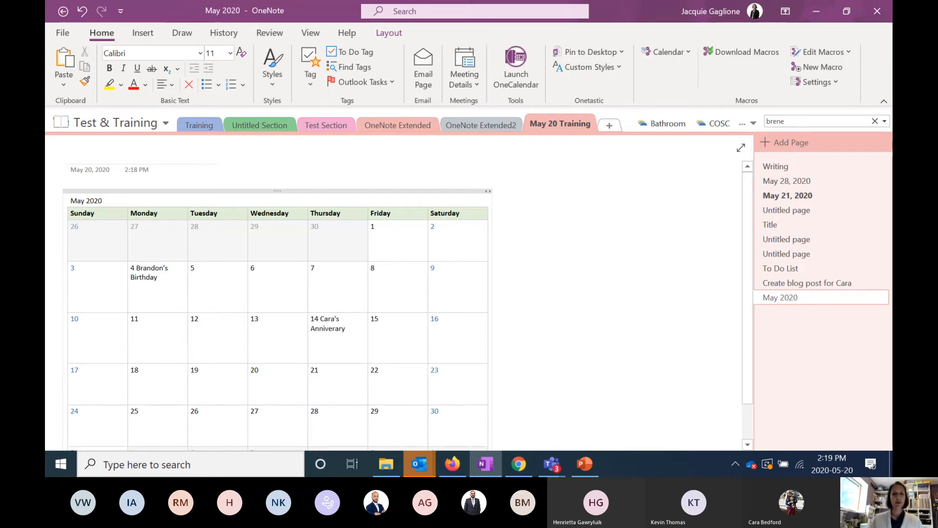
{"action": "left_click", "coordinate": [345, 328]}
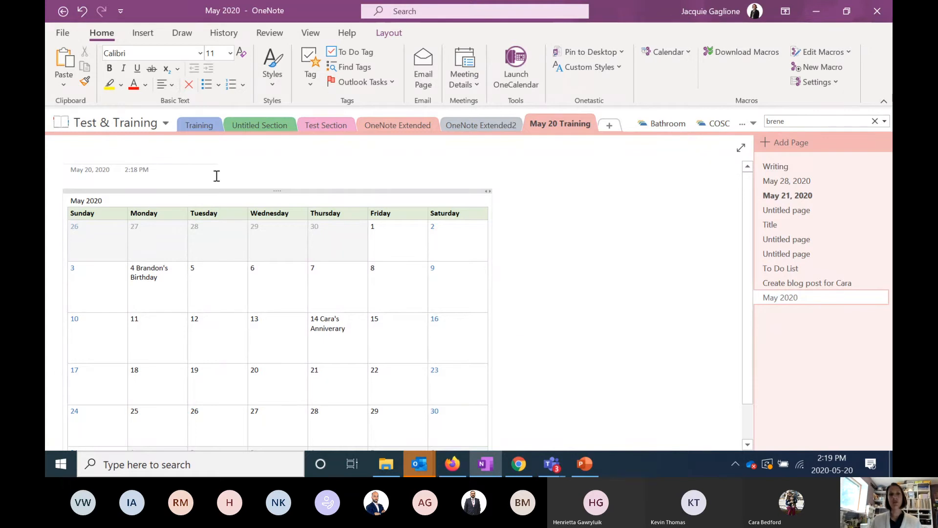
{"action": "mouse_move", "coordinate": [275, 149]}
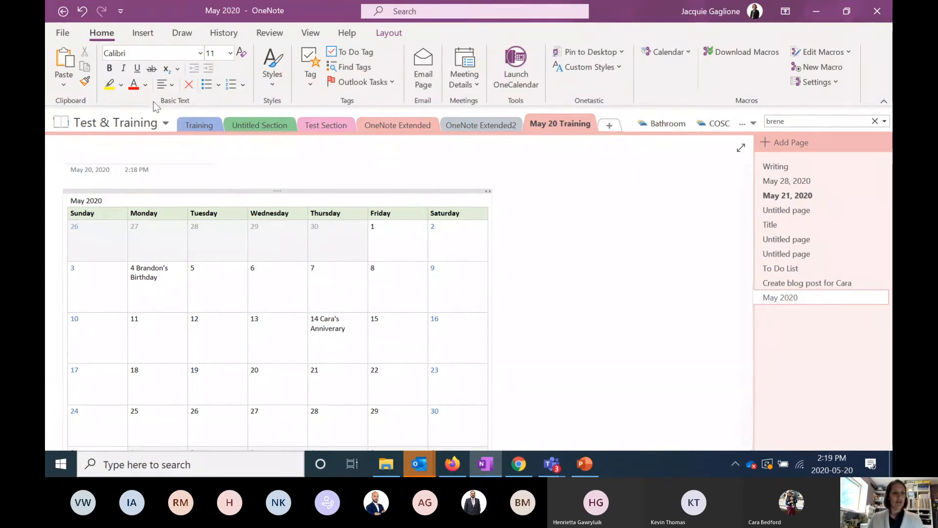
Step: Add a new page and pull in today's OneNote Extended Training meeting details
{"action": "left_click", "coordinate": [790, 142]}
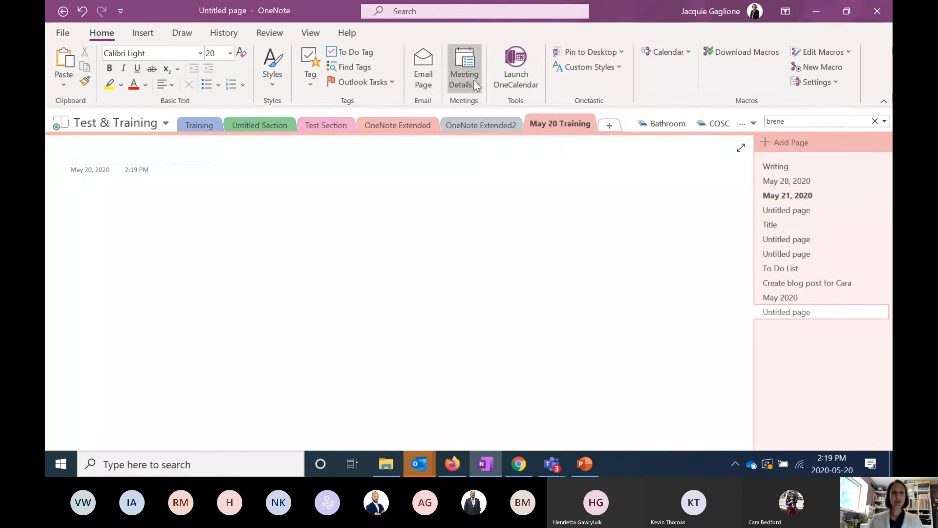
{"action": "left_click", "coordinate": [464, 67]}
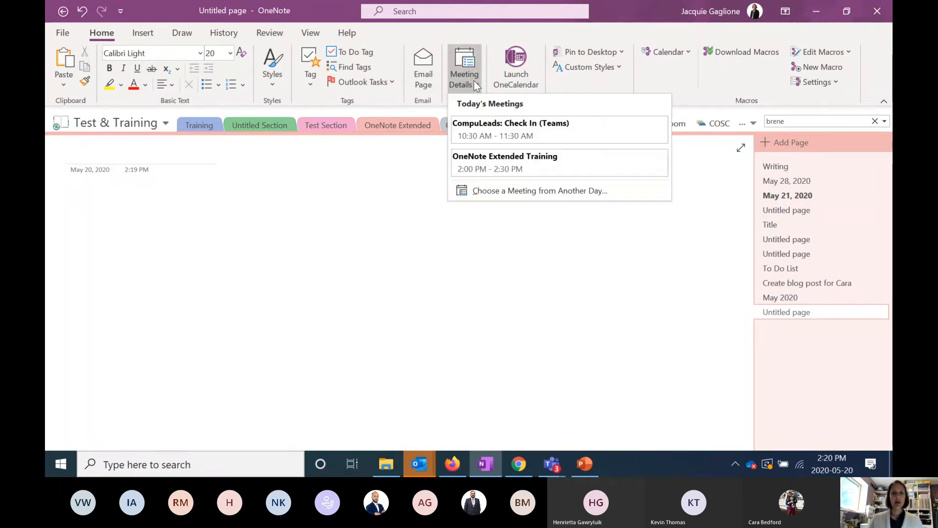
{"action": "mouse_move", "coordinate": [493, 173]}
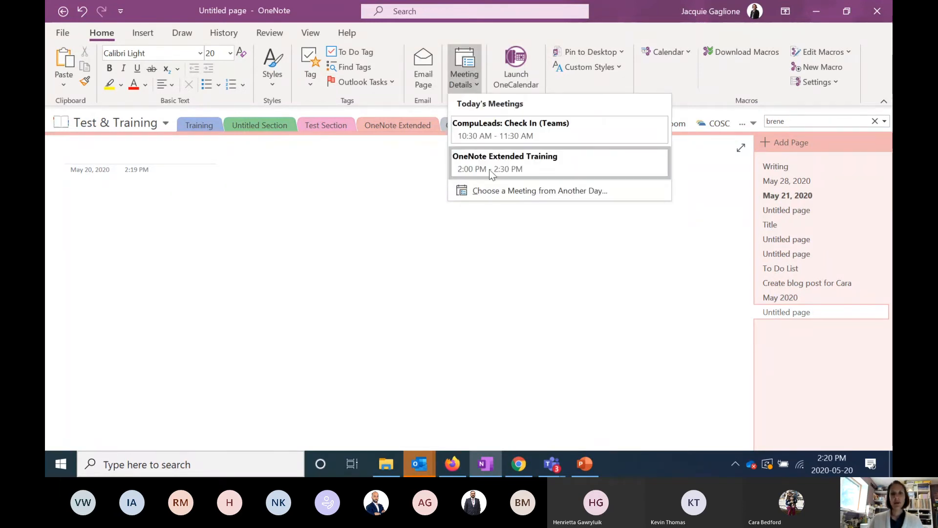
{"action": "mouse_move", "coordinate": [511, 165]}
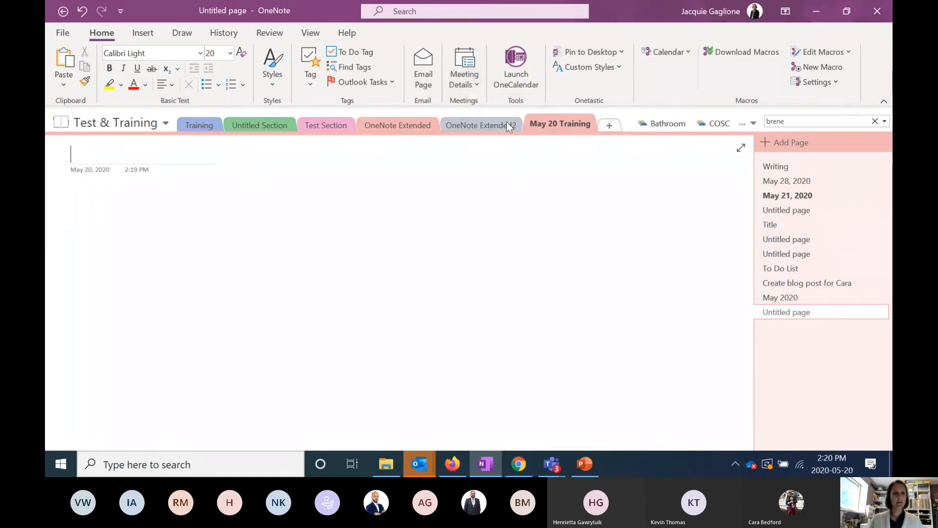
{"action": "left_click", "coordinate": [463, 66]}
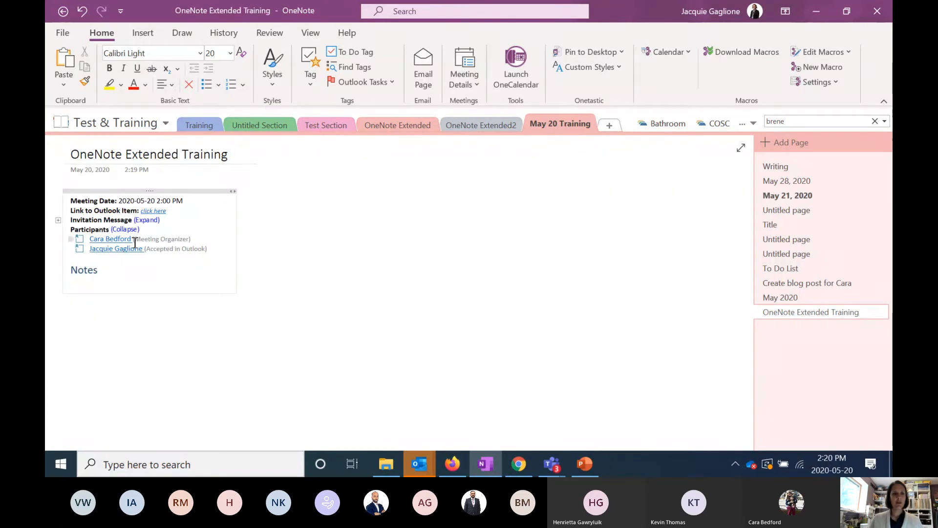
Step: Under the Notes heading write Note 1, Note 1, and Follow up: remember to do this
{"action": "left_click", "coordinate": [88, 282]}
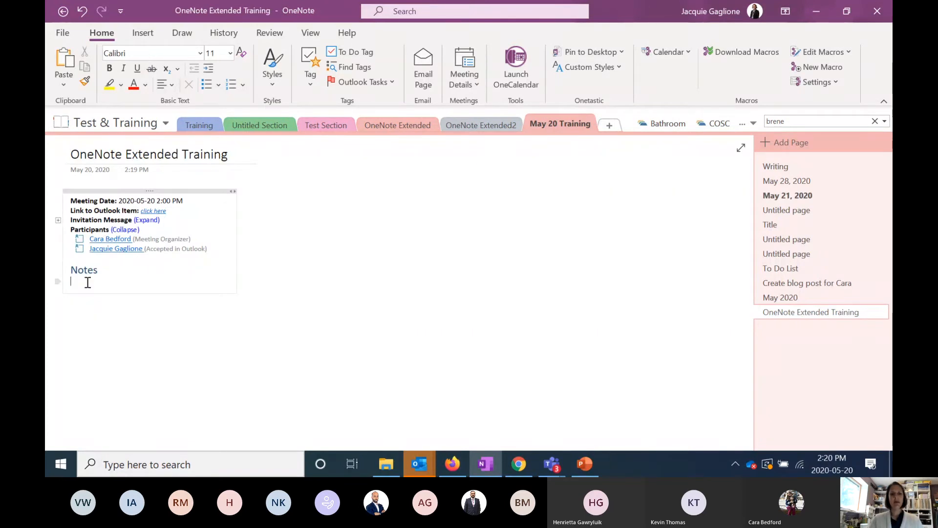
{"action": "type", "text": "Note 1"}
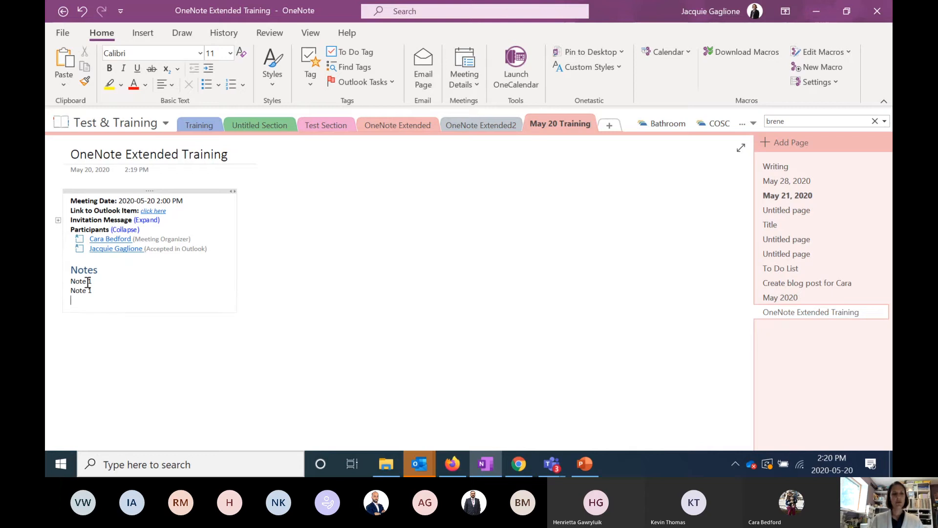
{"action": "type", "text": "Follow uP"}
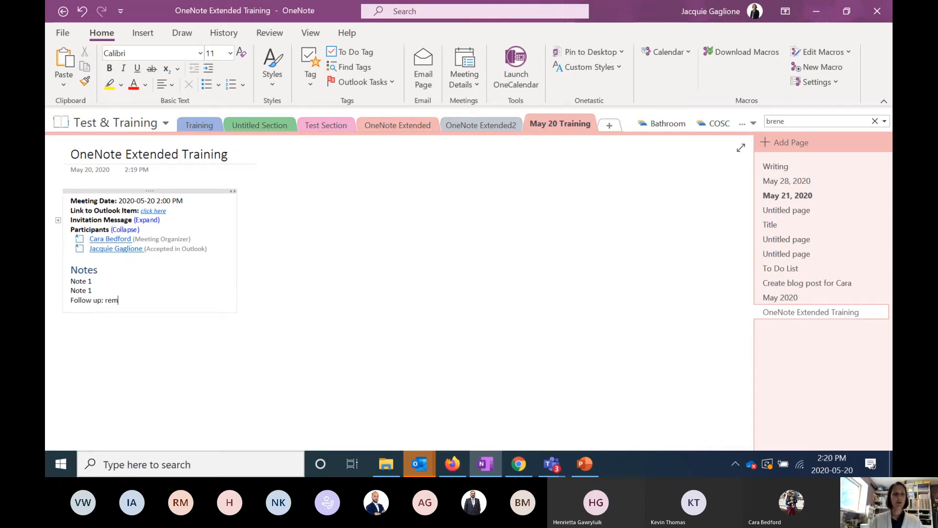
{"action": "type", "text": "ember to do this"}
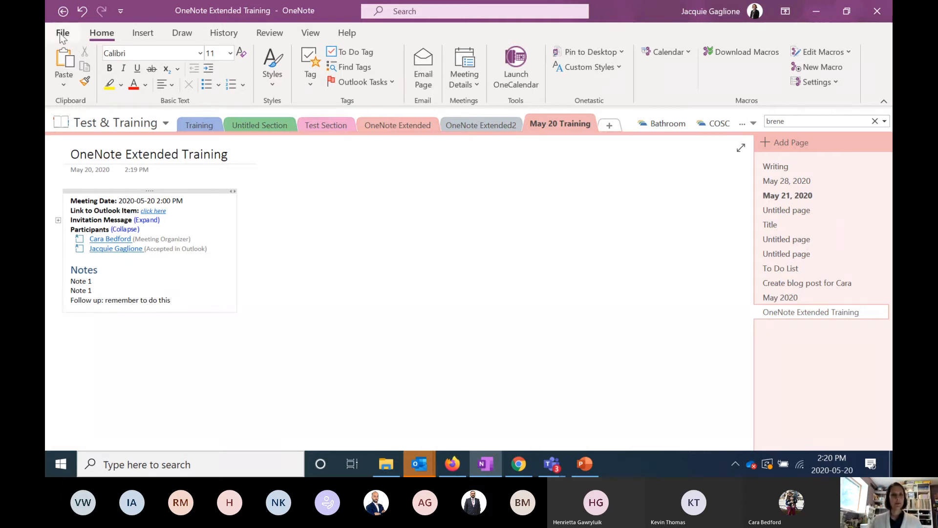
Step: Send the meeting notes page as a PDF email attachment via File > Send, then open the attached PDF to review it
{"action": "left_click", "coordinate": [62, 32]}
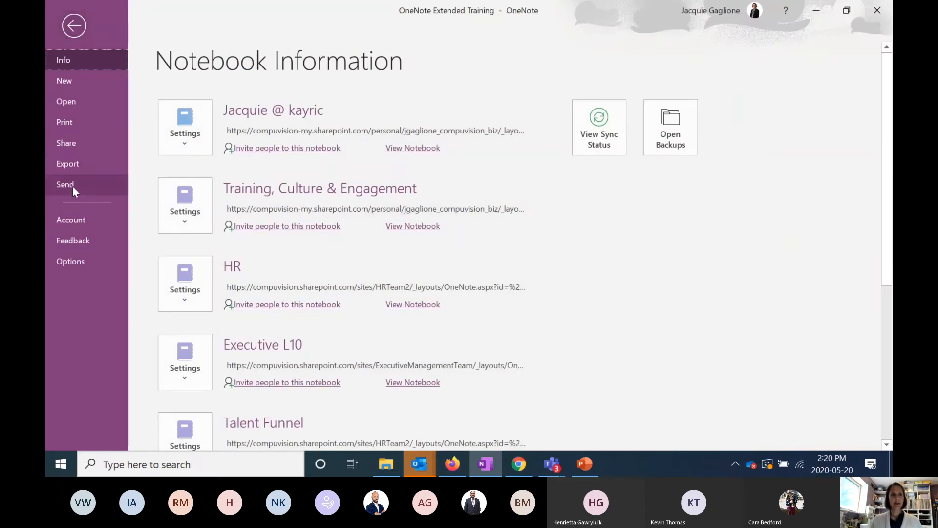
{"action": "left_click", "coordinate": [64, 184]}
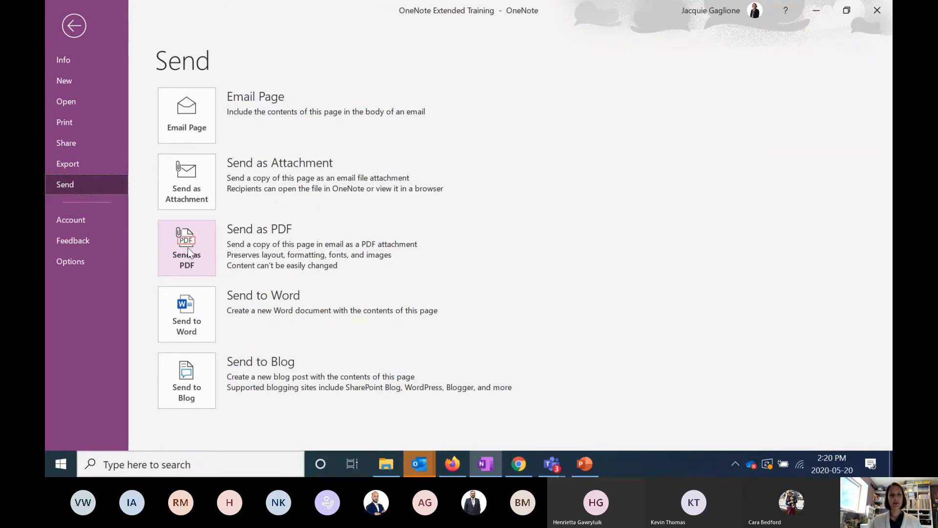
{"action": "left_click", "coordinate": [74, 25]}
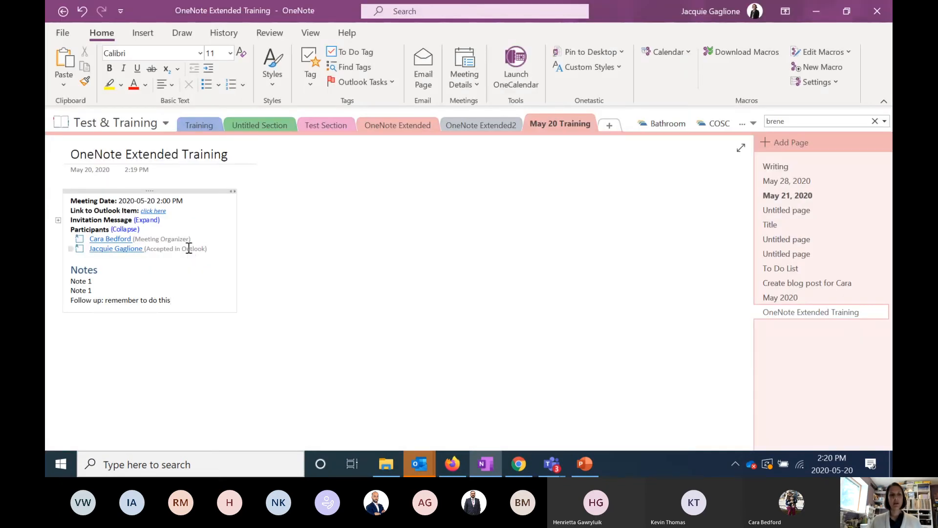
{"action": "left_click", "coordinate": [423, 68]}
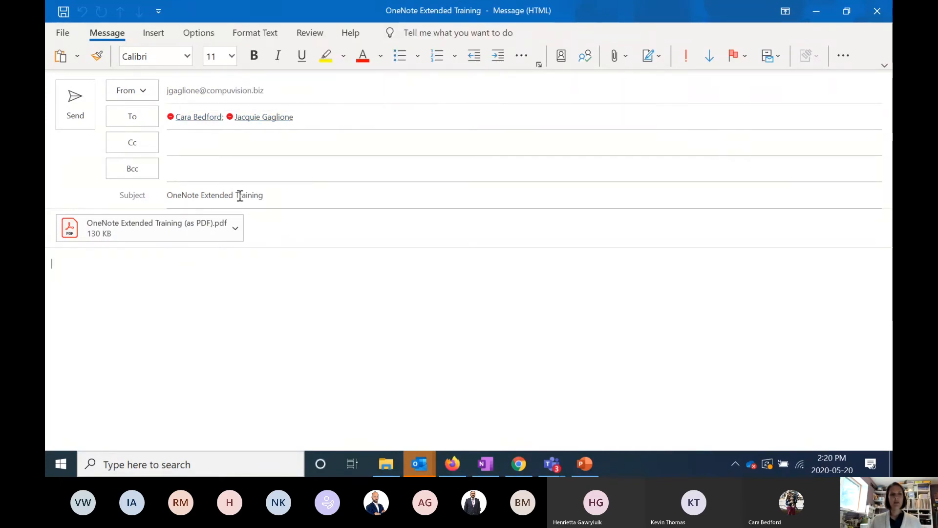
{"action": "mouse_move", "coordinate": [125, 230]}
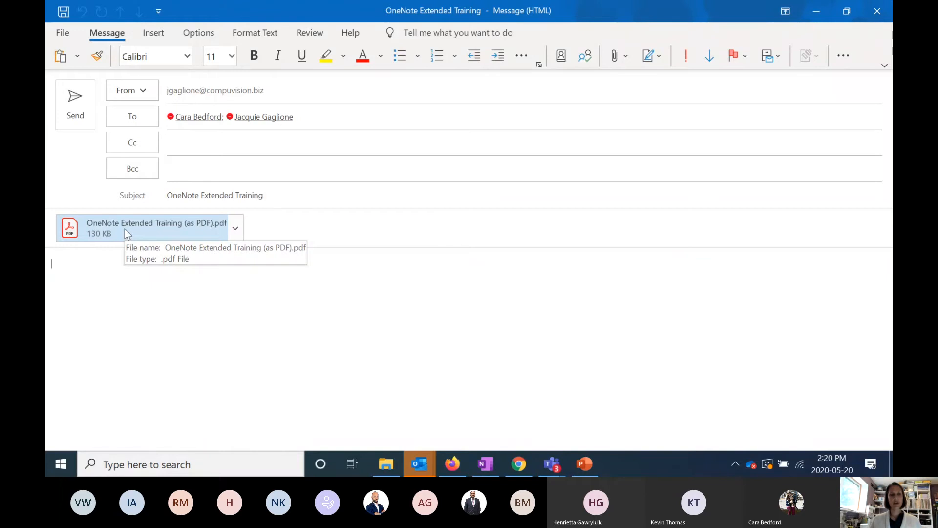
{"action": "double_click", "coordinate": [157, 227]}
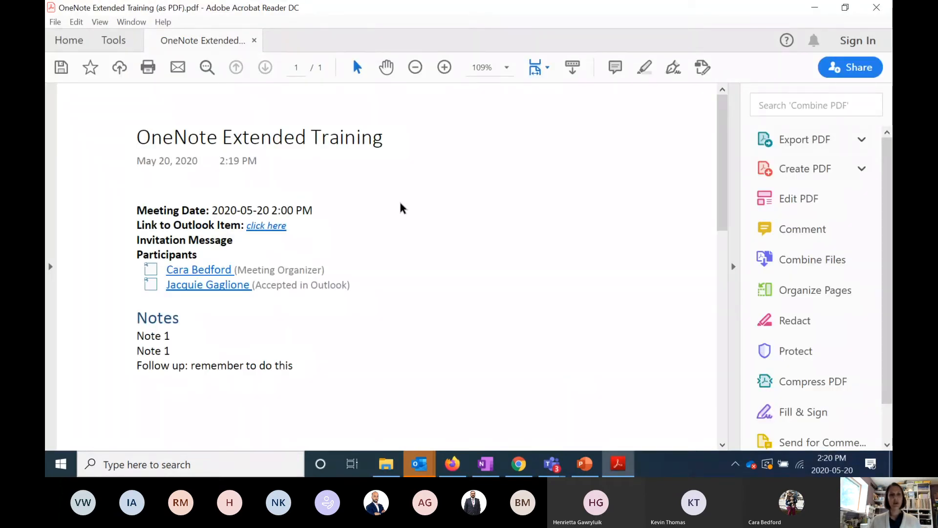
{"action": "mouse_move", "coordinate": [399, 234]}
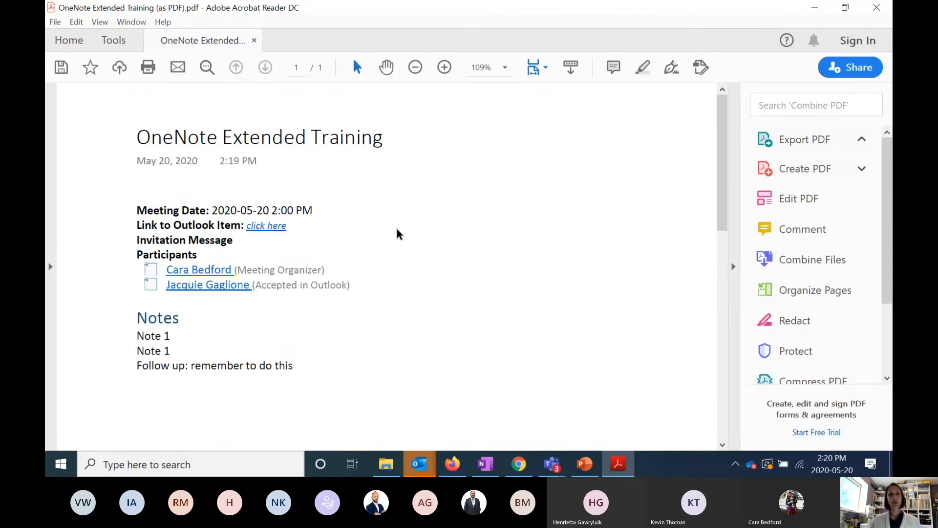
{"action": "left_click", "coordinate": [804, 139]}
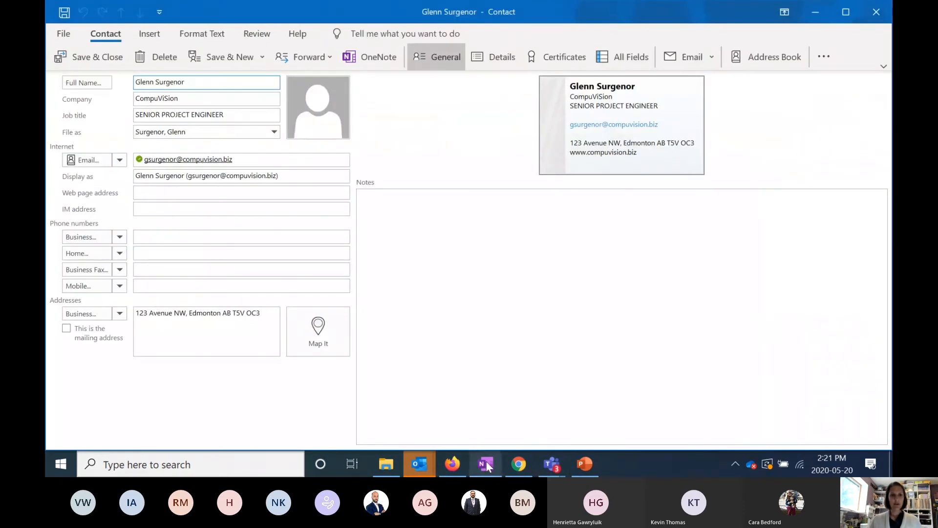
Step: Bring OneNote back to the front from the taskbar, showing the meeting notes page
{"action": "left_click", "coordinate": [485, 463]}
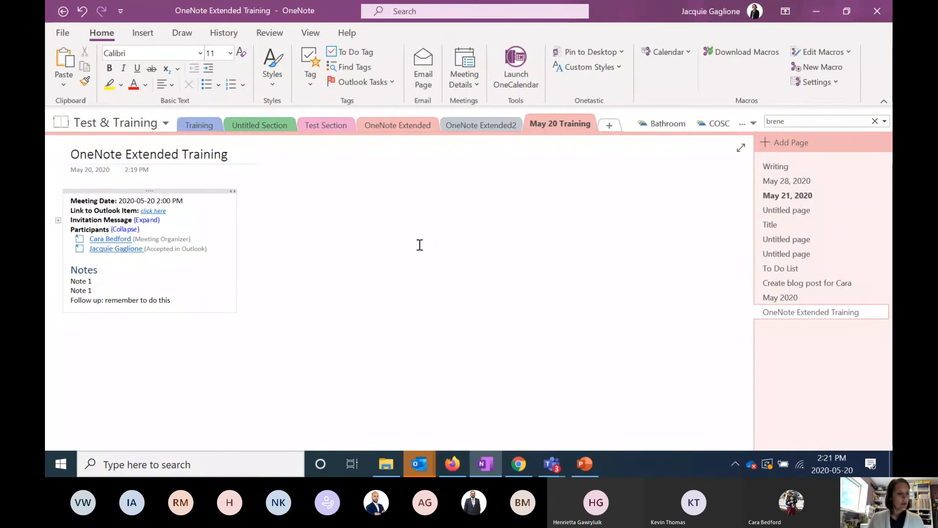
{"action": "mouse_move", "coordinate": [306, 225]}
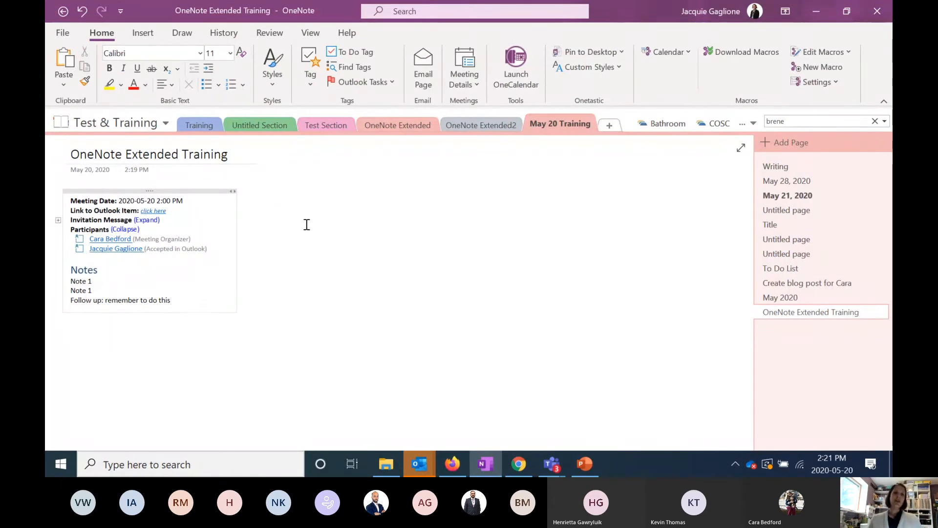
{"action": "mouse_move", "coordinate": [137, 293]}
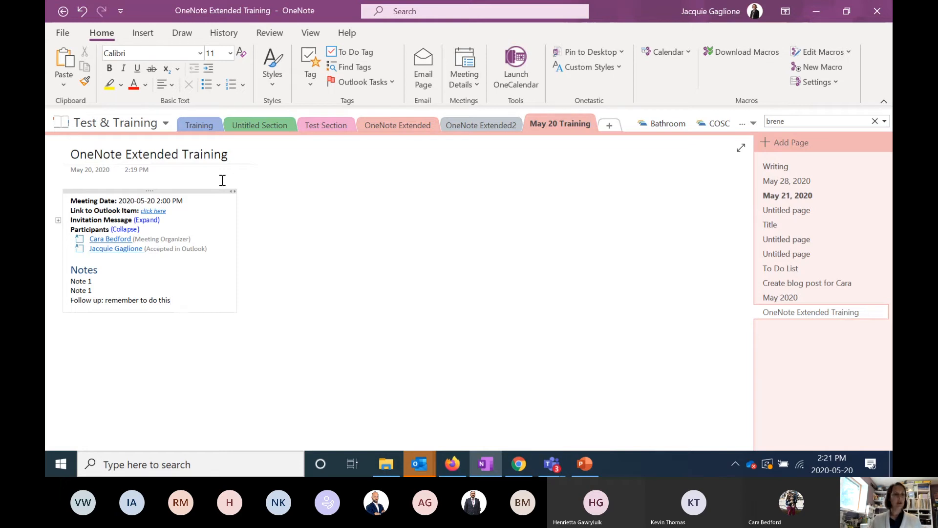
{"action": "mouse_move", "coordinate": [226, 199]}
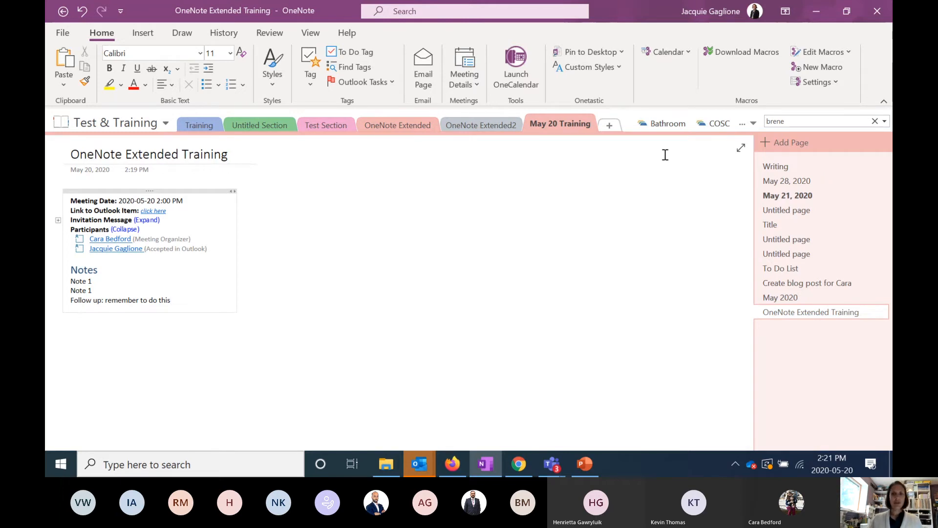
Step: On a new page, handwrite hello with a thin dark blue pen and add a yellow highlighter stroke
{"action": "left_click", "coordinate": [791, 142]}
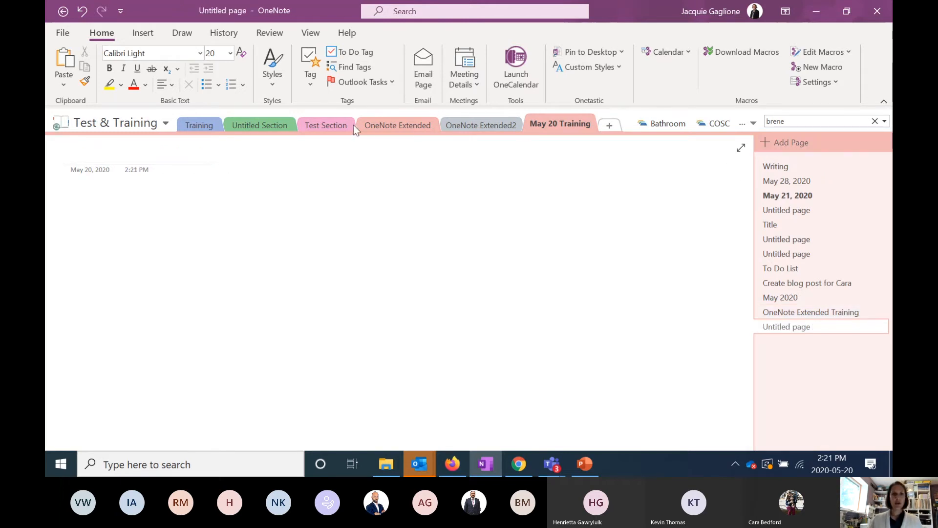
{"action": "left_click", "coordinate": [182, 32]}
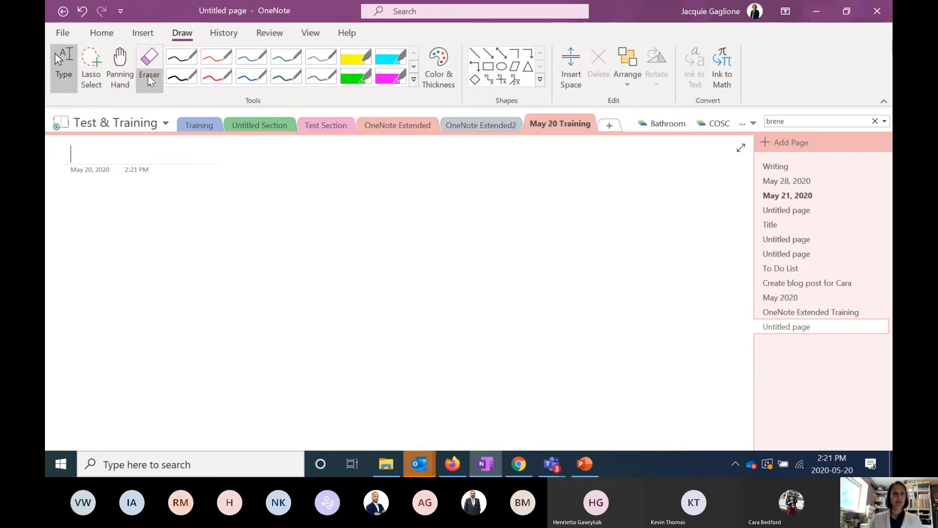
{"action": "mouse_move", "coordinate": [286, 77]}
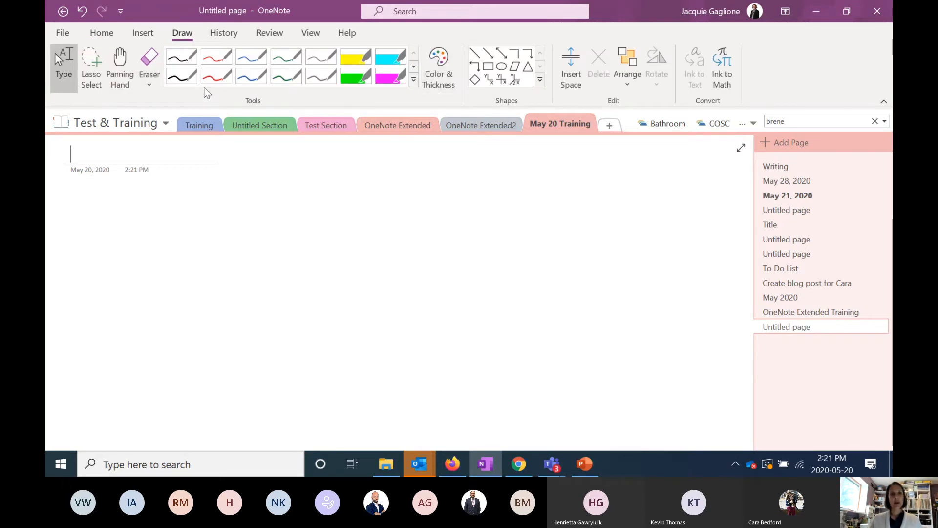
{"action": "left_click", "coordinate": [182, 56]}
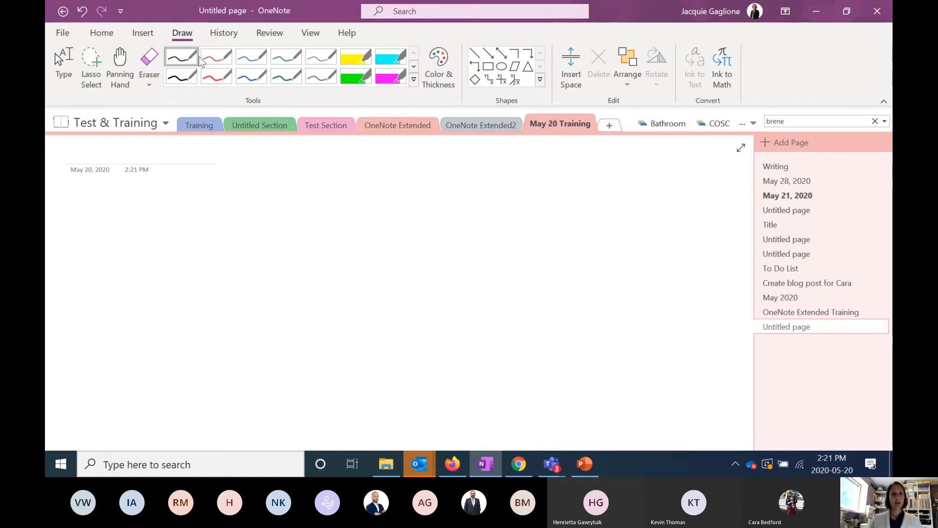
{"action": "left_click", "coordinate": [438, 65]}
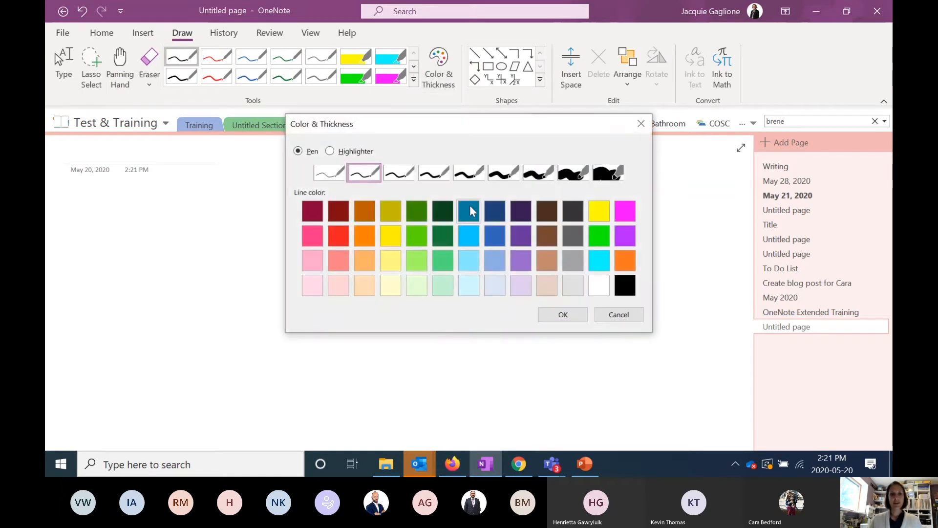
{"action": "left_click", "coordinate": [494, 211]}
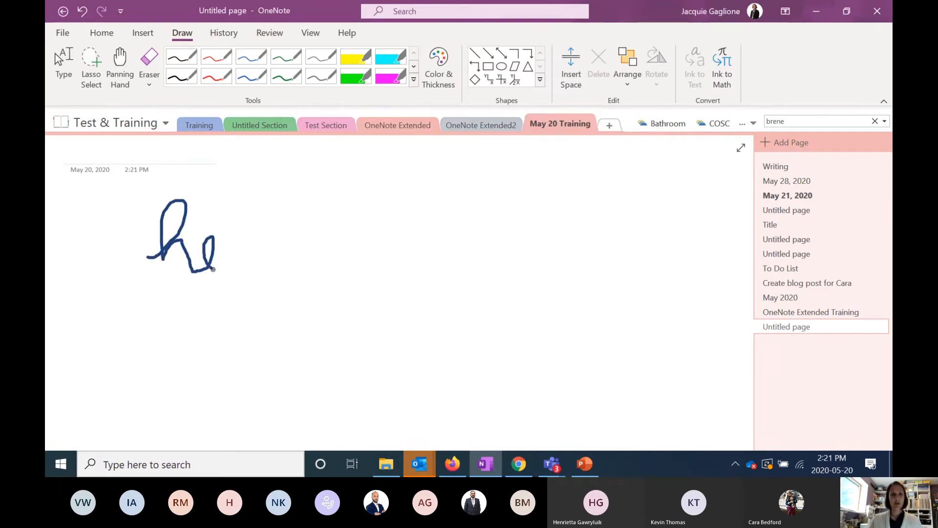
{"action": "left_click_drag", "start_coordinate": [227, 263], "coordinate": [353, 269]}
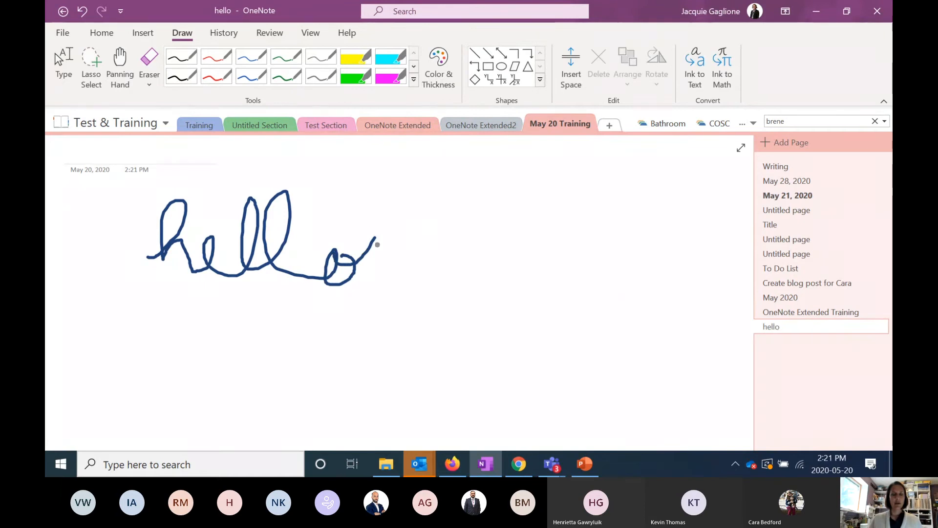
{"action": "type", "text": "s"}
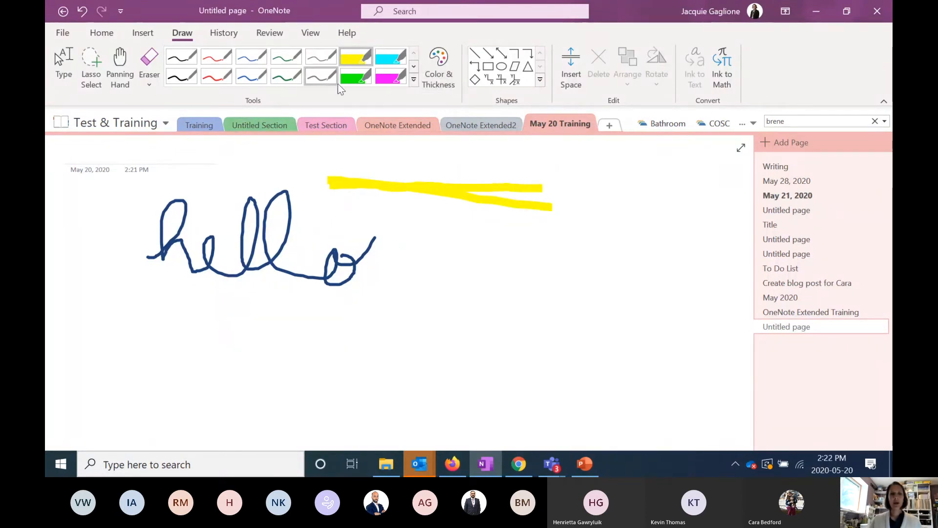
{"action": "mouse_move", "coordinate": [437, 66]}
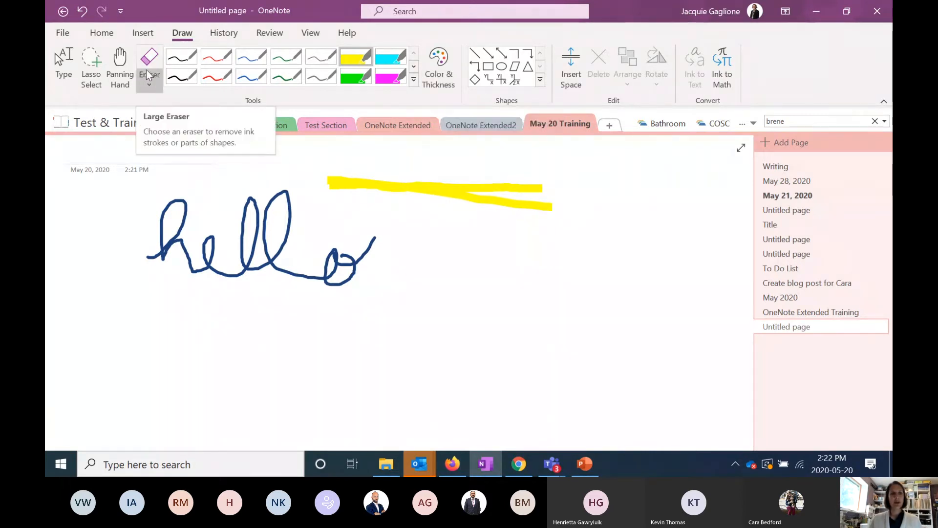
Step: With the Medium Eraser, erase the left part of the yellow highlight, keeping hello intact
{"action": "left_click", "coordinate": [149, 82]}
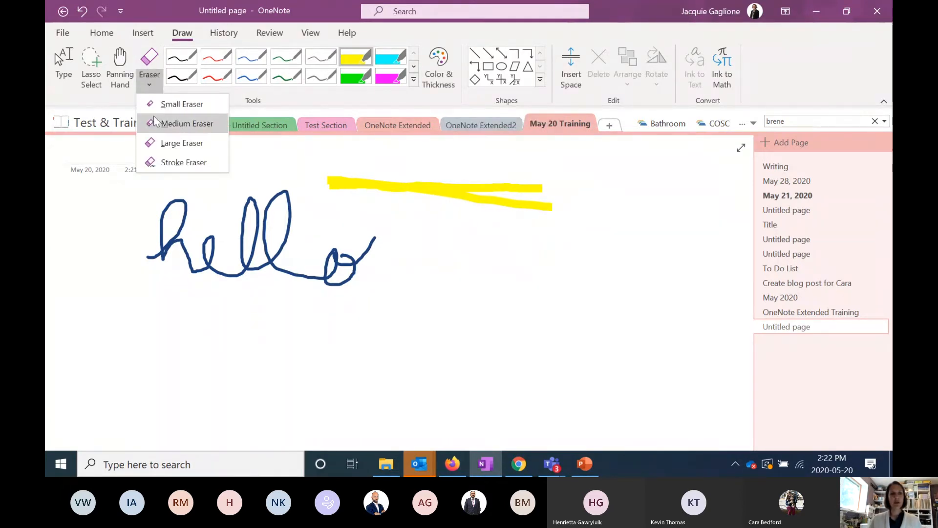
{"action": "left_click", "coordinate": [186, 123]}
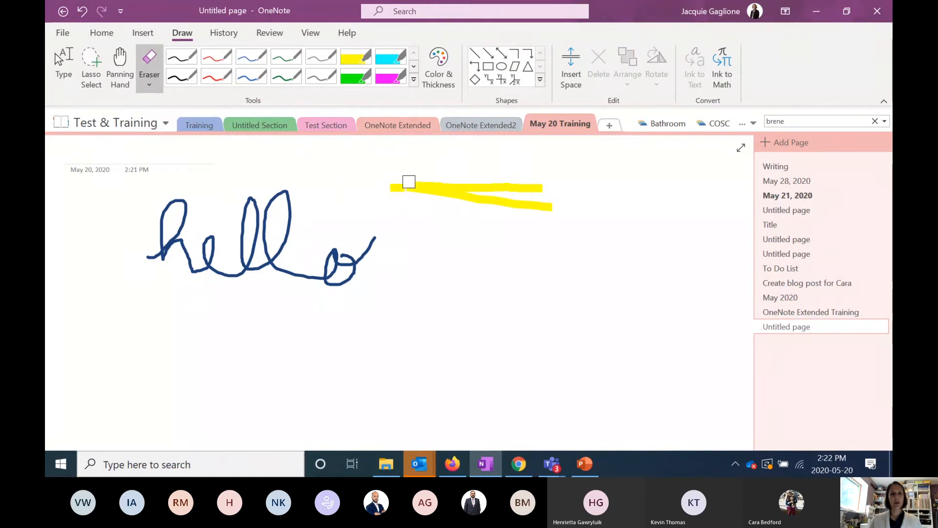
{"action": "left_click_drag", "start_coordinate": [408, 182], "coordinate": [447, 189]}
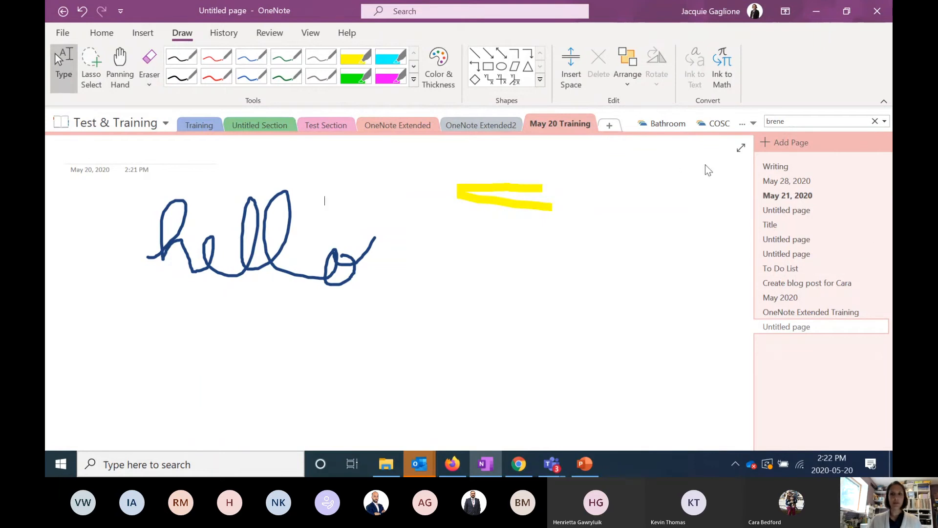
Step: On the Writing page, convert the handwritten "Let's see if it will recognize this" with Ink to Text
{"action": "left_click", "coordinate": [775, 166]}
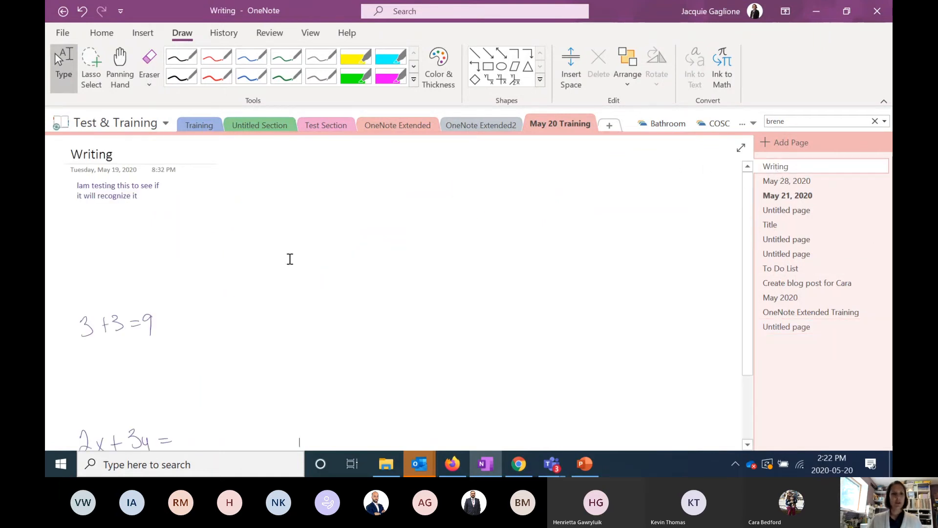
{"action": "scroll", "scroll_direction": "down", "scroll_amount": 3}
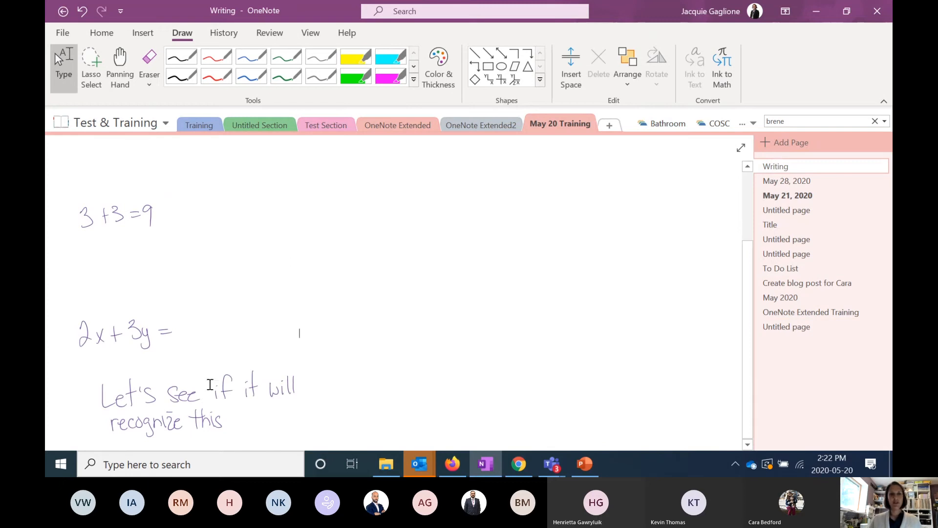
{"action": "mouse_move", "coordinate": [81, 369]}
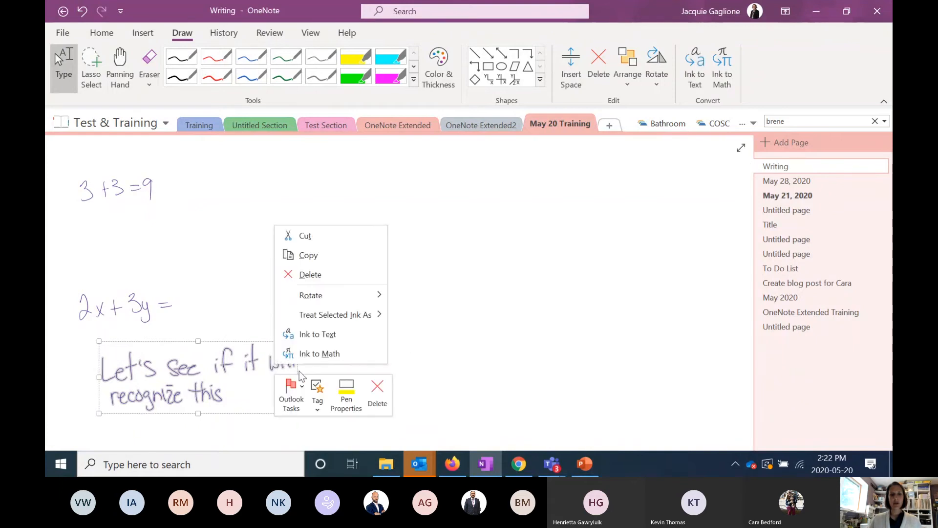
{"action": "left_click", "coordinate": [317, 333]}
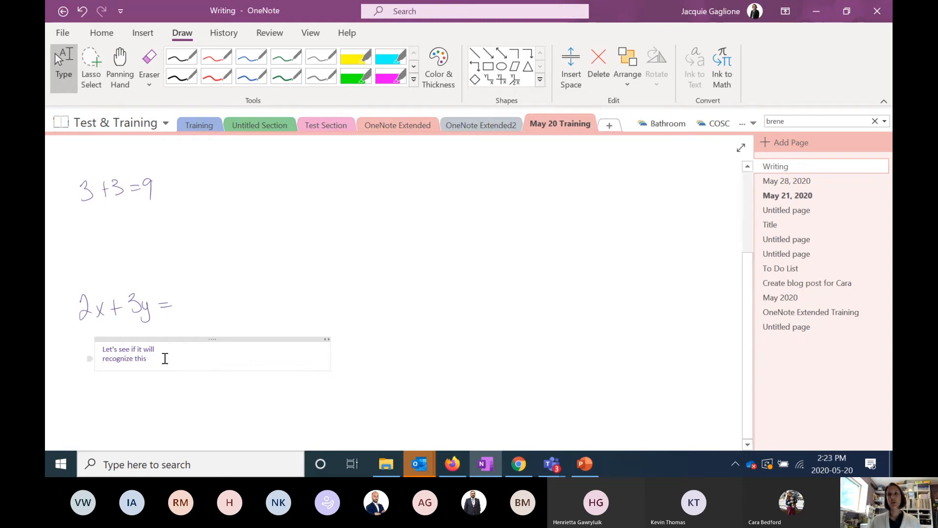
{"action": "mouse_move", "coordinate": [248, 323]}
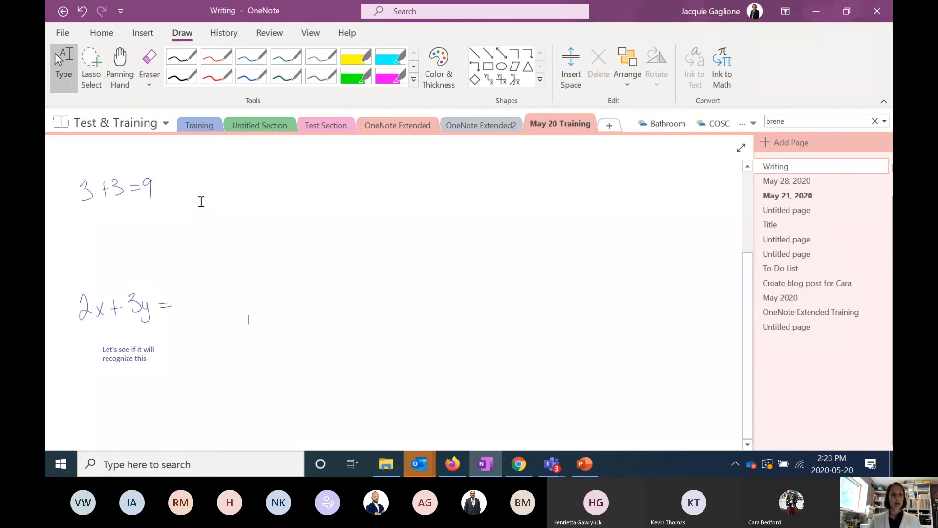
Step: Lasso-select the handwritten 3+3=9 and move it to the top centre of the page
{"action": "left_click", "coordinate": [91, 66]}
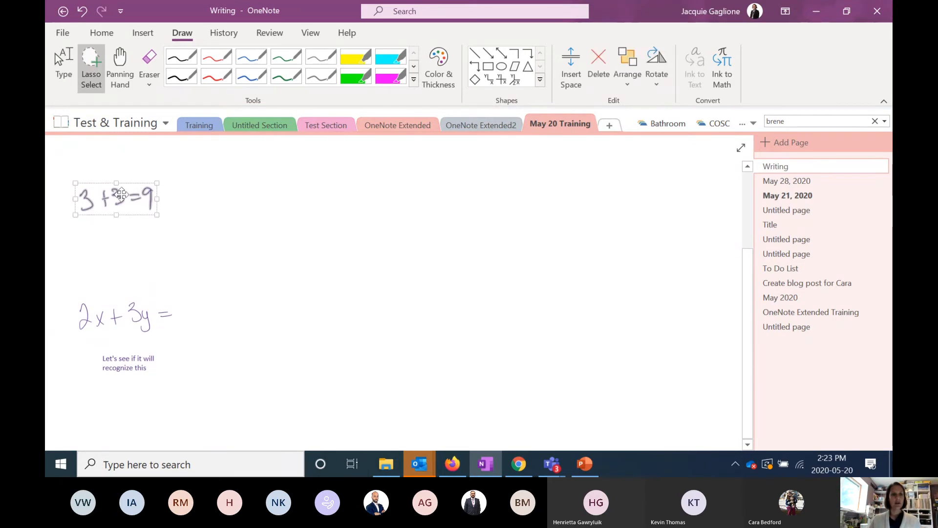
{"action": "left_click_drag", "start_coordinate": [116, 197], "coordinate": [508, 182]}
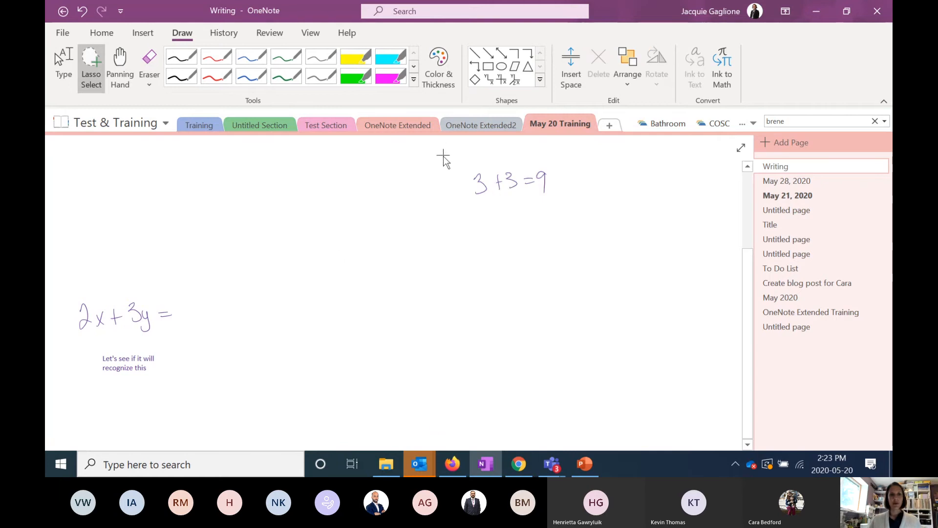
{"action": "left_click_drag", "start_coordinate": [443, 156], "coordinate": [558, 202]}
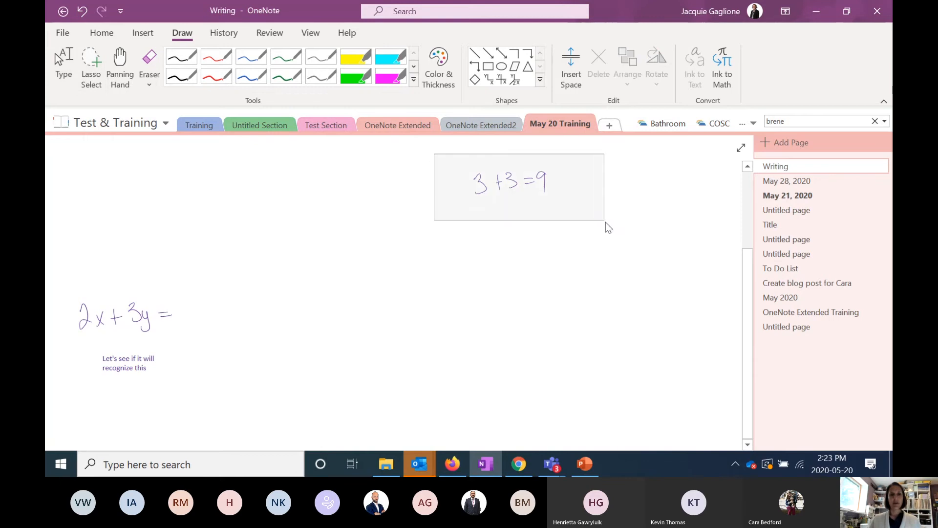
{"action": "left_click", "coordinate": [511, 182]}
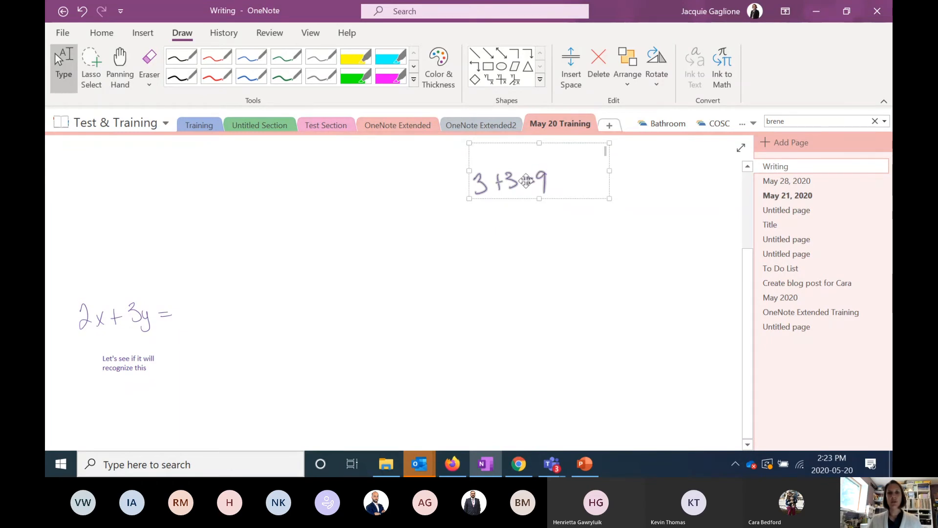
Step: Convert the 3+3=9 ink with Ink to Math and insert the typed equation
{"action": "right_click", "coordinate": [525, 179]}
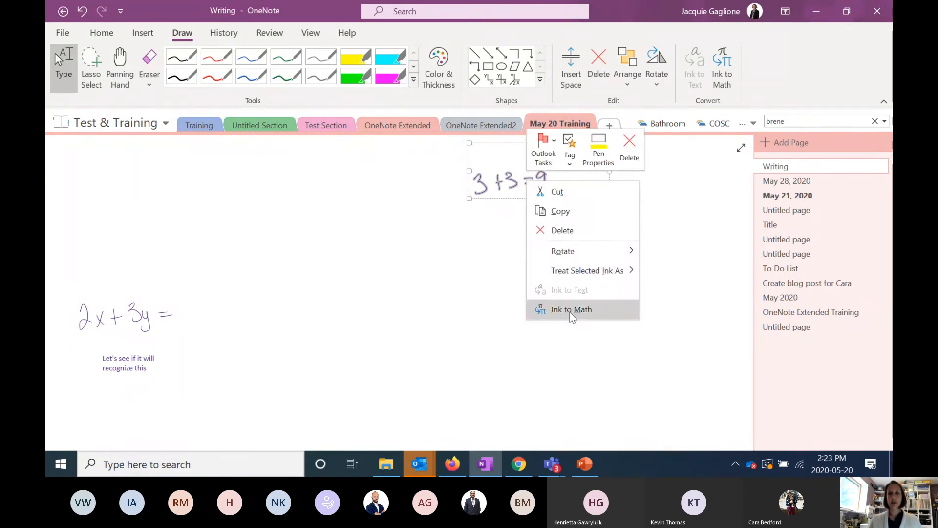
{"action": "left_click", "coordinate": [571, 309]}
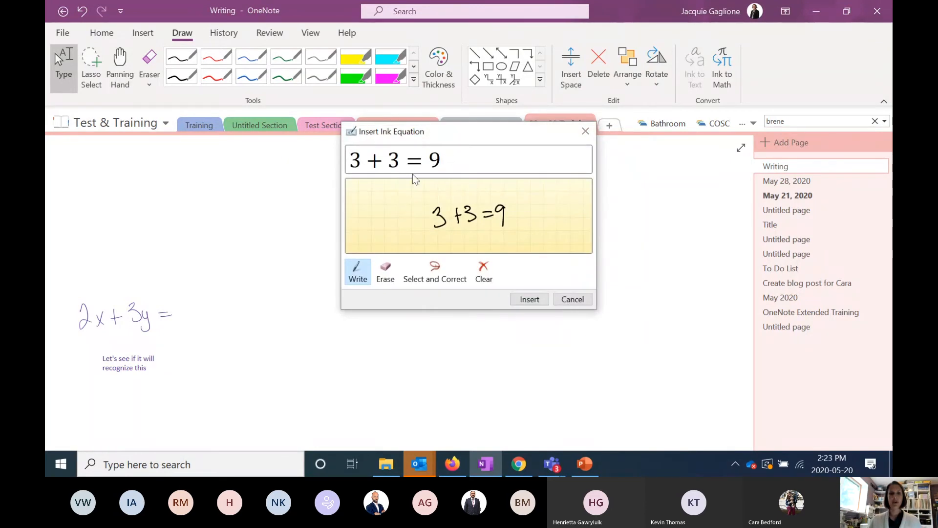
{"action": "left_click", "coordinate": [528, 299]}
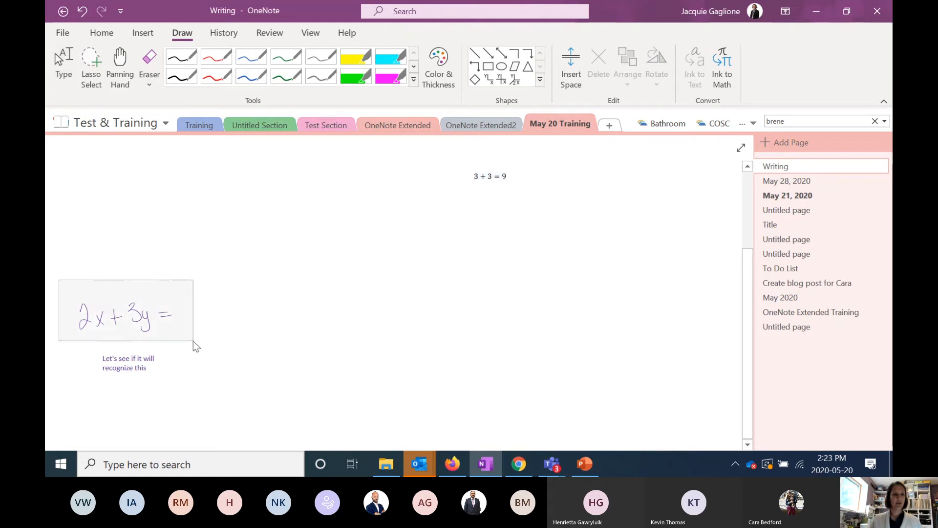
Step: Convert 2x + 3y = with Ink to Math, correct the misread 2, and insert it
{"action": "right_click", "coordinate": [119, 317]}
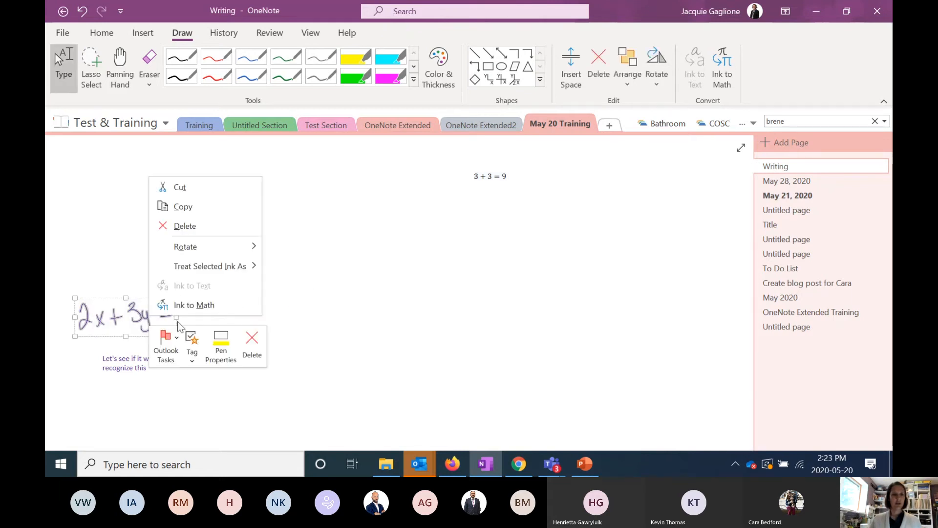
{"action": "left_click", "coordinate": [194, 305]}
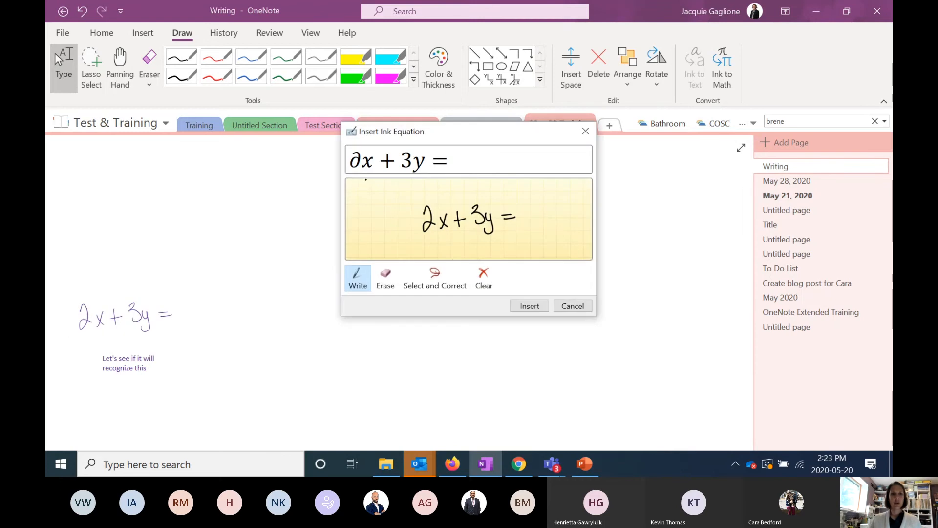
{"action": "mouse_move", "coordinate": [396, 166]}
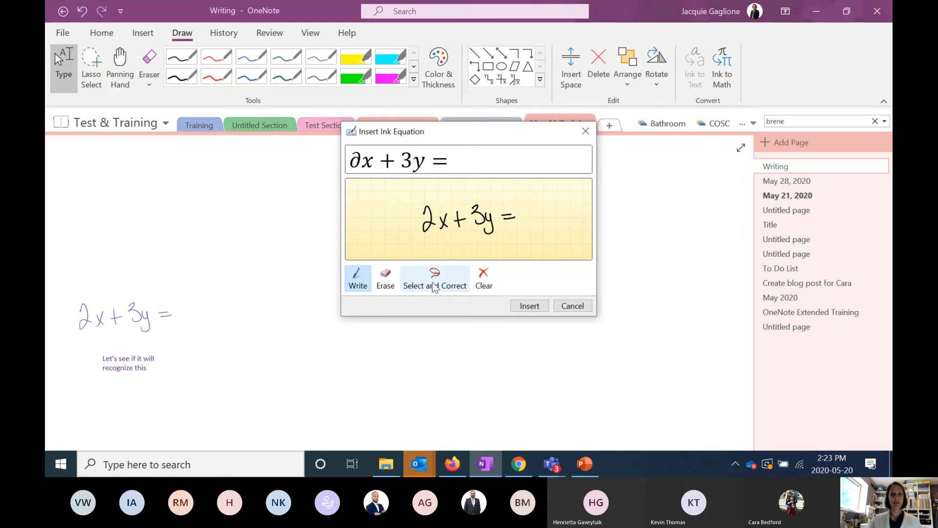
{"action": "left_click", "coordinate": [434, 278]}
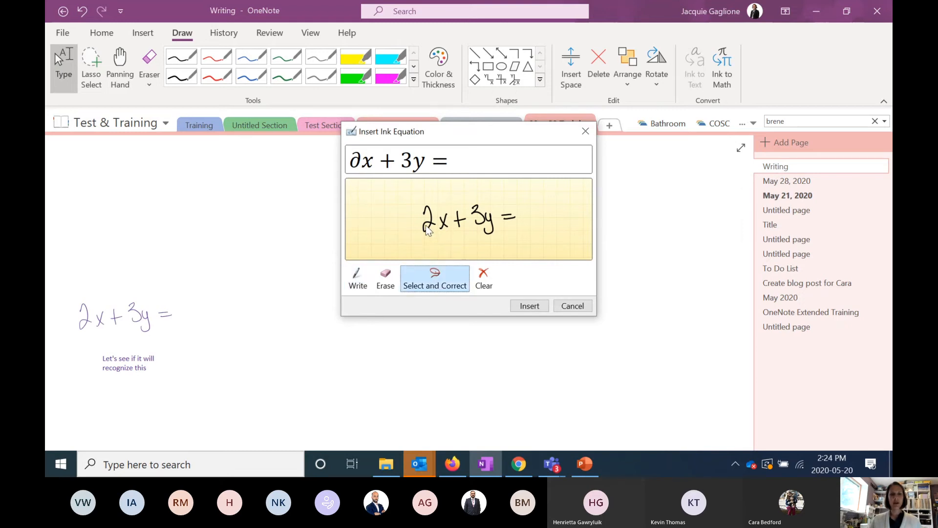
{"action": "left_click", "coordinate": [426, 216]}
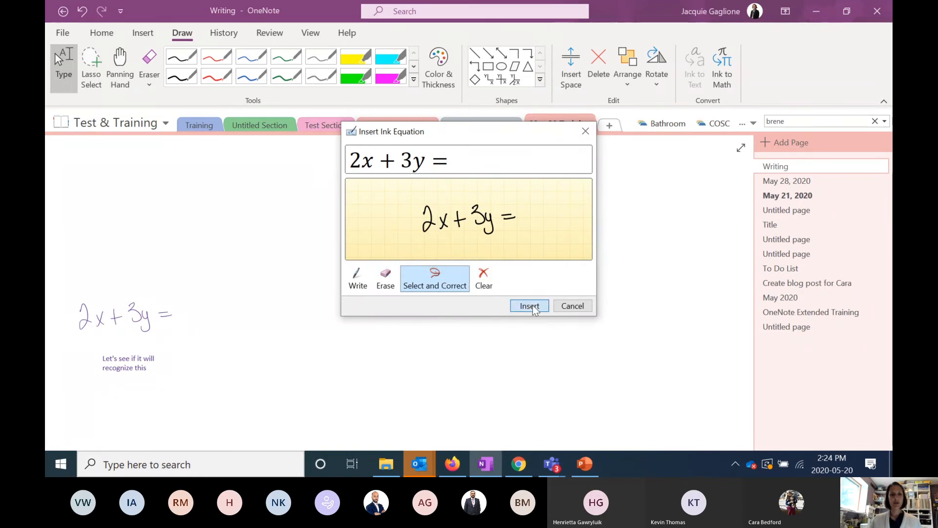
{"action": "left_click", "coordinate": [528, 306]}
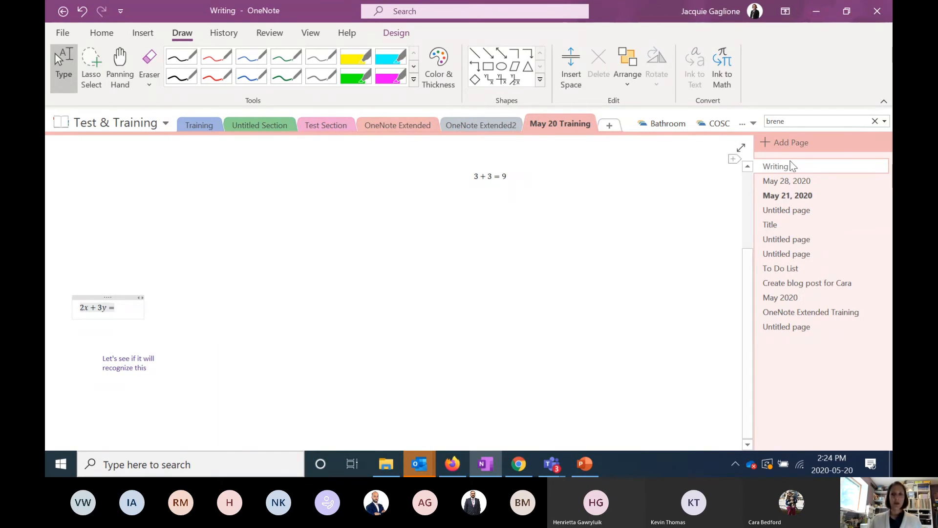
Step: Add a blank page, then enable audio and video word search in OneNote Options
{"action": "left_click", "coordinate": [790, 143]}
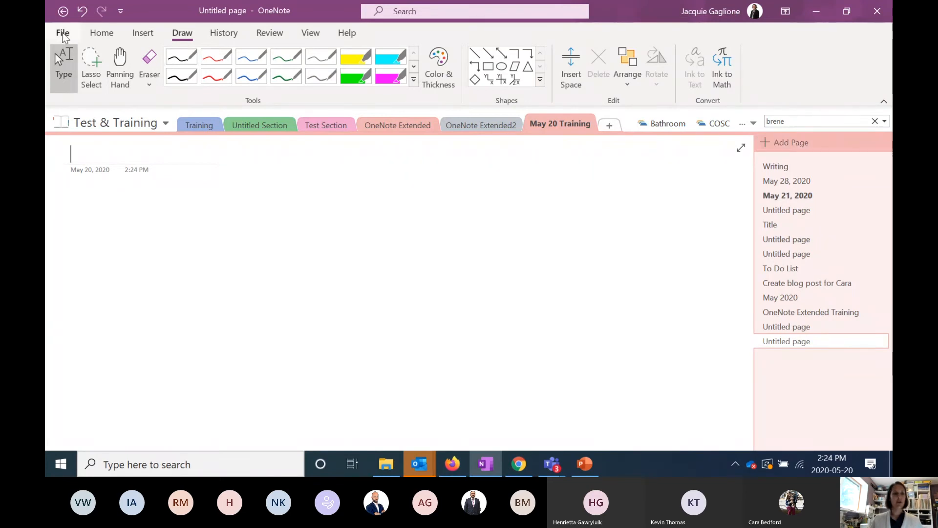
{"action": "left_click", "coordinate": [62, 32]}
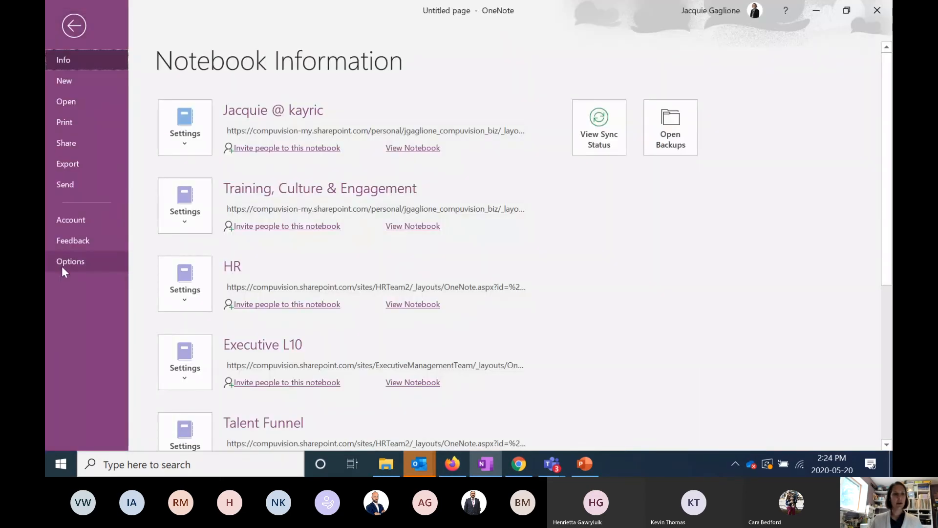
{"action": "left_click", "coordinate": [70, 261]}
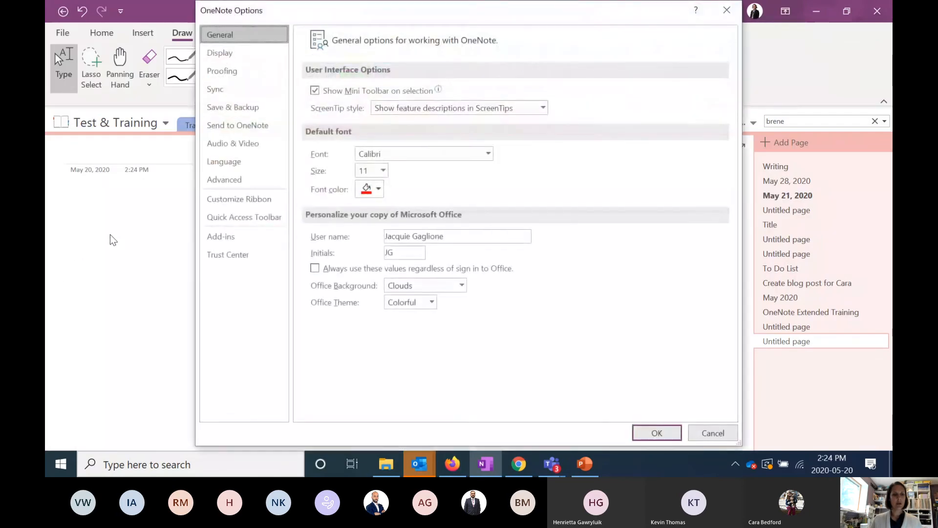
{"action": "mouse_move", "coordinate": [233, 143]}
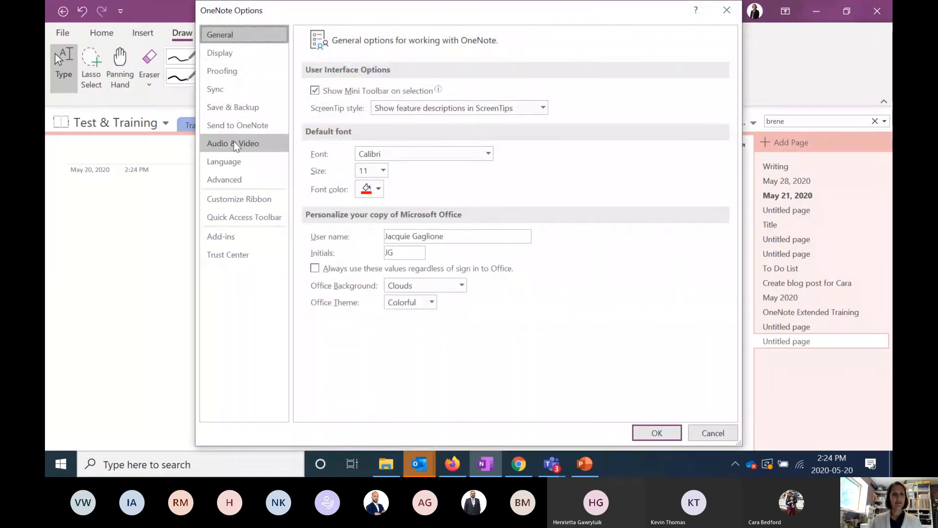
{"action": "left_click", "coordinate": [233, 143]}
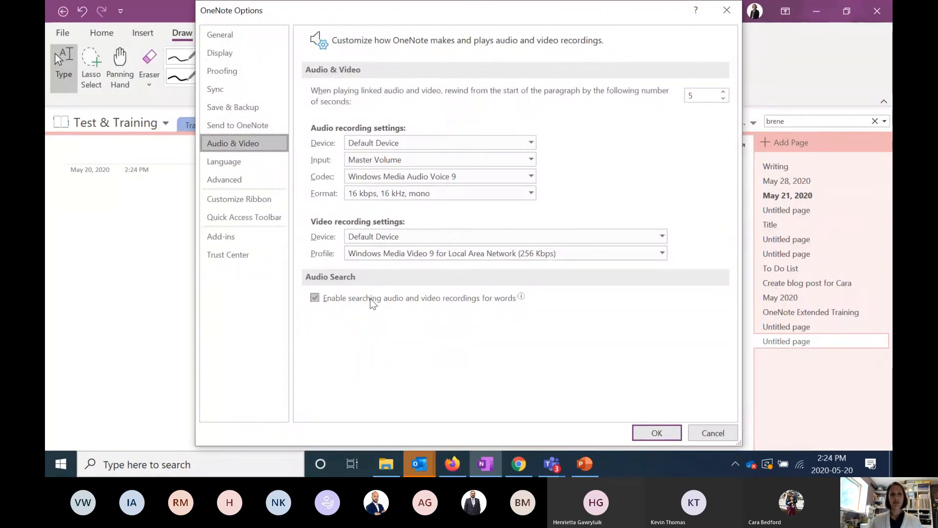
{"action": "mouse_move", "coordinate": [521, 298]}
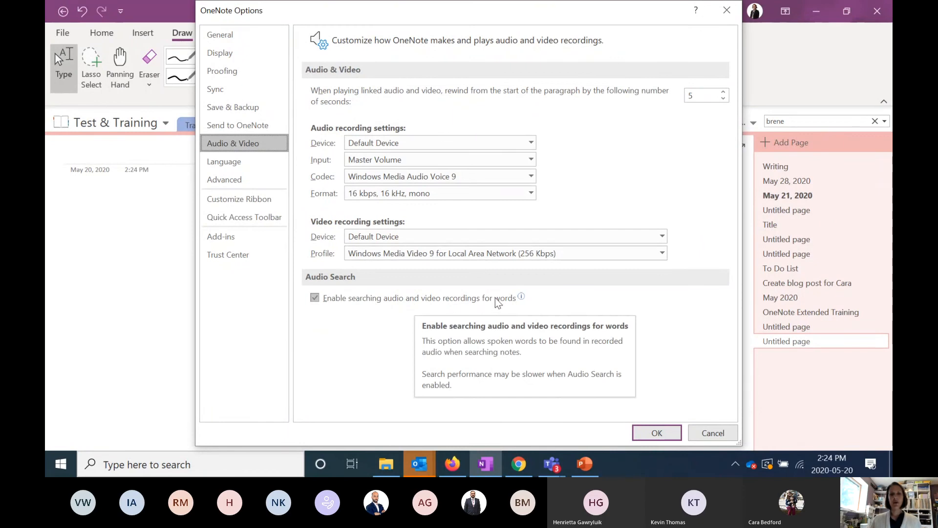
{"action": "mouse_move", "coordinate": [574, 331]}
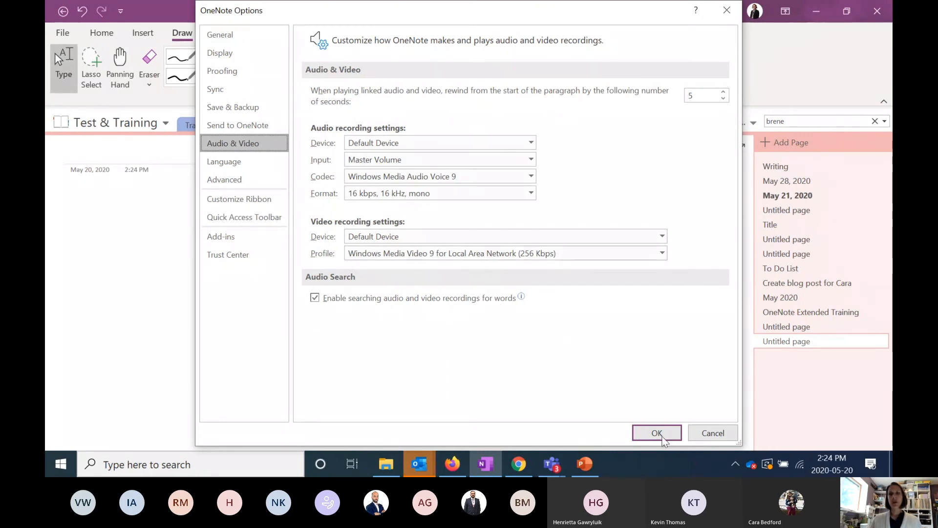
{"action": "left_click", "coordinate": [656, 432]}
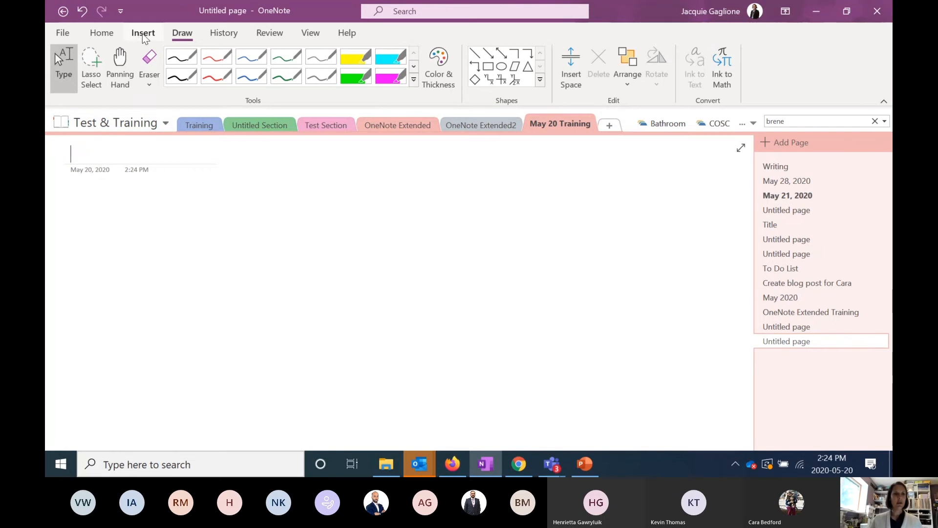
Step: Insert the Integrity quote picture from the computer onto the page
{"action": "left_click", "coordinate": [142, 32]}
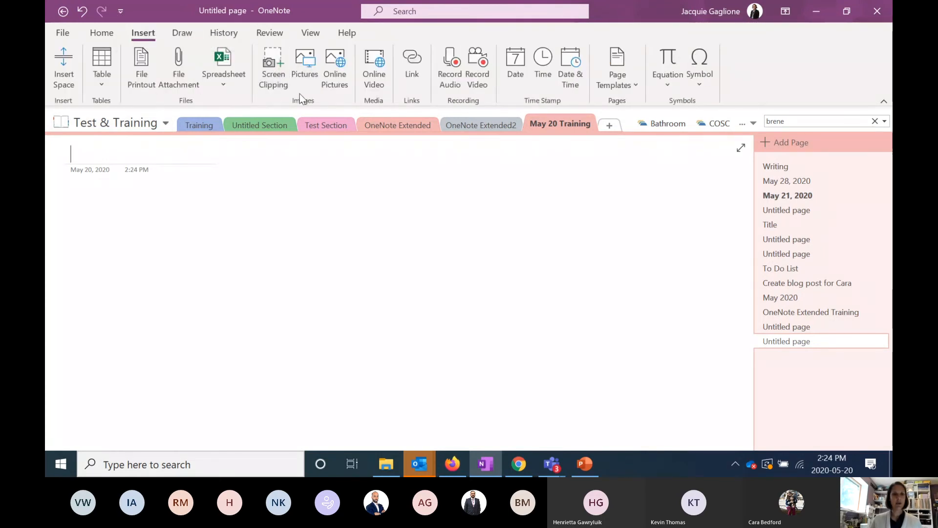
{"action": "left_click", "coordinate": [305, 66]}
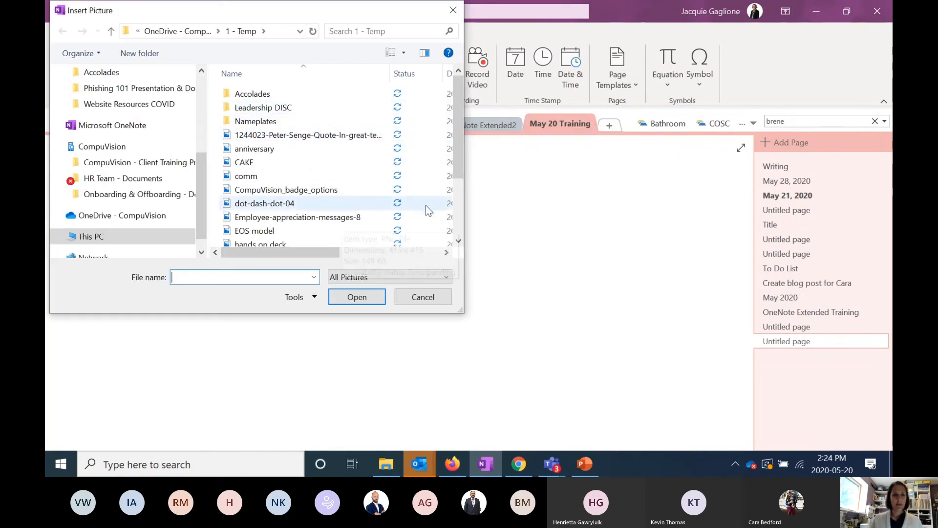
{"action": "scroll", "scroll_direction": "down", "scroll_amount": 3}
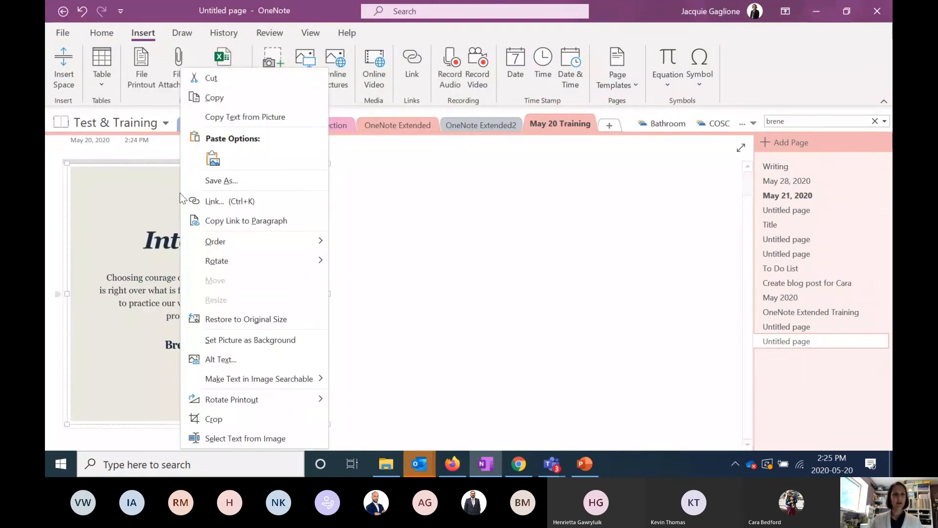
{"action": "mouse_move", "coordinate": [244, 117]}
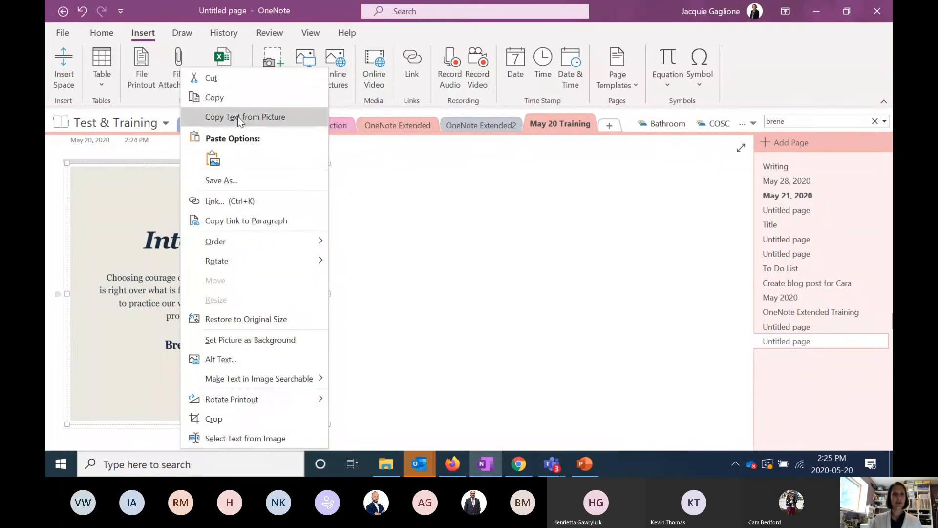
Step: Copy the text from the picture, paste it beside it, and add a blank page
{"action": "left_click", "coordinate": [354, 199]}
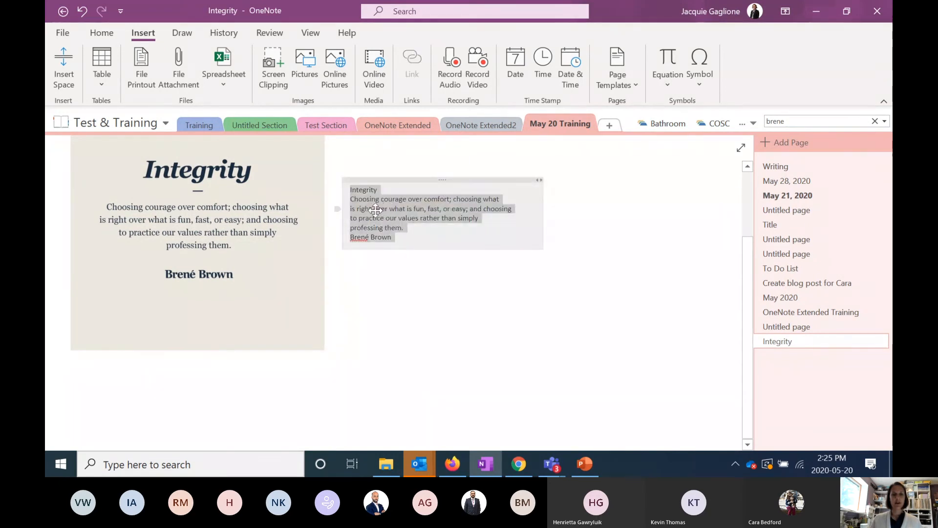
{"action": "left_click", "coordinate": [451, 292]}
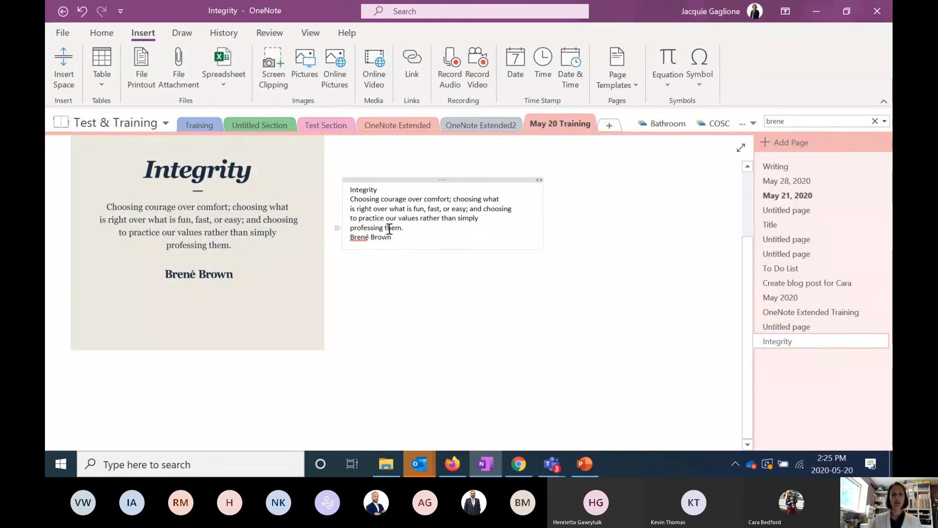
{"action": "mouse_move", "coordinate": [391, 203]}
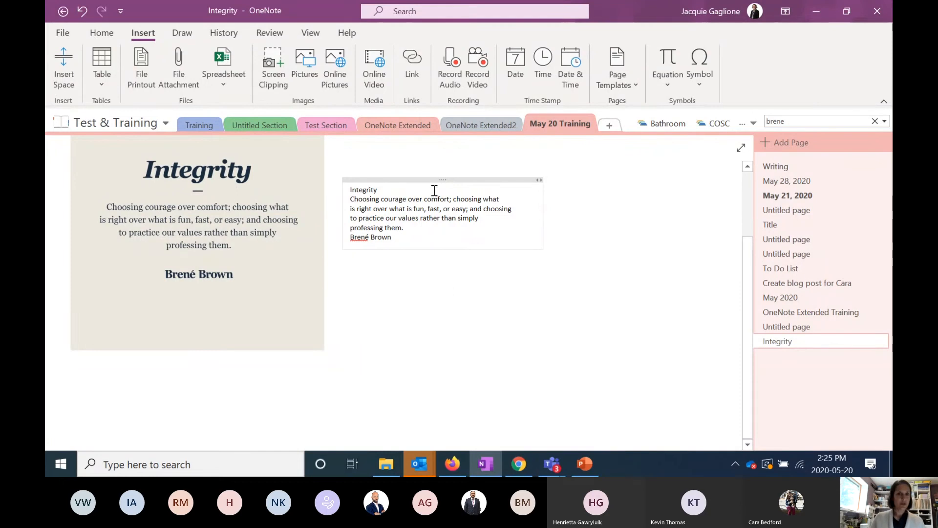
{"action": "left_click", "coordinate": [790, 142]}
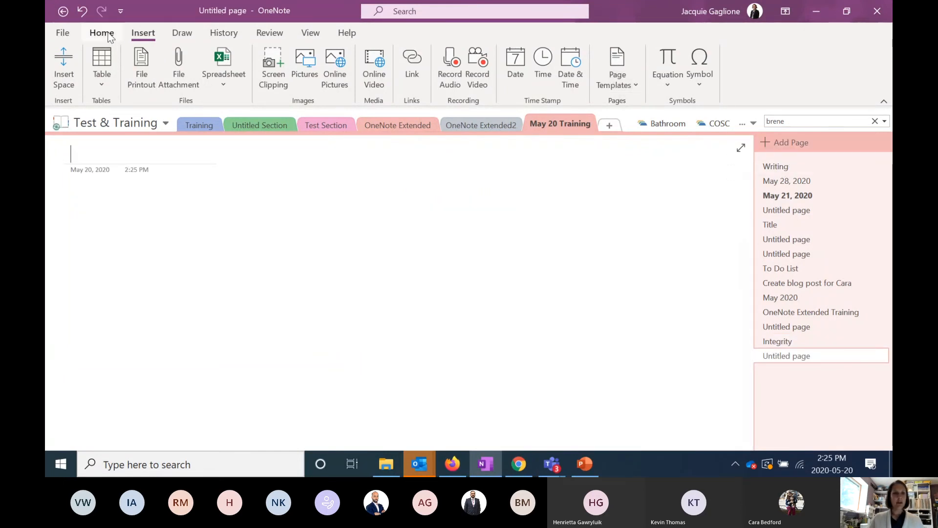
Step: Browse the Draw and Home ribbons, then add rule lines from the View ribbon
{"action": "left_click", "coordinate": [181, 32]}
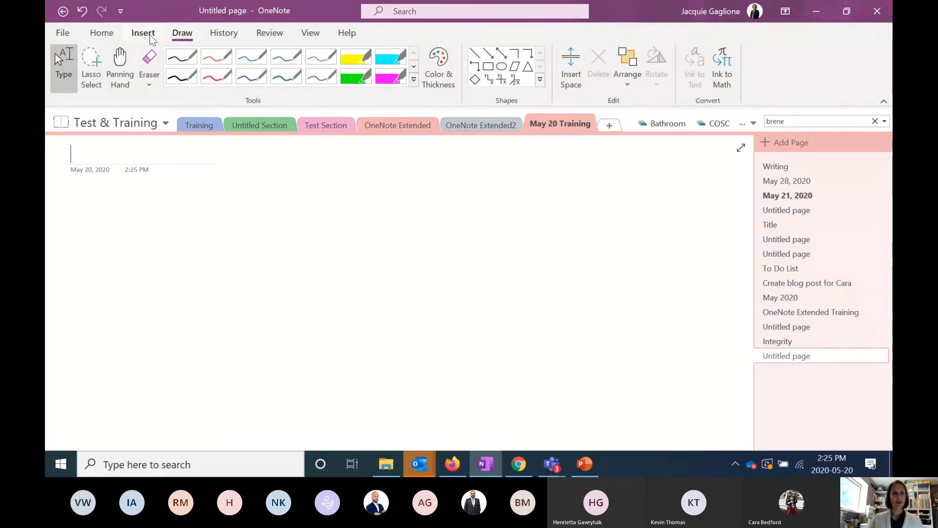
{"action": "left_click", "coordinate": [142, 32]}
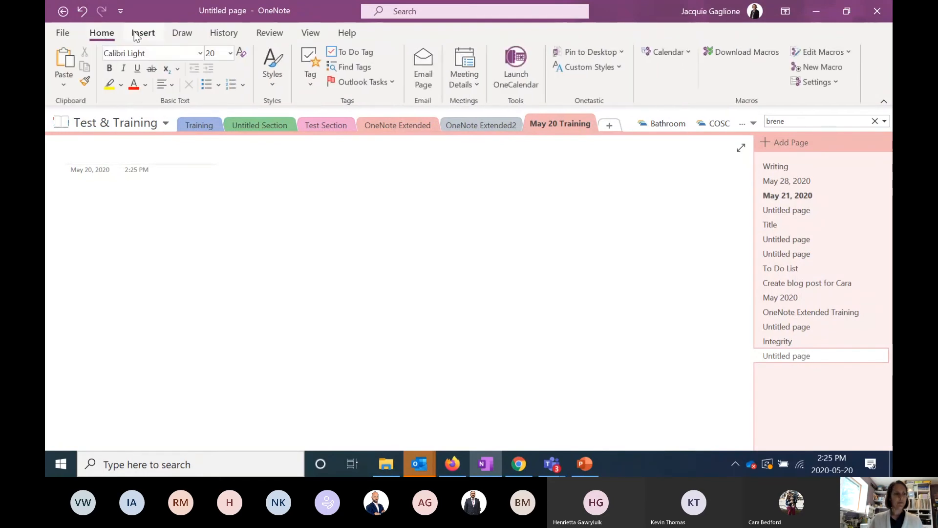
{"action": "mouse_move", "coordinate": [293, 35]}
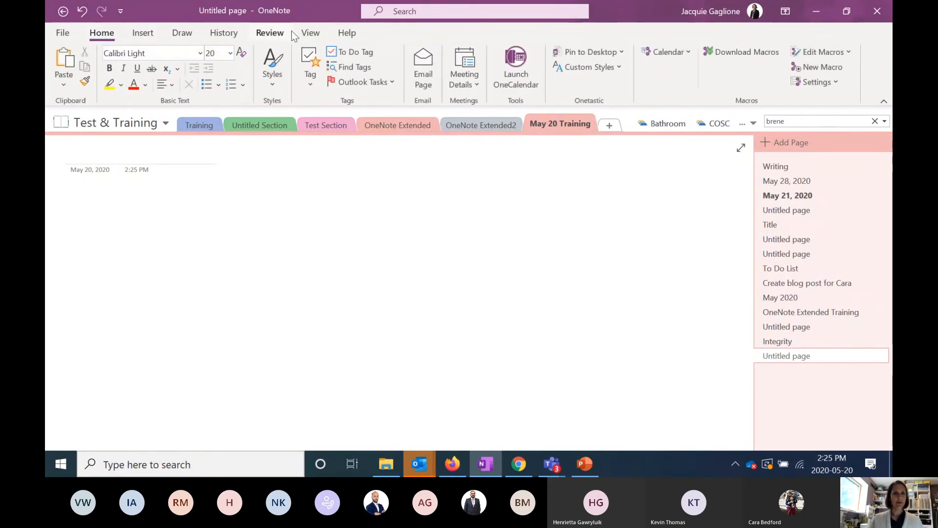
{"action": "left_click", "coordinate": [309, 33]}
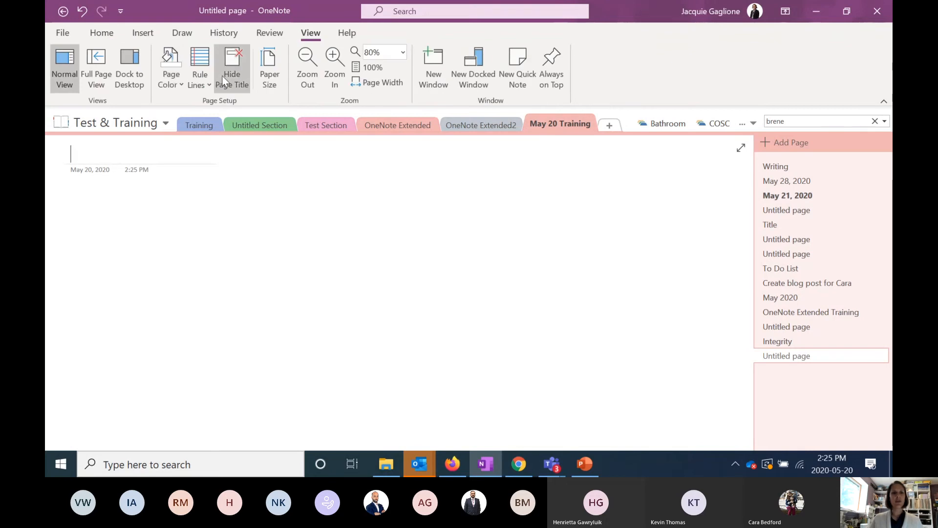
{"action": "mouse_move", "coordinate": [199, 66]}
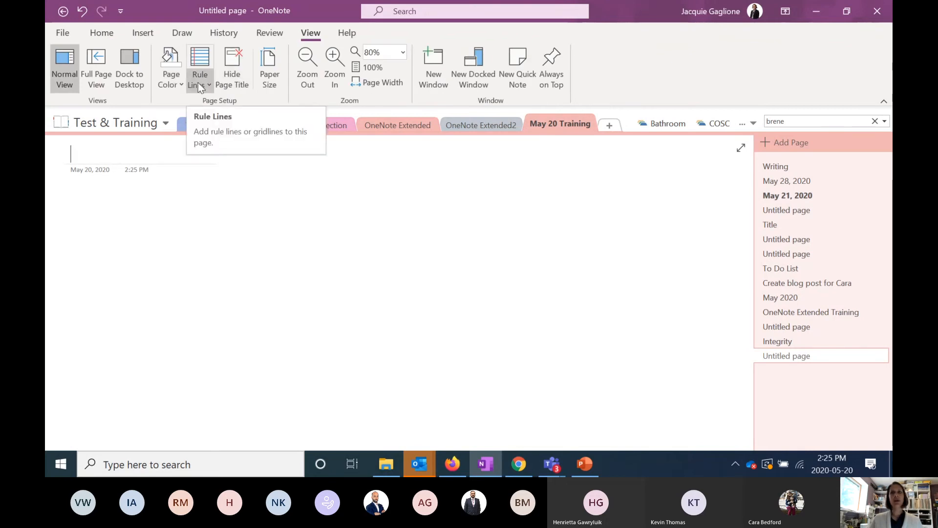
{"action": "left_click", "coordinate": [208, 83]}
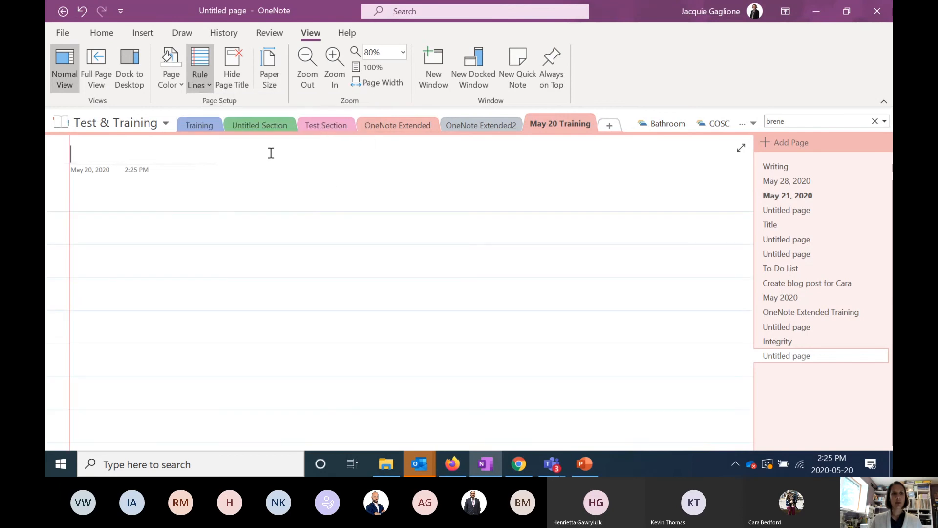
Step: Change the page background to a Grid Lines style from the Rule Lines choices
{"action": "left_click", "coordinate": [199, 67]}
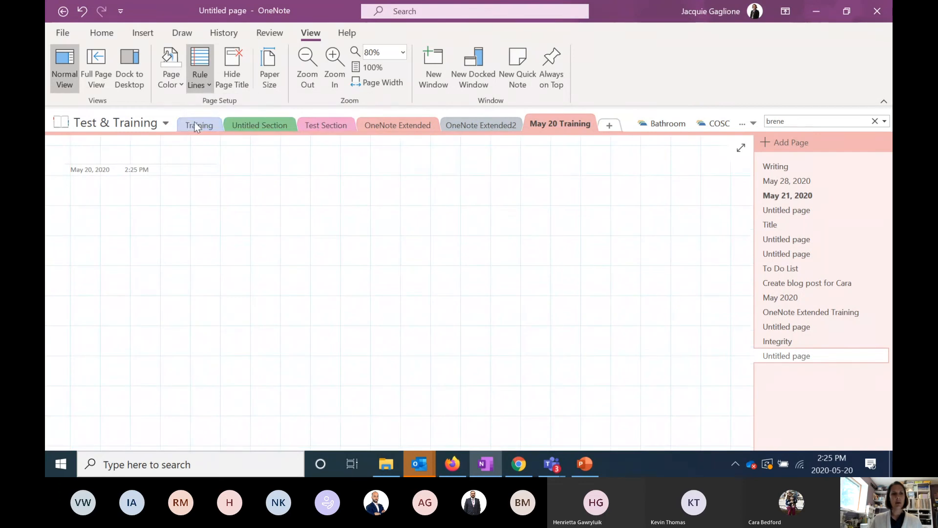
{"action": "left_click", "coordinate": [170, 67]}
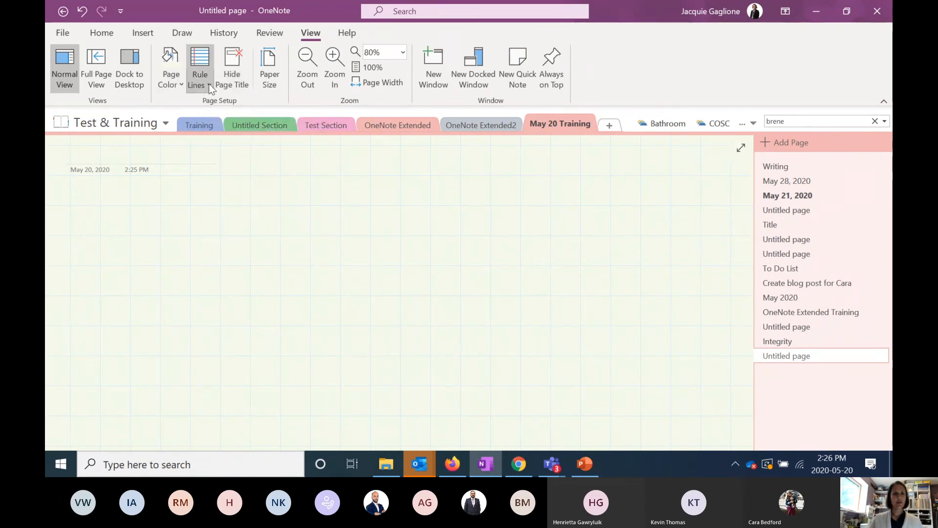
{"action": "left_click", "coordinate": [200, 67]}
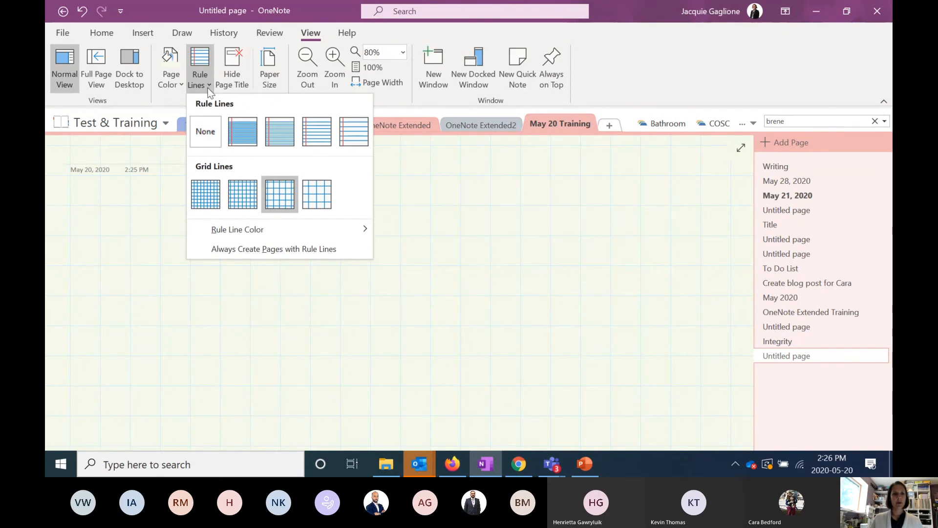
{"action": "left_click", "coordinate": [237, 229]}
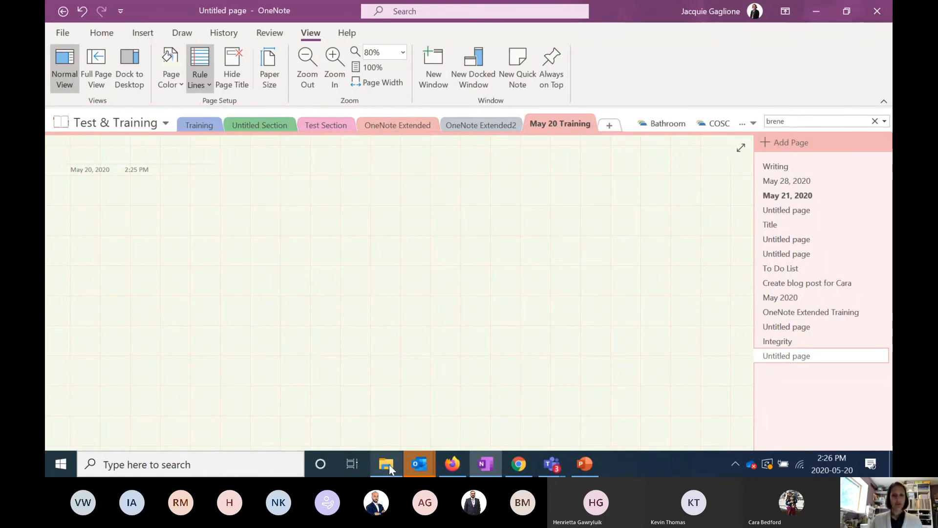
Step: Switch to the open Outlook email and bring up its print settings
{"action": "left_click", "coordinate": [386, 463]}
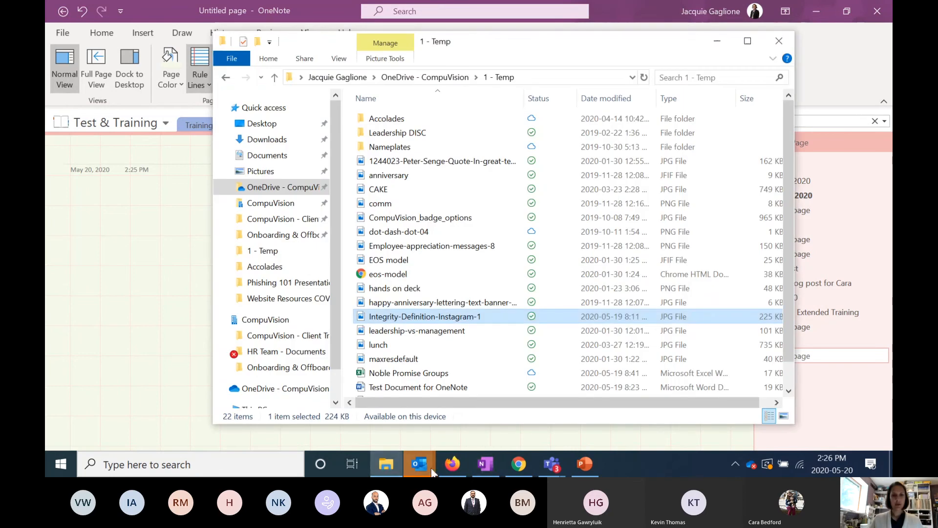
{"action": "left_click", "coordinate": [418, 463]}
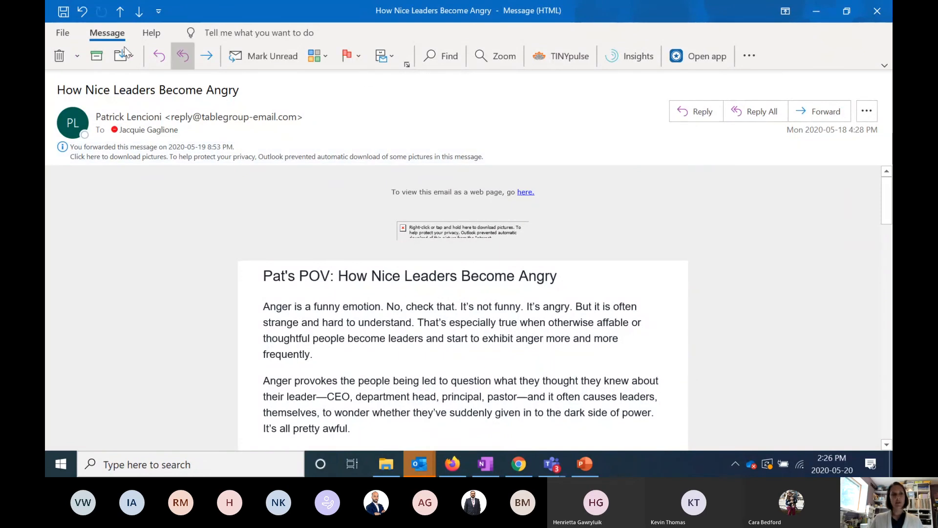
{"action": "left_click", "coordinate": [62, 33]}
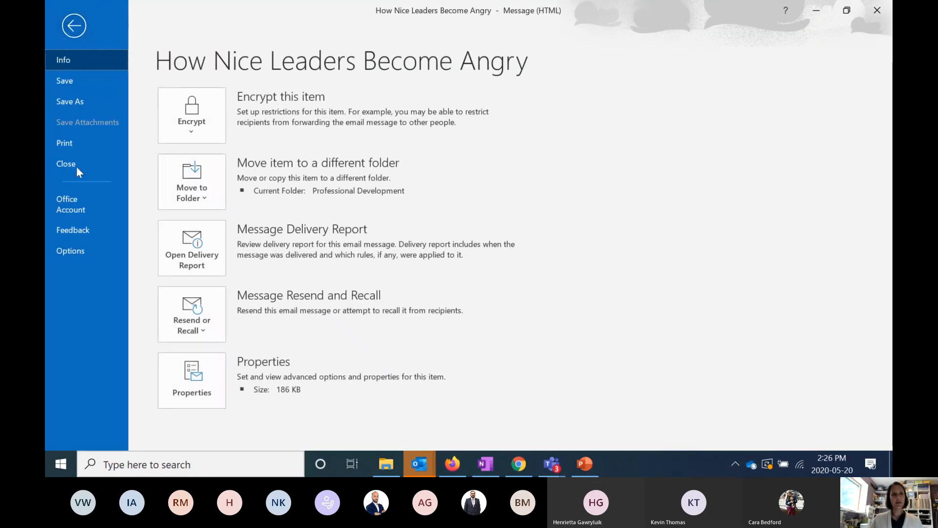
{"action": "left_click", "coordinate": [64, 142]}
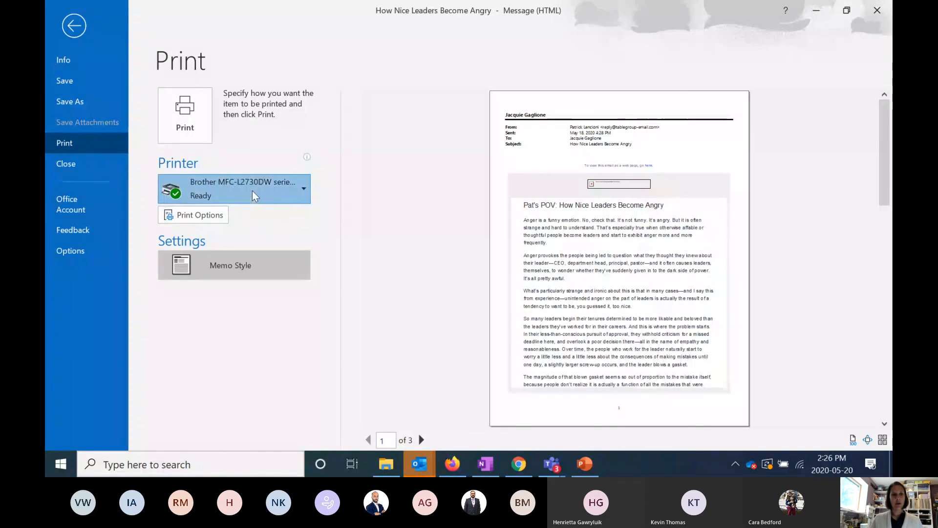
Step: Choose the Send To OneNote printer and print the email
{"action": "left_click", "coordinate": [233, 188]}
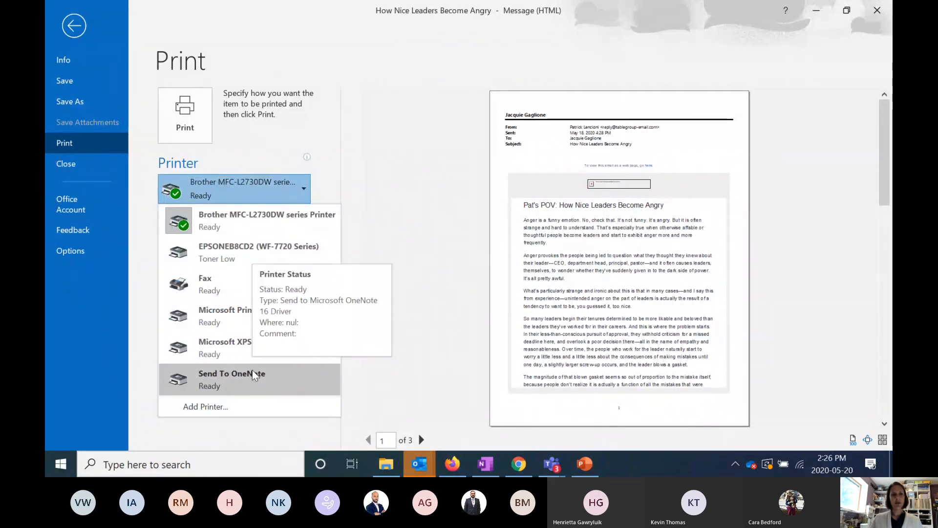
{"action": "left_click", "coordinate": [231, 379]}
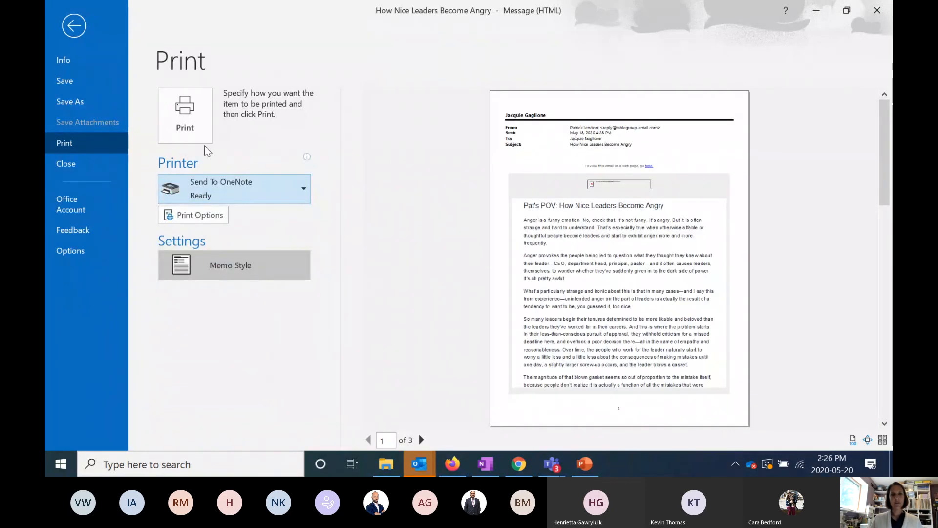
{"action": "left_click", "coordinate": [184, 115]}
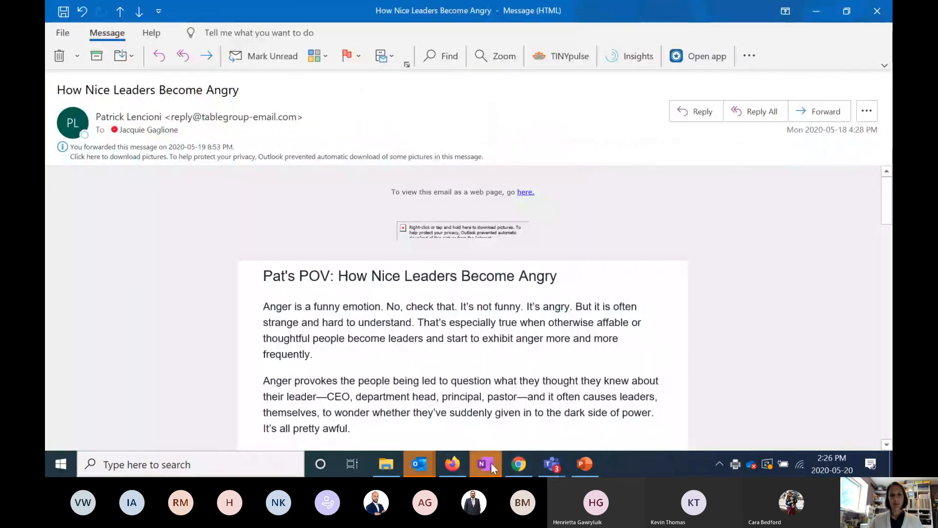
Step: Insert the printout into May 20 Training titled "Pat Lencioni: How Nice Leaders Become Angry", then present the OneNote Tips slide
{"action": "left_click", "coordinate": [485, 463]}
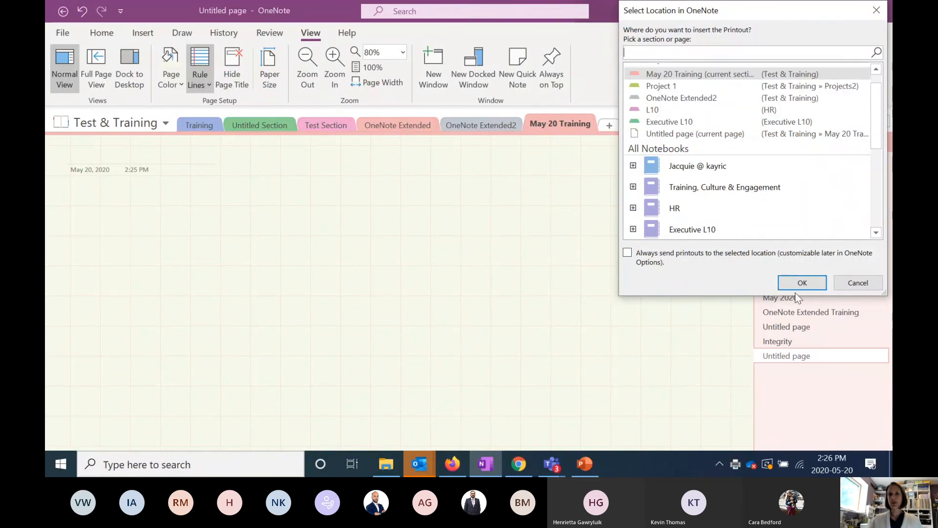
{"action": "left_click", "coordinate": [801, 283]}
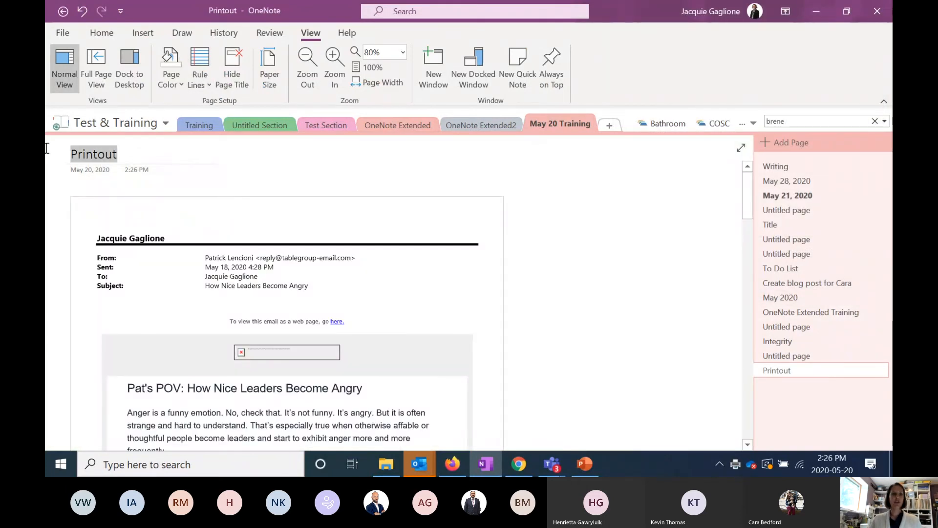
{"action": "type", "text": "Pat Lencioni: How"}
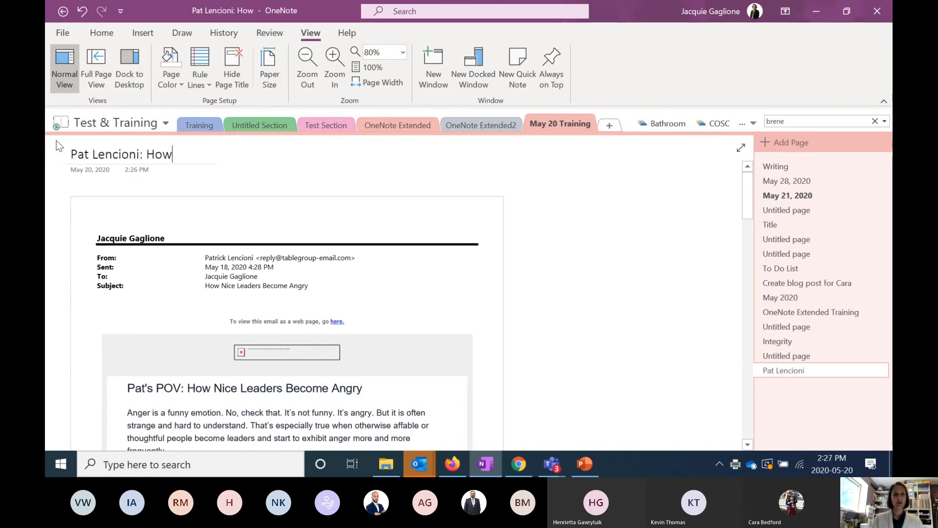
{"action": "type", "text": "Nice Leaders"}
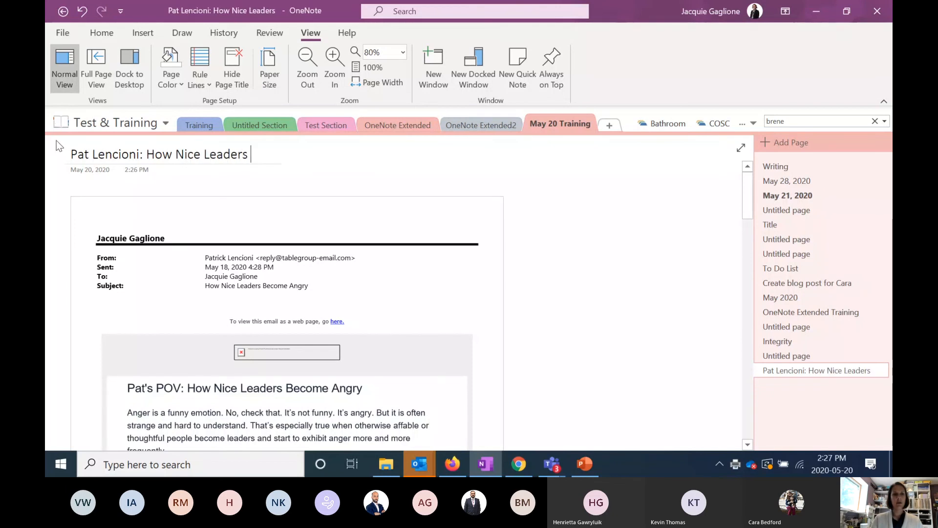
{"action": "type", "text": "Become Angry"}
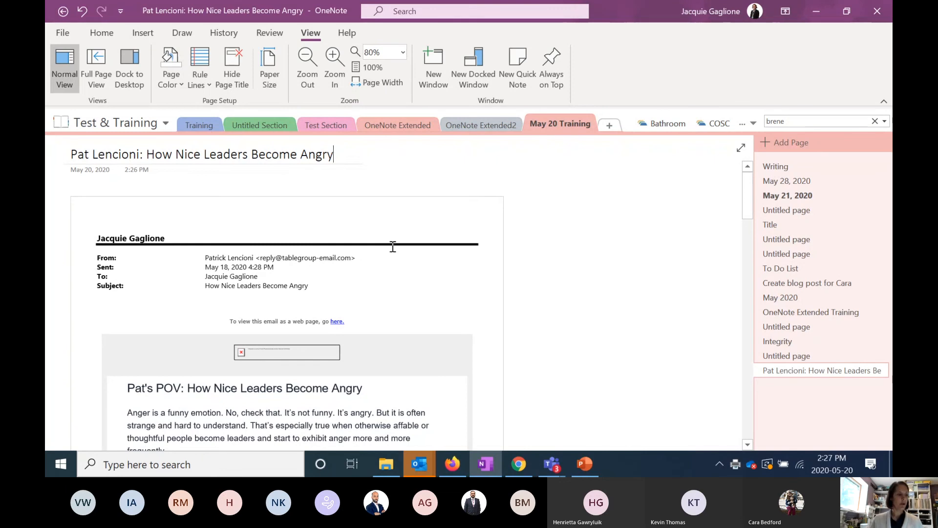
{"action": "mouse_move", "coordinate": [397, 270]}
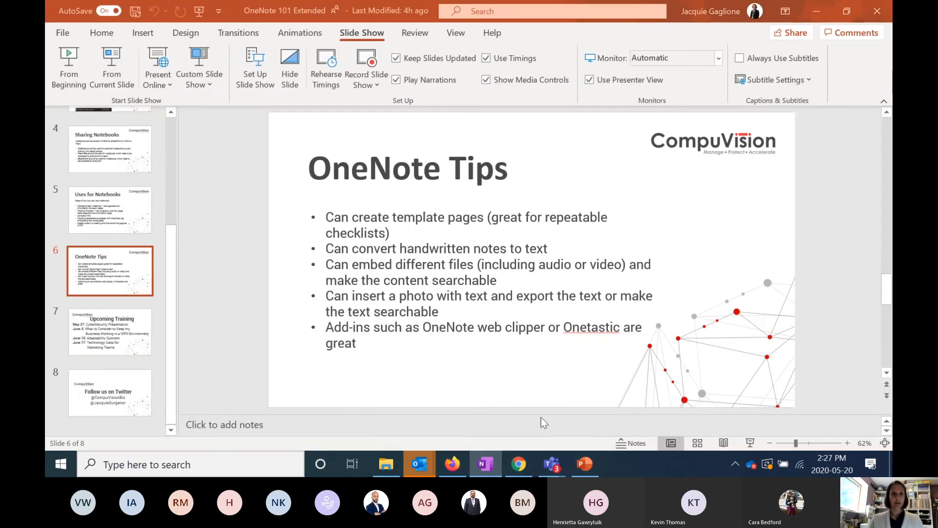
{"action": "left_click", "coordinate": [112, 62]}
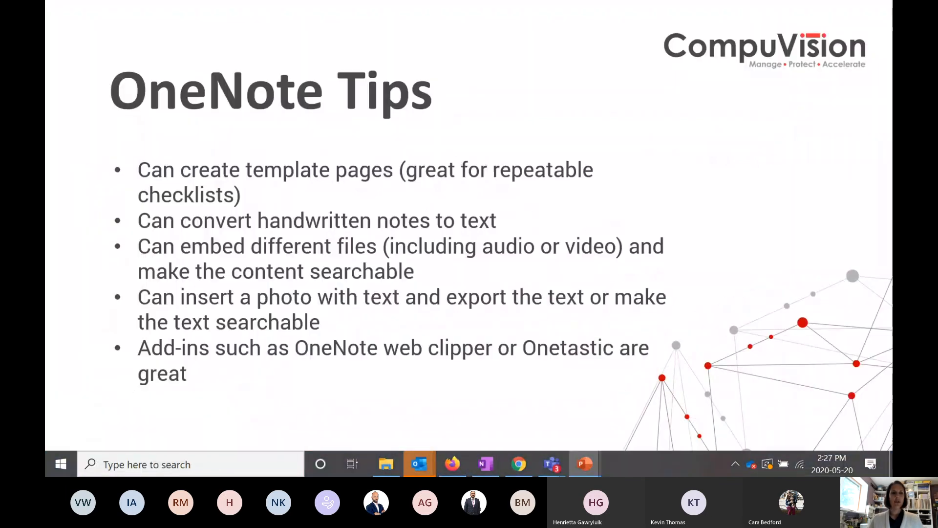